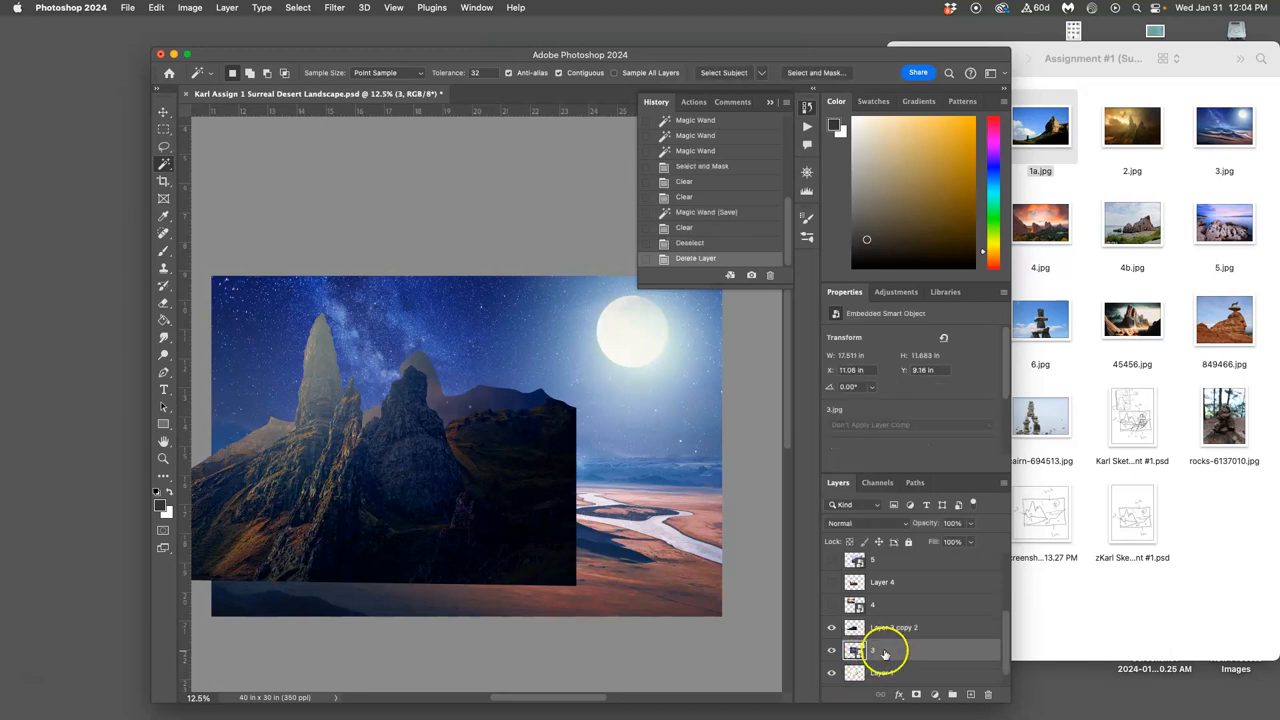
Step: Show the wavy-cut red rock Layer 4 over the moonlit scene, hiding the sunset photo
click(831, 605)
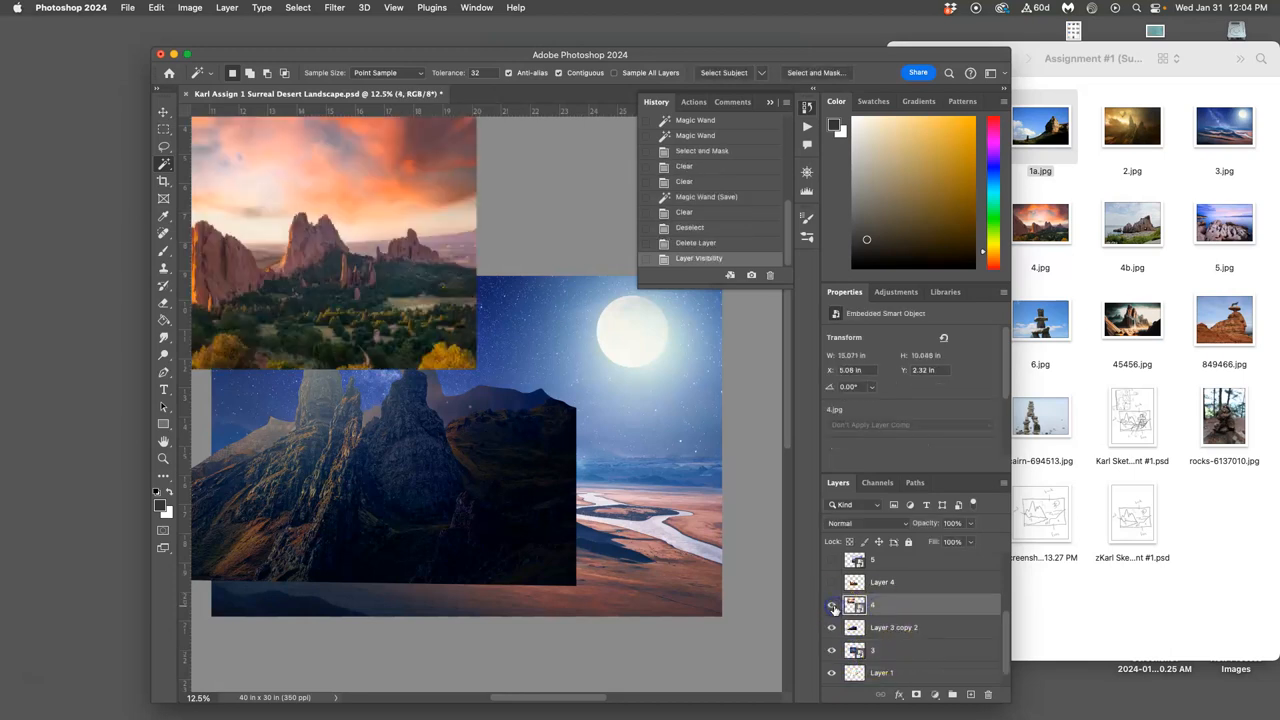
click(831, 605)
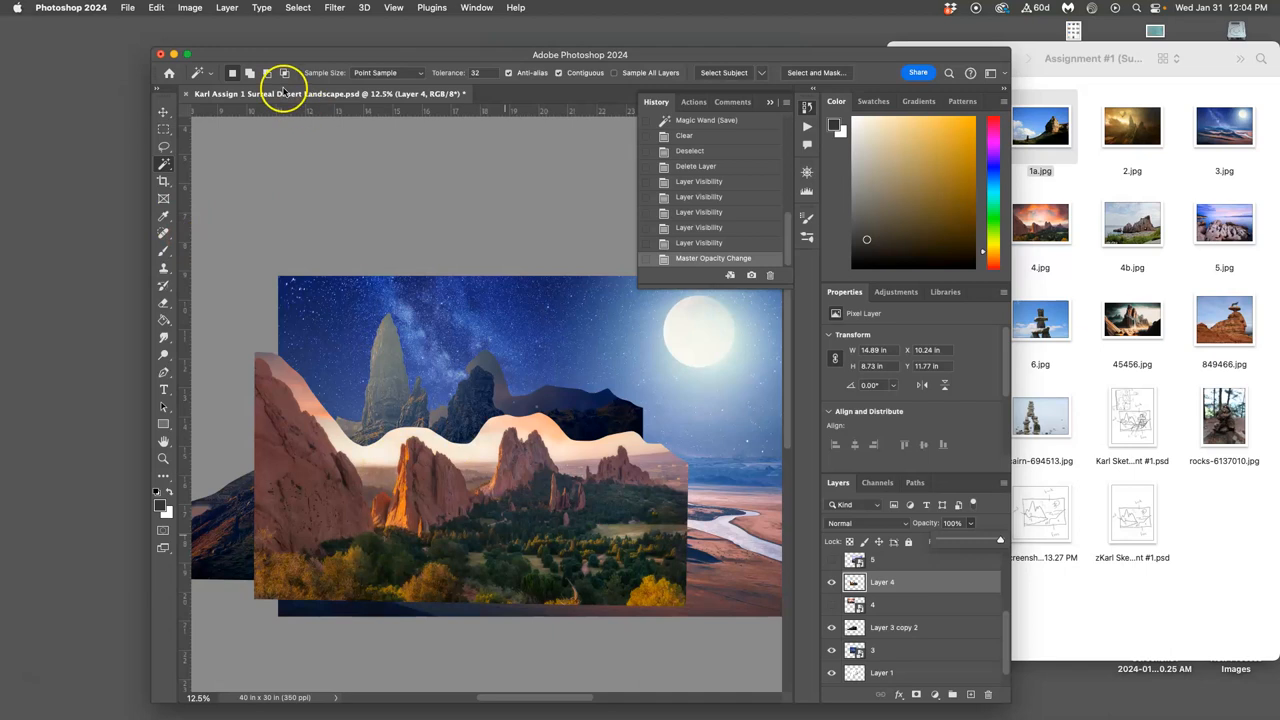
Step: Apply Levels to the rock layer with midtone input 0.81 and output highlights 228
click(190, 11)
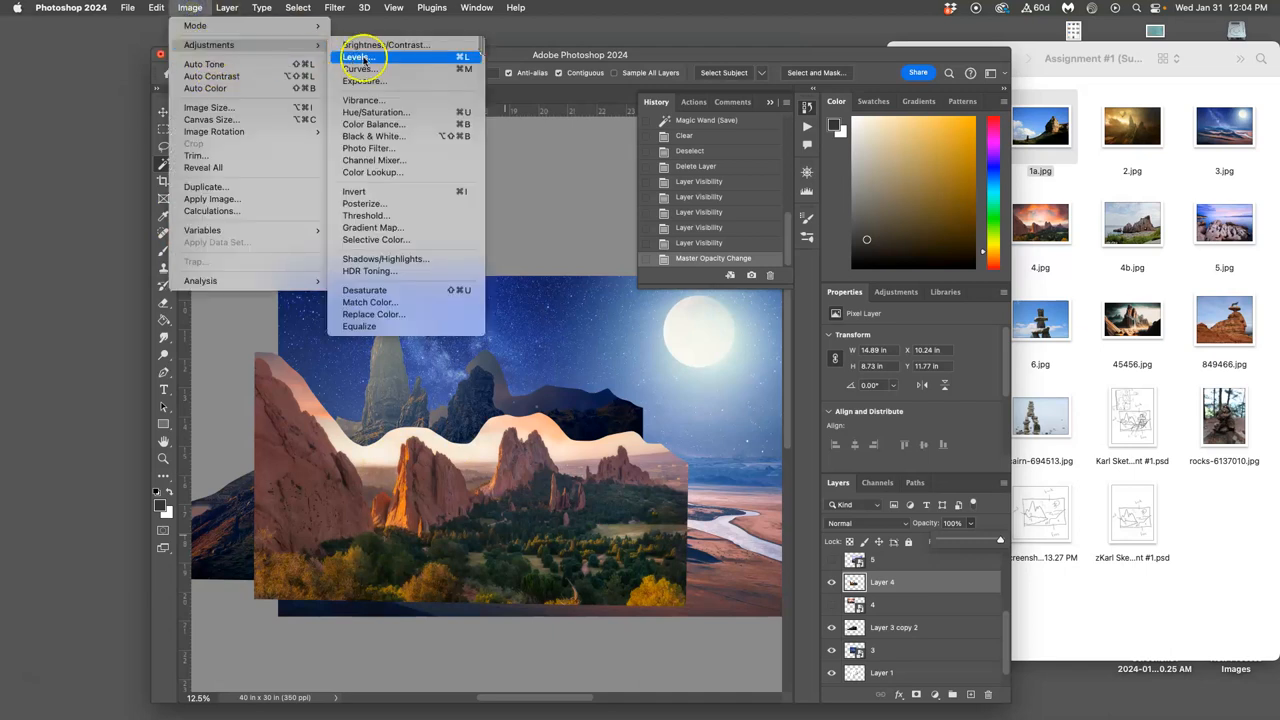
click(358, 57)
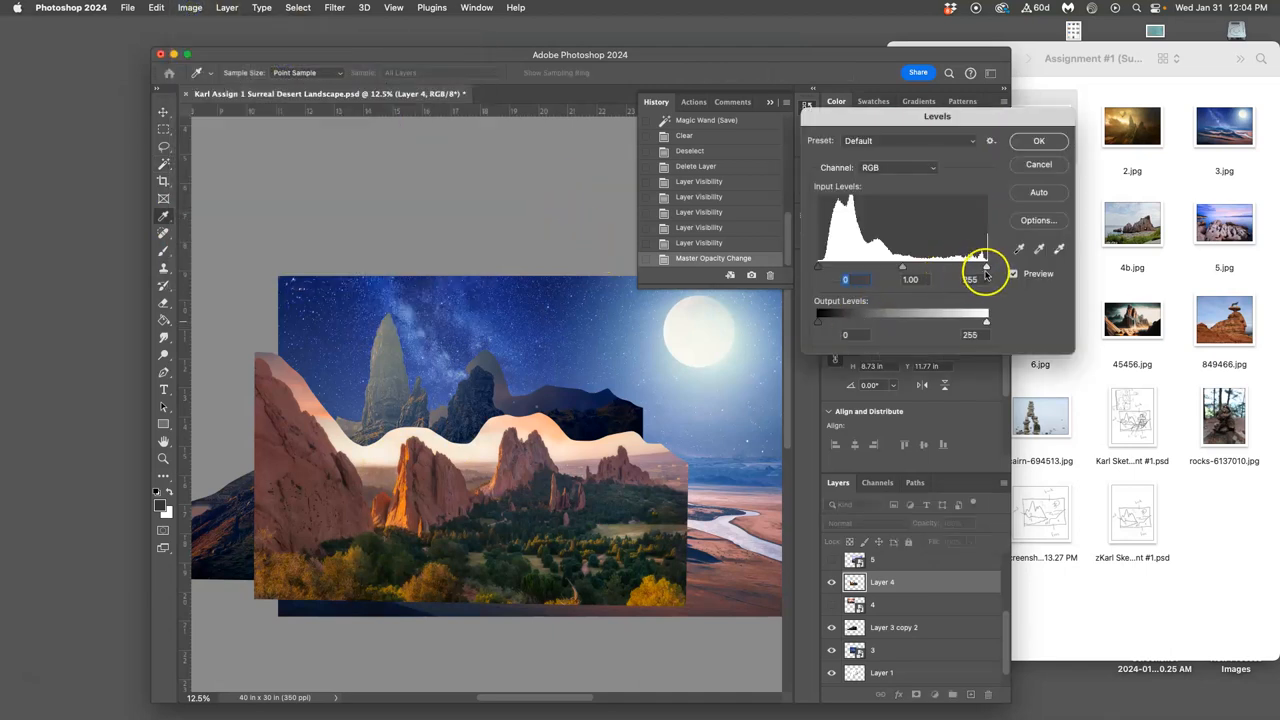
drag(983, 267, 907, 267)
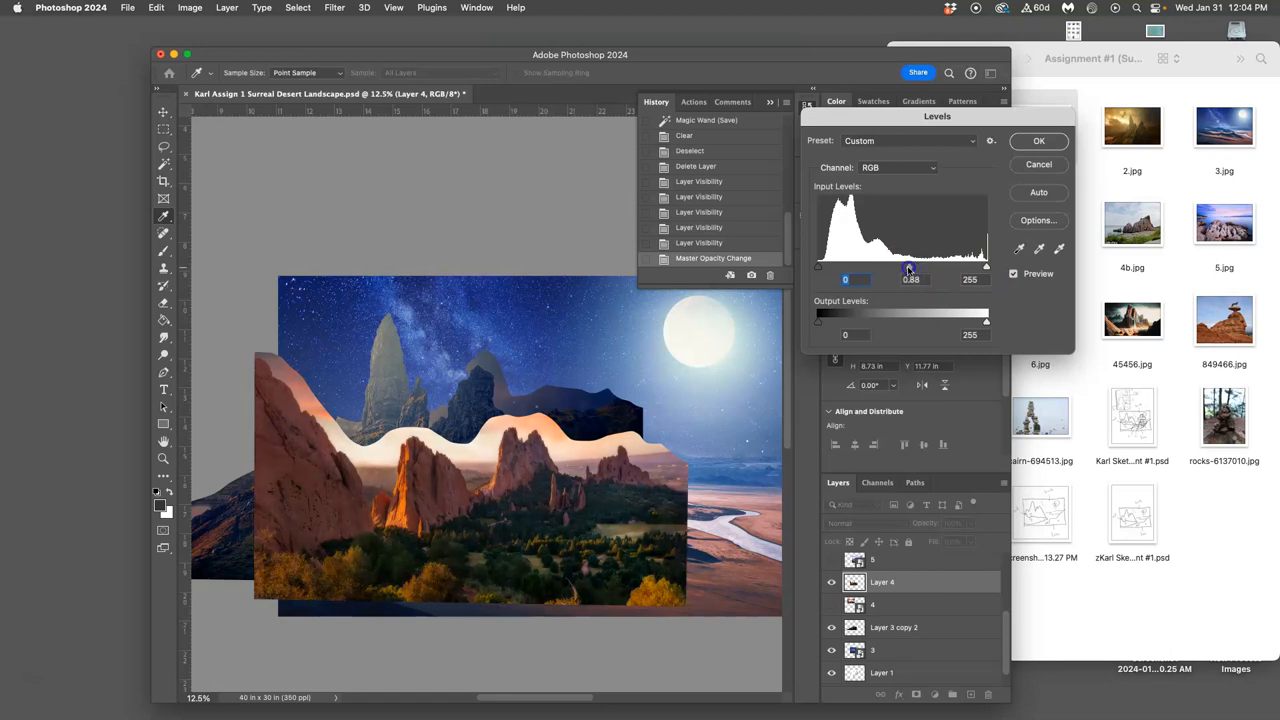
drag(910, 267, 908, 268)
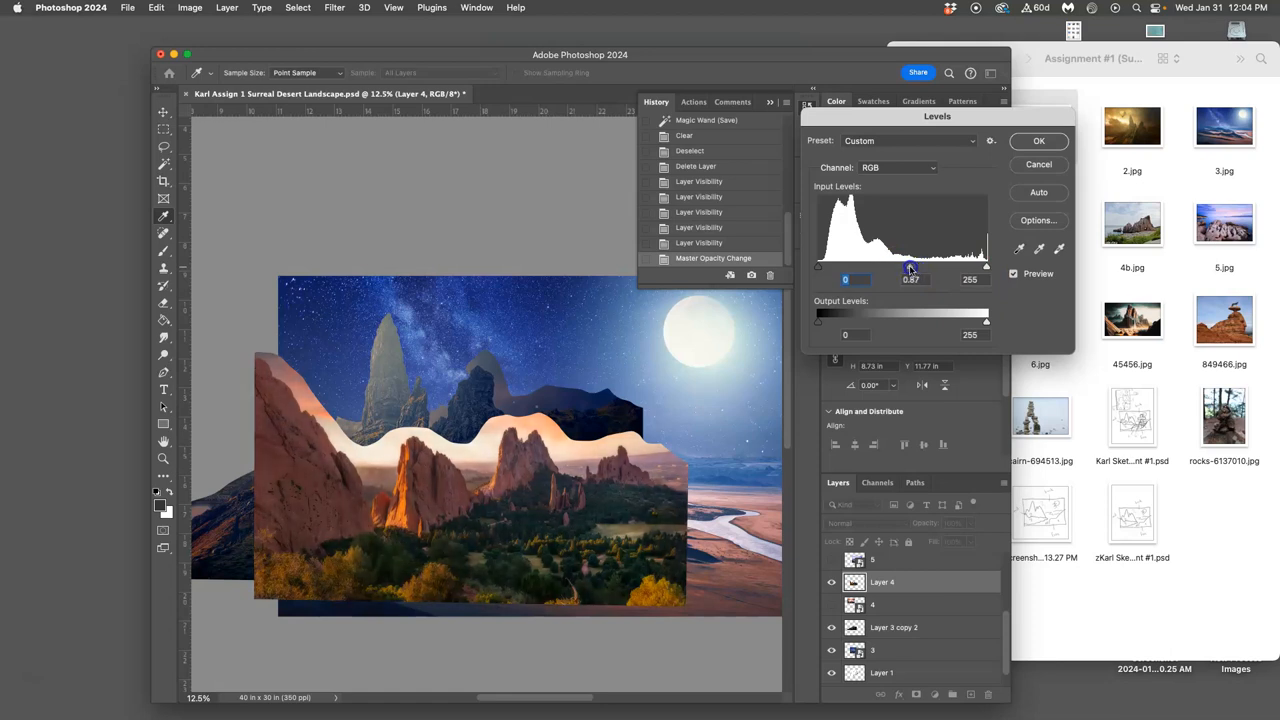
drag(910, 267, 912, 267)
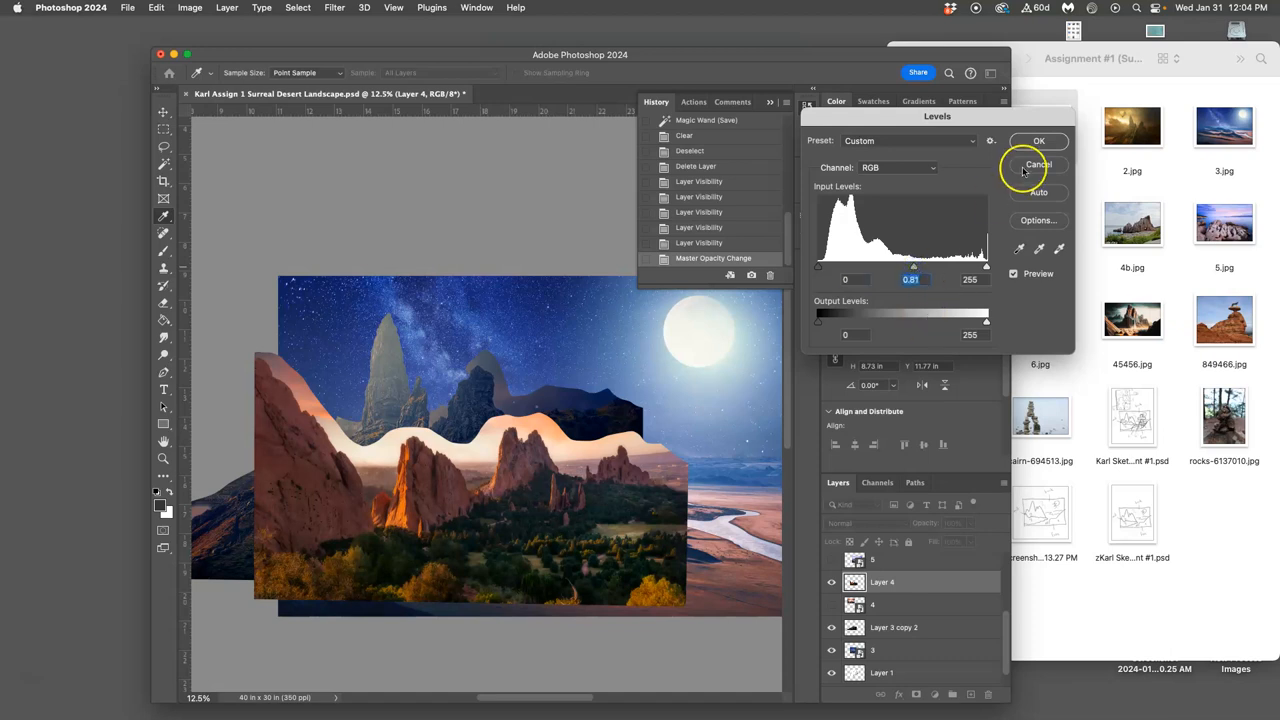
mouse_move(925, 323)
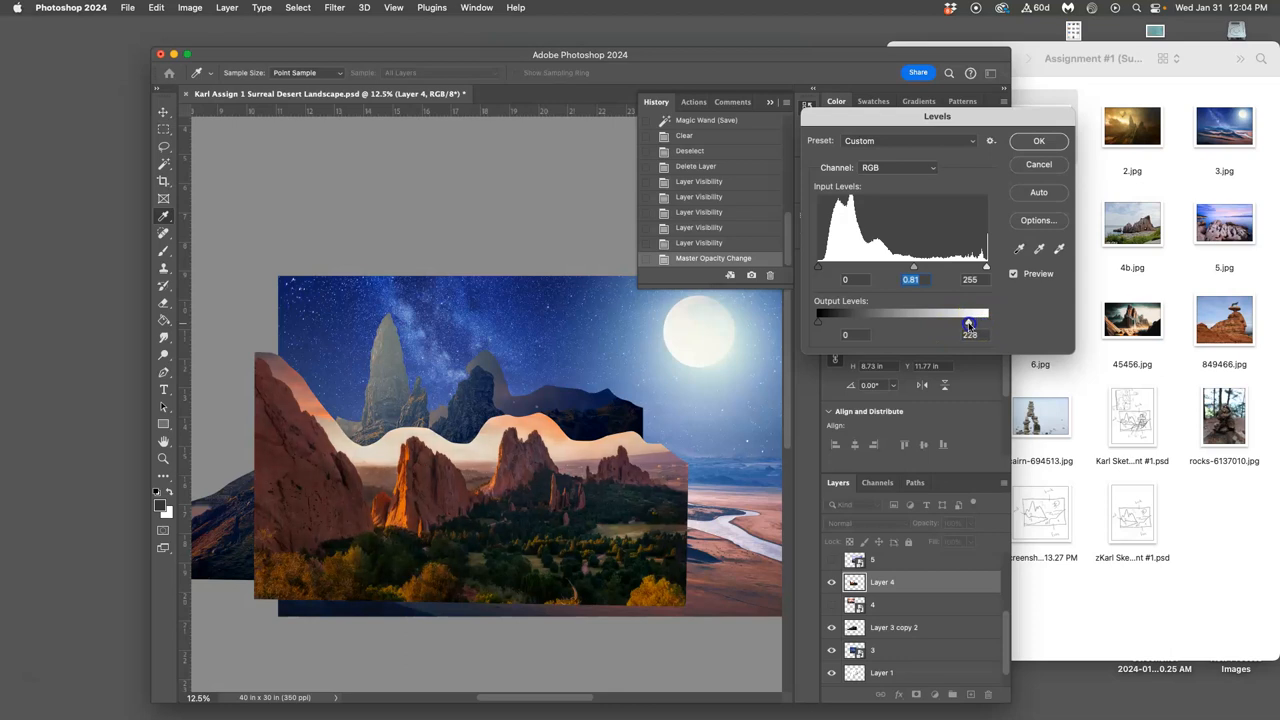
click(1038, 140)
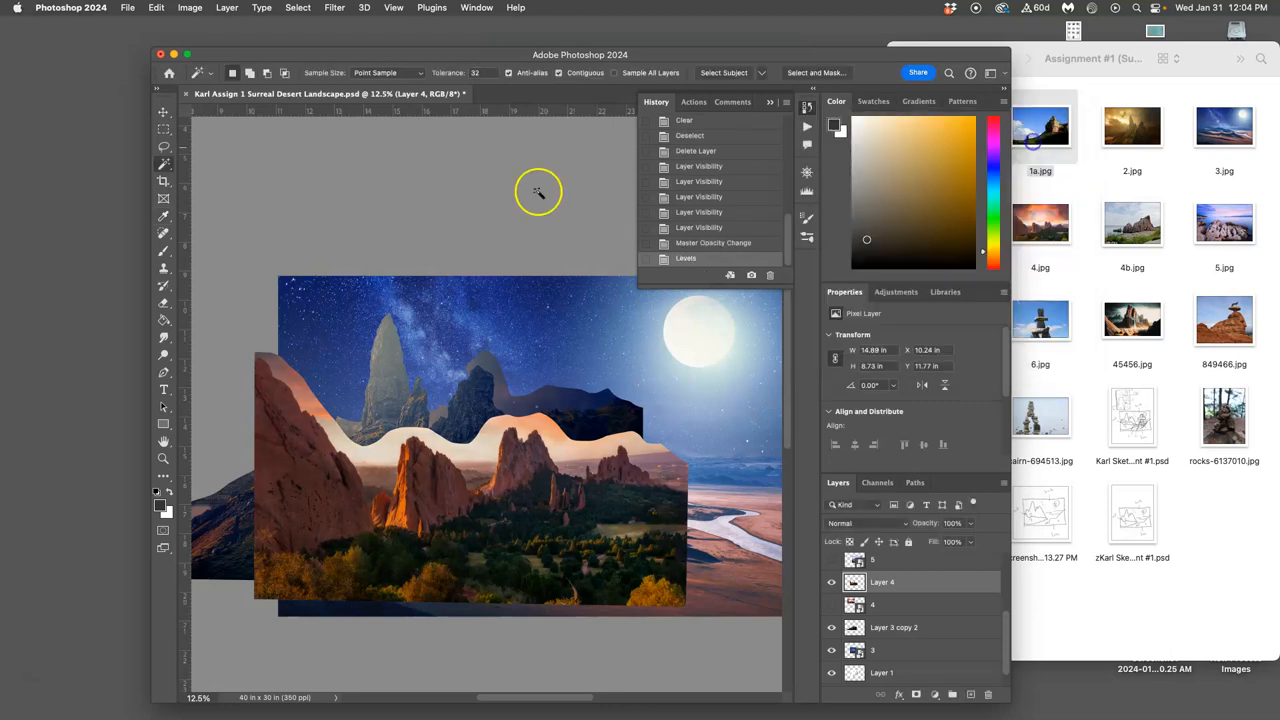
Step: Set the rock's Color Balance midtones to -31, +10, +39
click(190, 11)
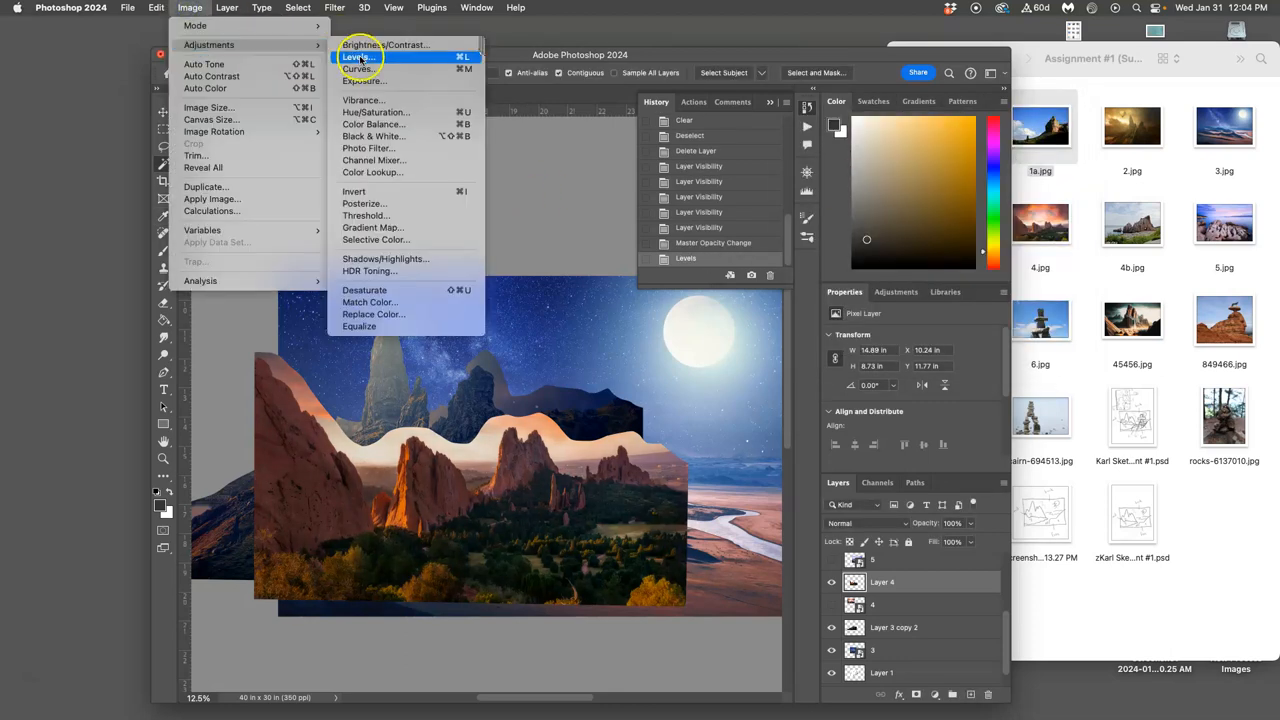
click(373, 124)
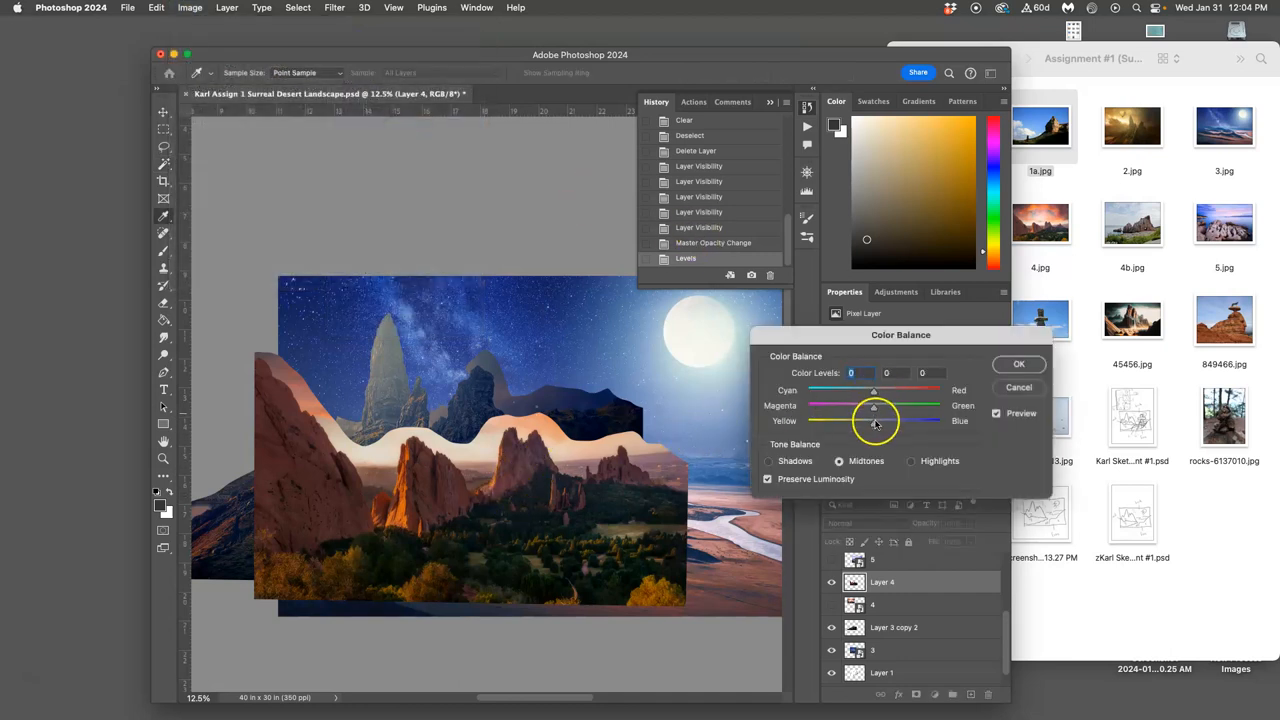
drag(873, 420, 900, 420)
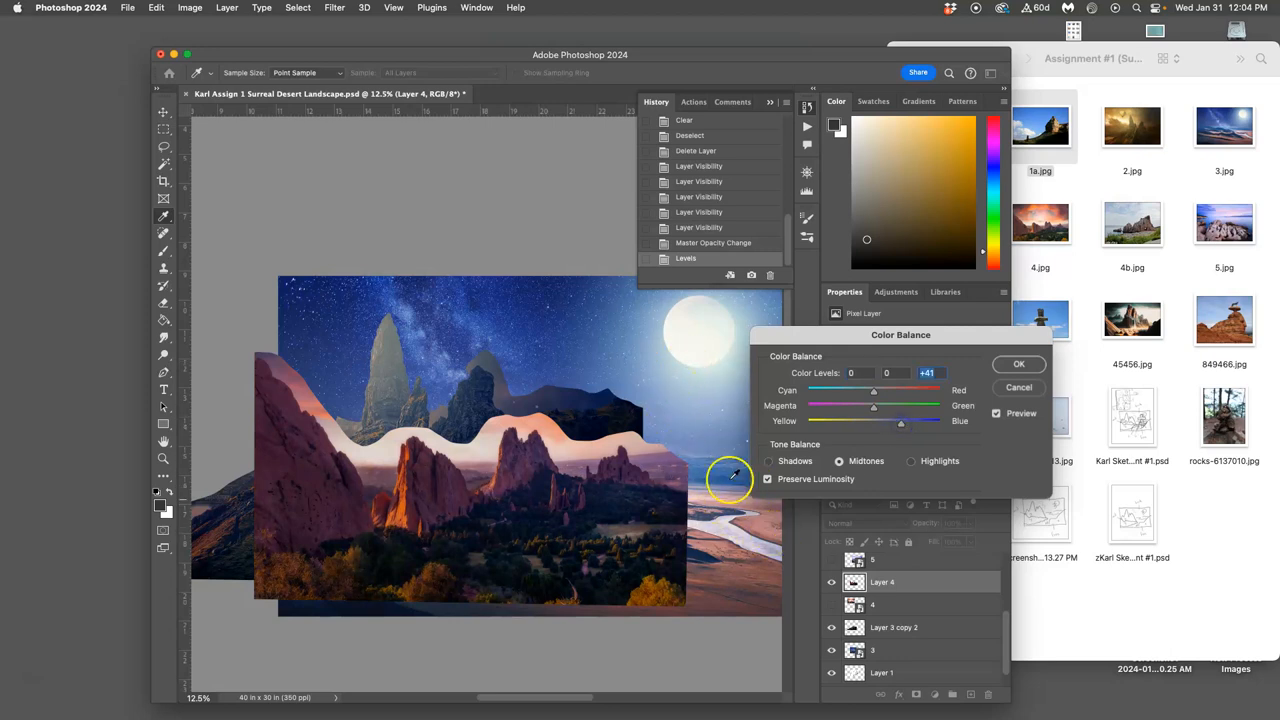
drag(874, 390, 844, 390)
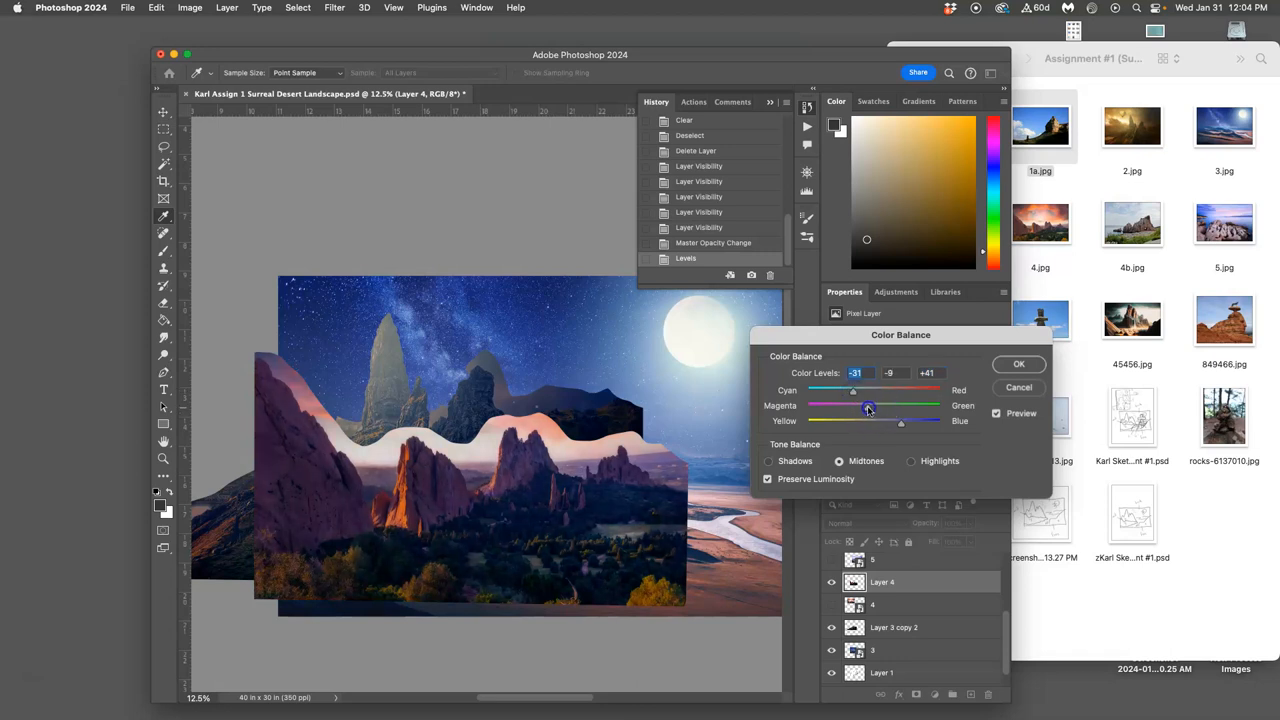
drag(872, 407, 880, 407)
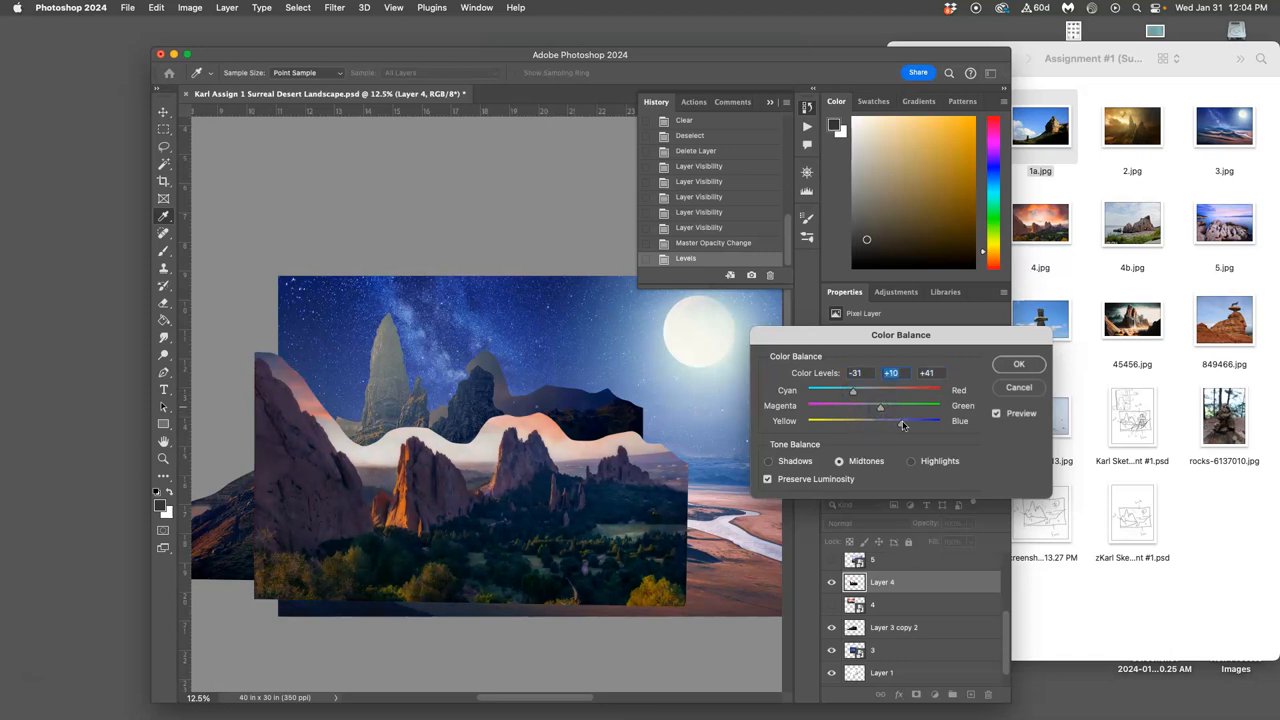
drag(902, 421, 899, 421)
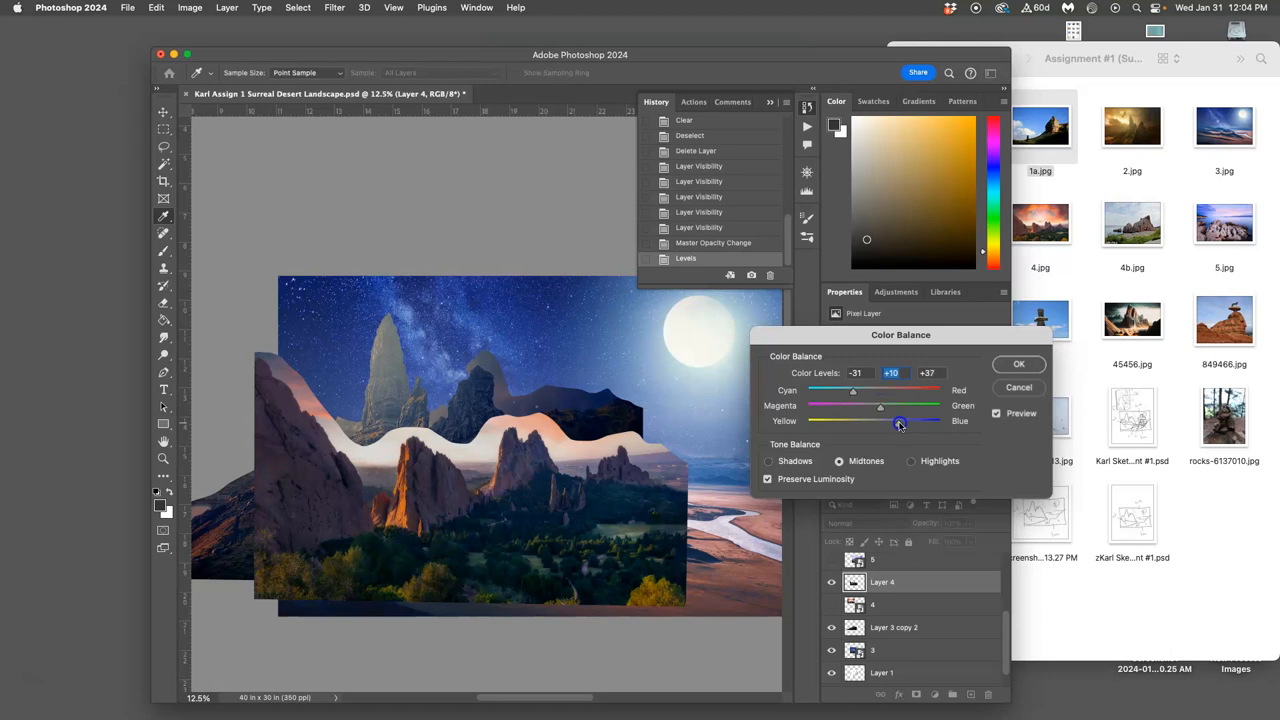
drag(898, 421, 900, 421)
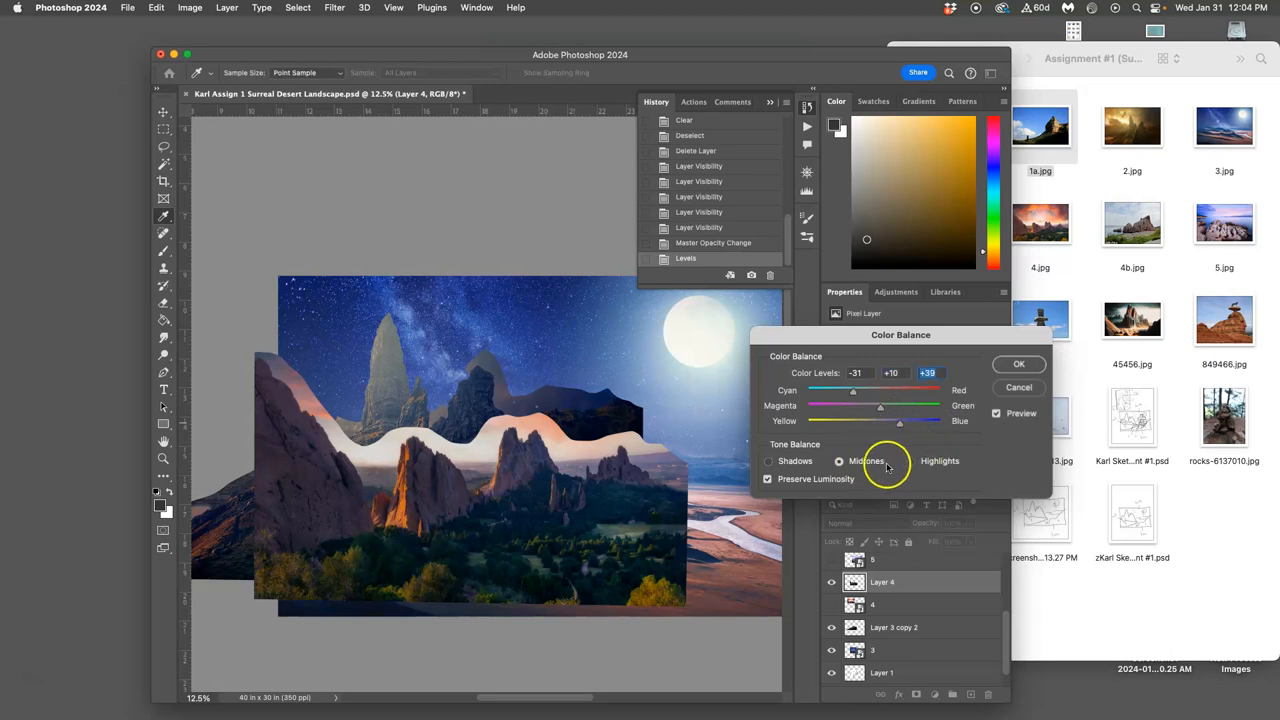
Step: Push the rock's shadows and highlights toward cyan and blue, and apply the Color Balance
click(769, 461)
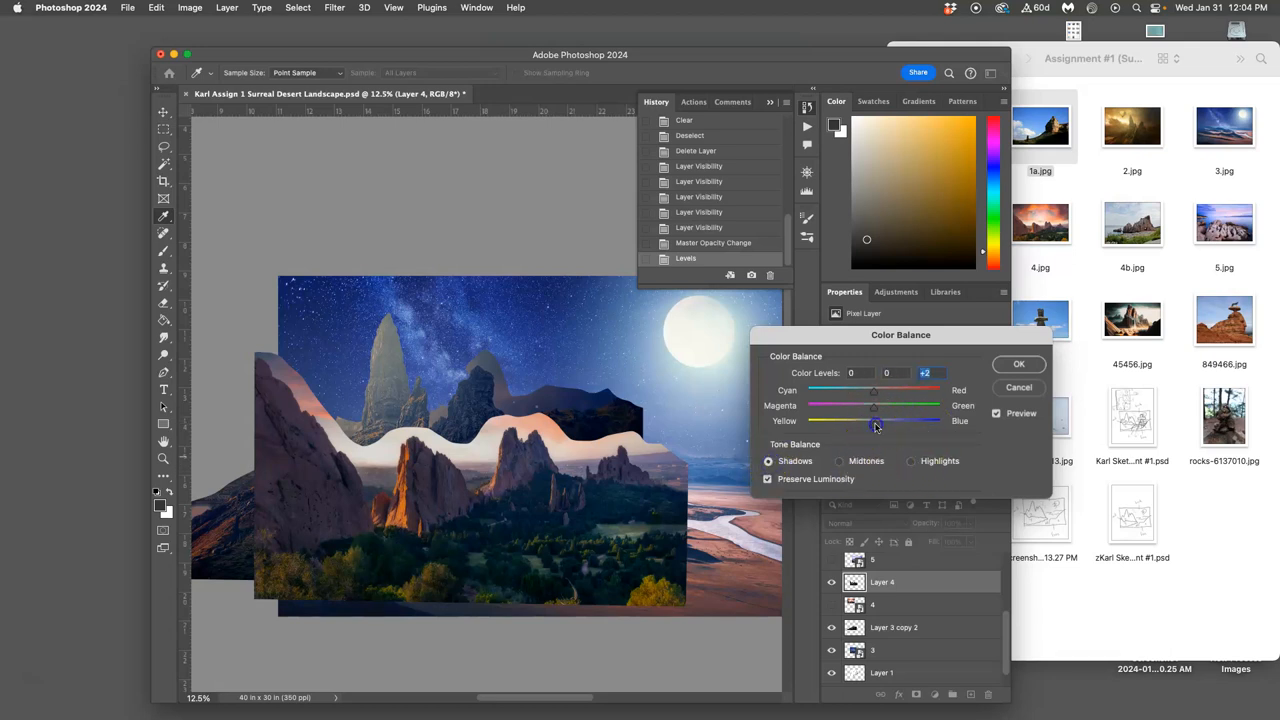
drag(872, 421, 878, 421)
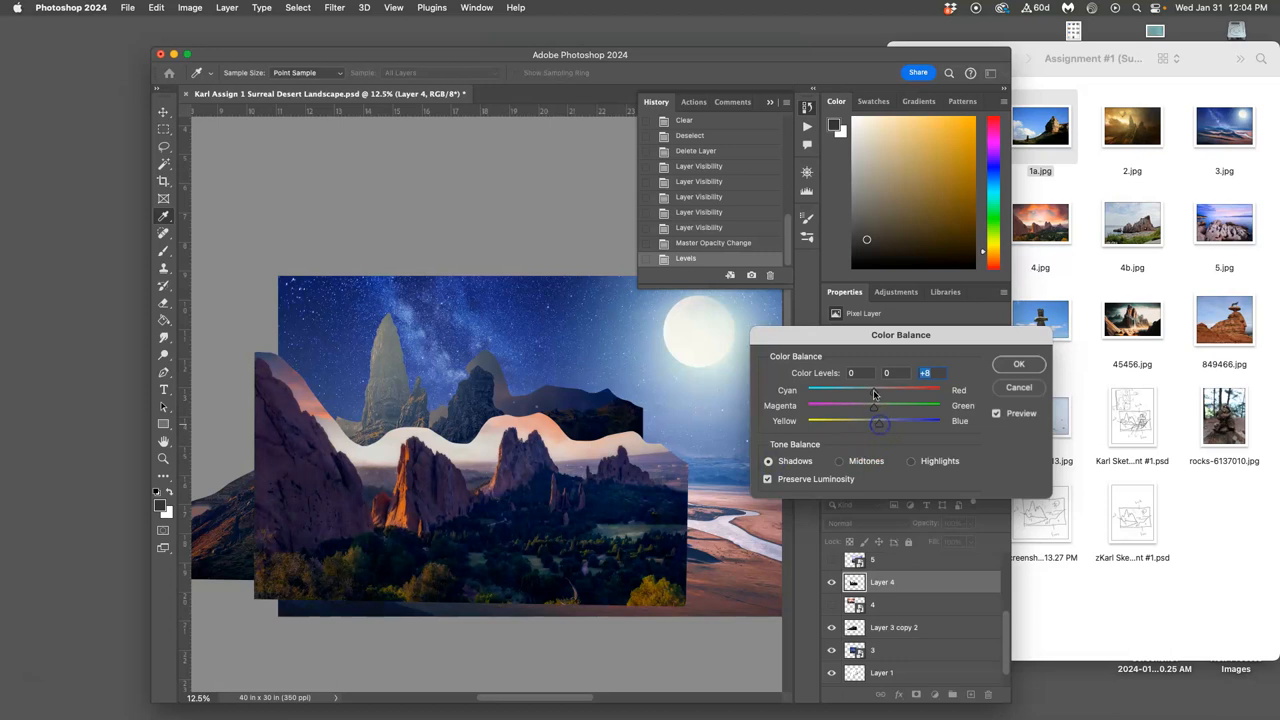
drag(873, 390, 864, 390)
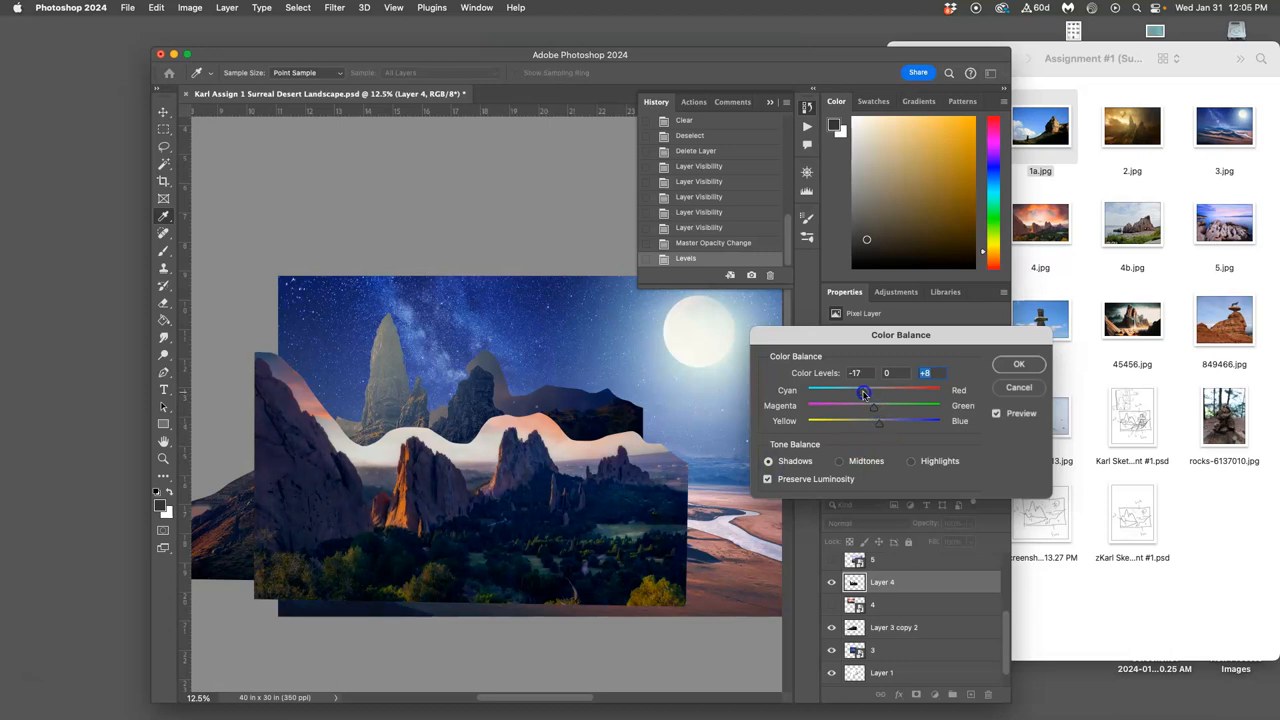
drag(873, 409, 873, 409)
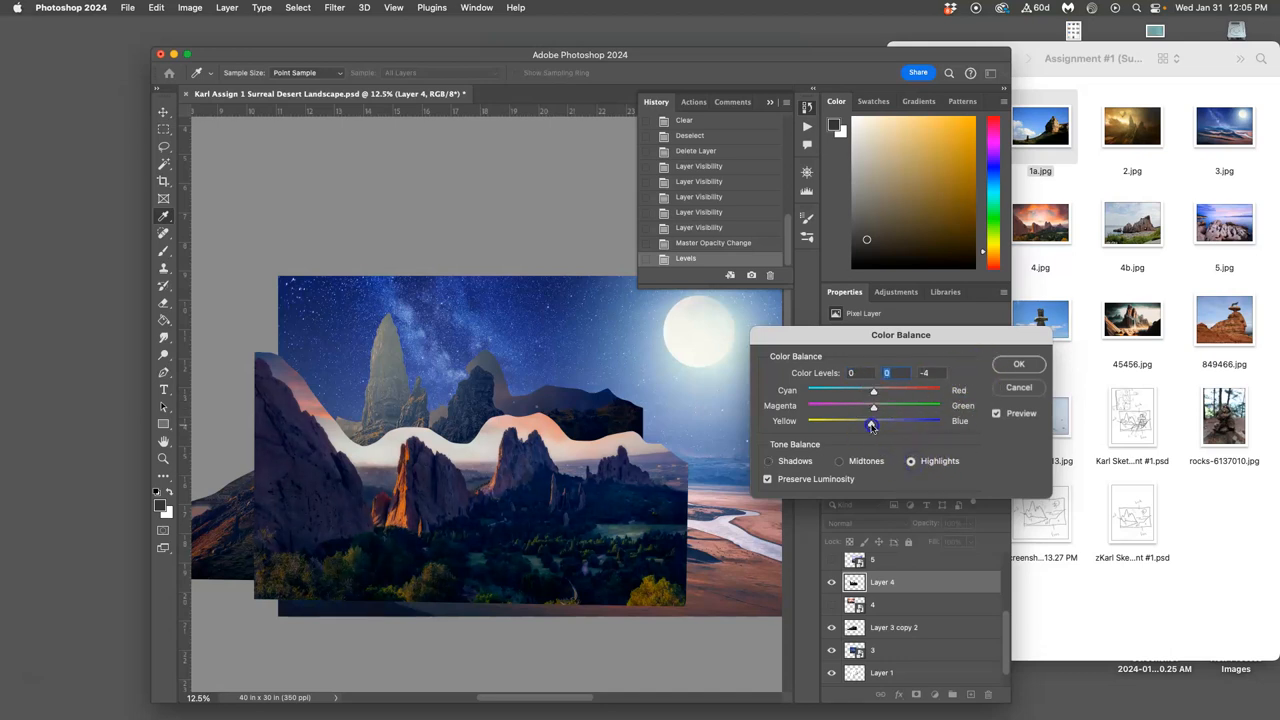
drag(870, 426, 870, 424)
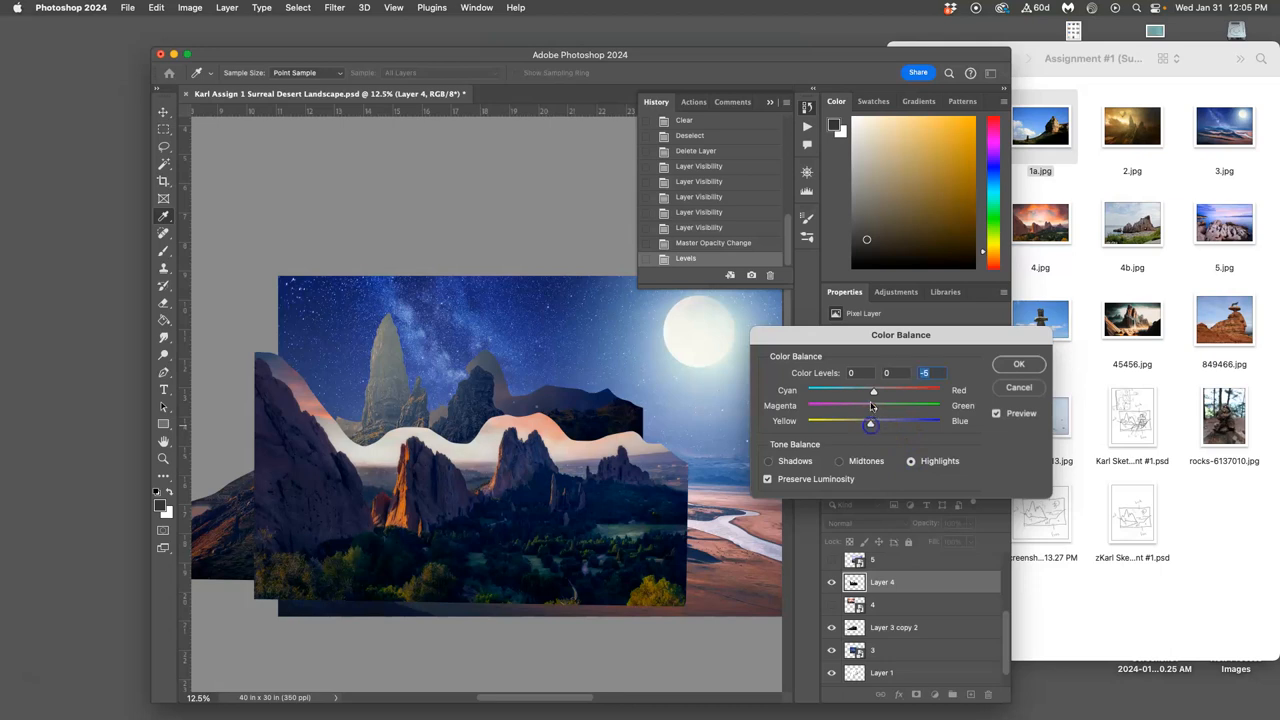
drag(873, 390, 863, 392)
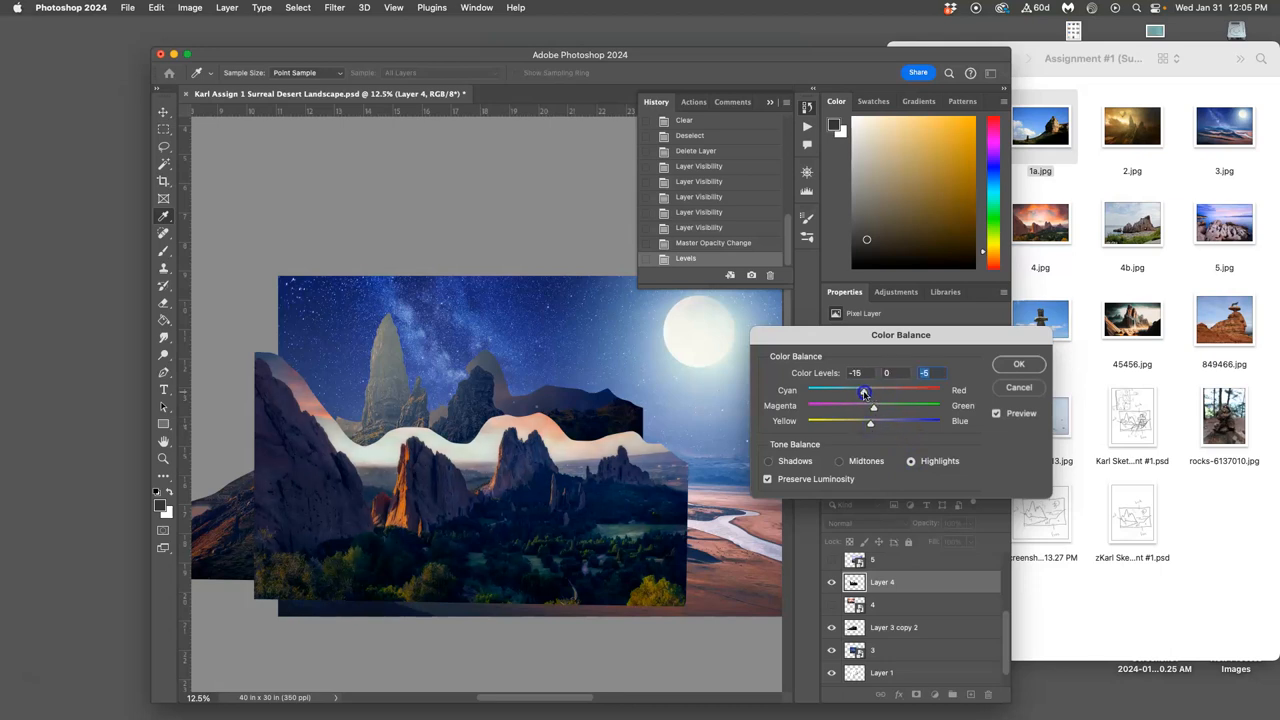
drag(865, 391, 858, 391)
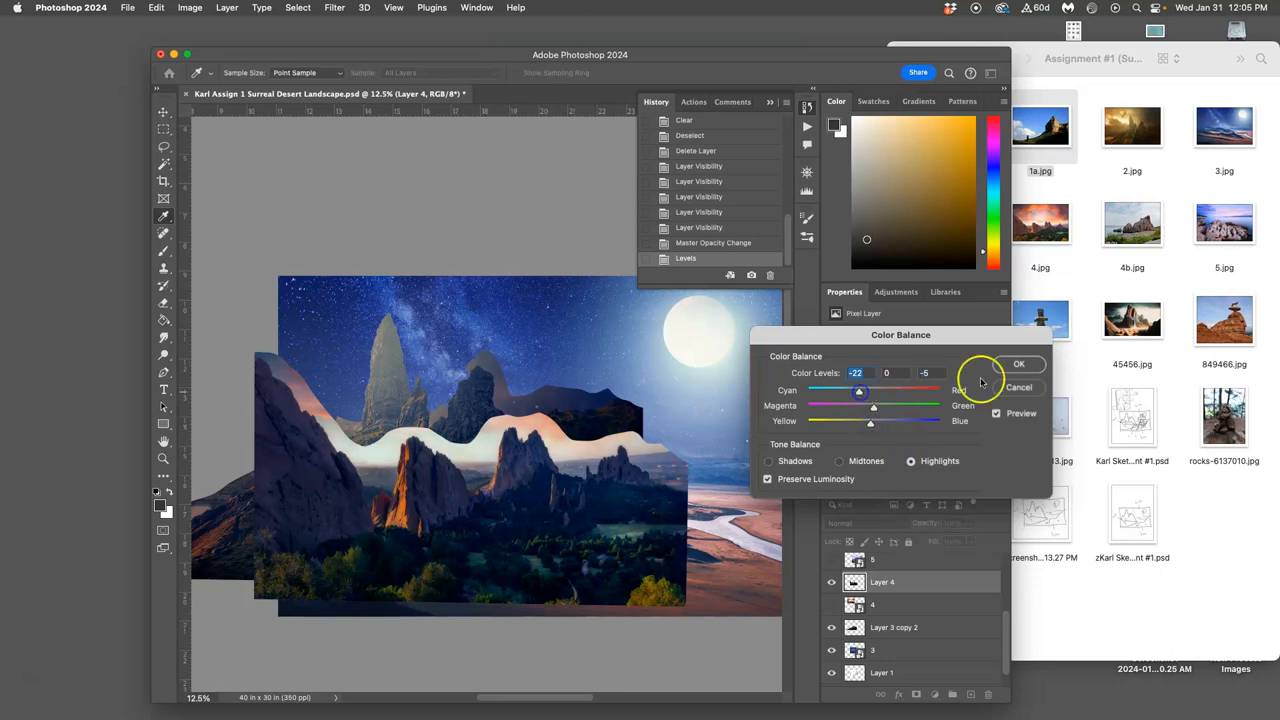
click(1019, 363)
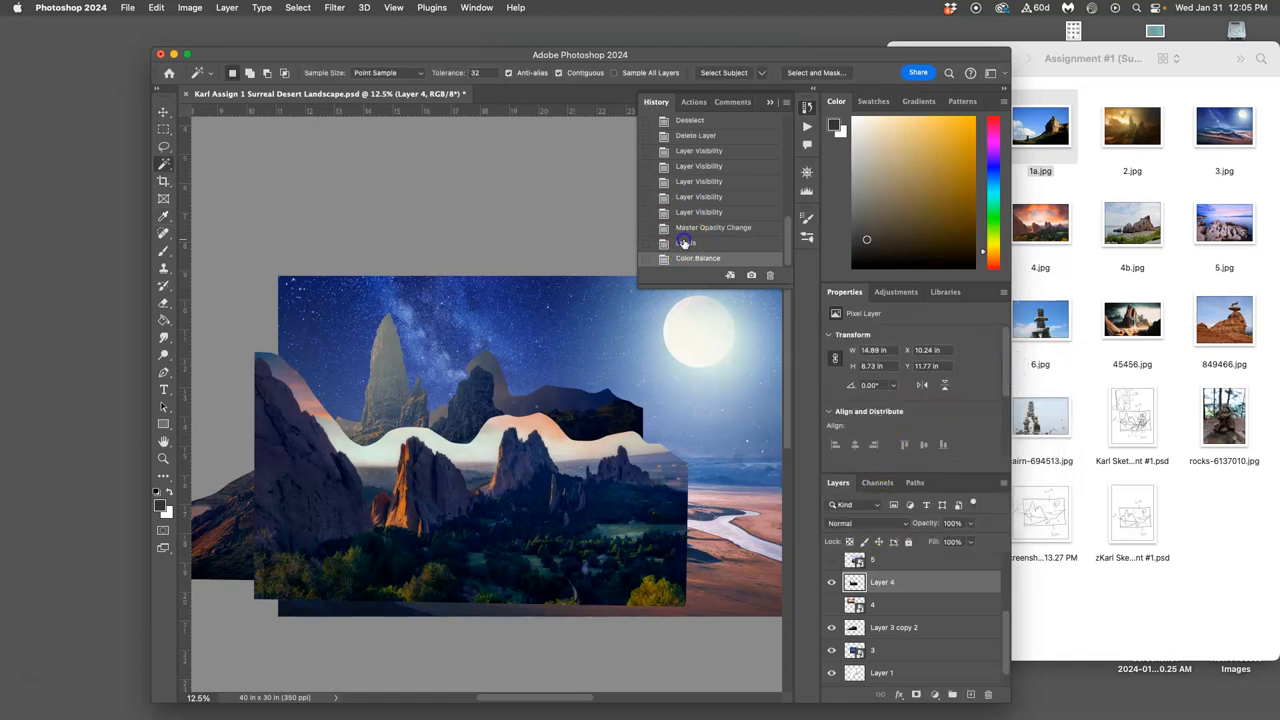
click(697, 258)
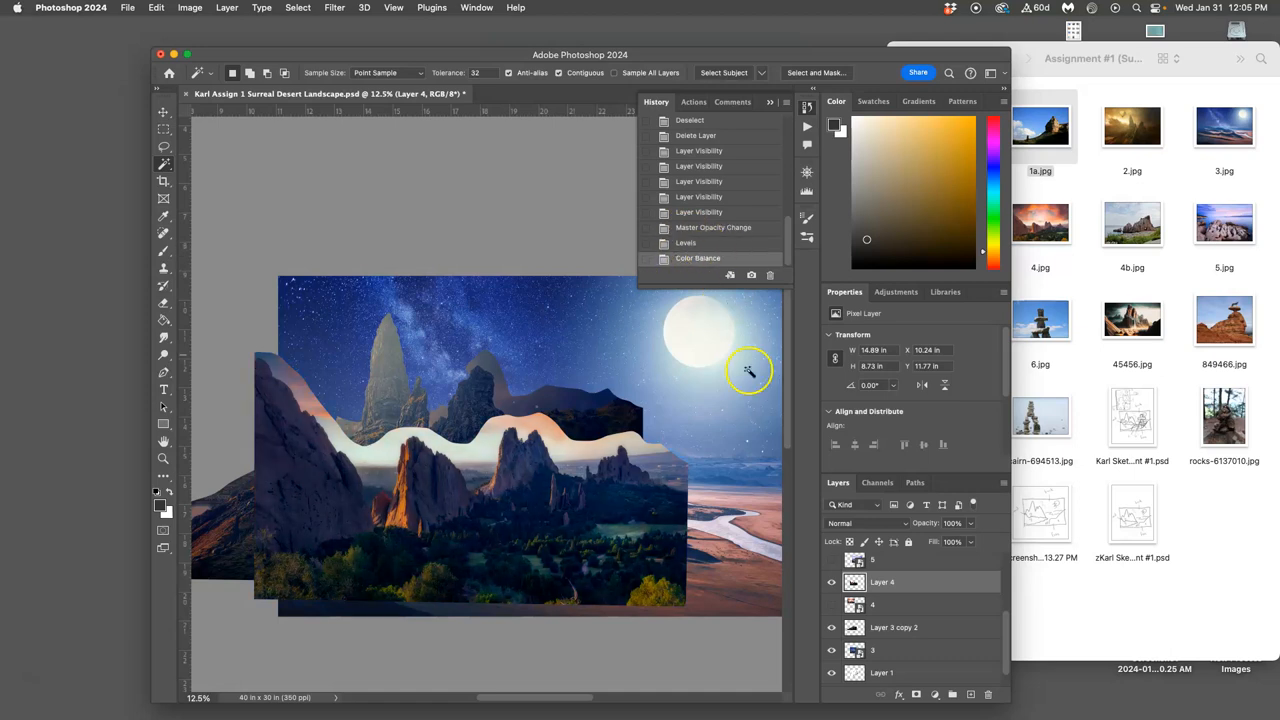
Step: Apply Hue/Saturation to Layer 4 with Hue -1 and Saturation +2
click(189, 7)
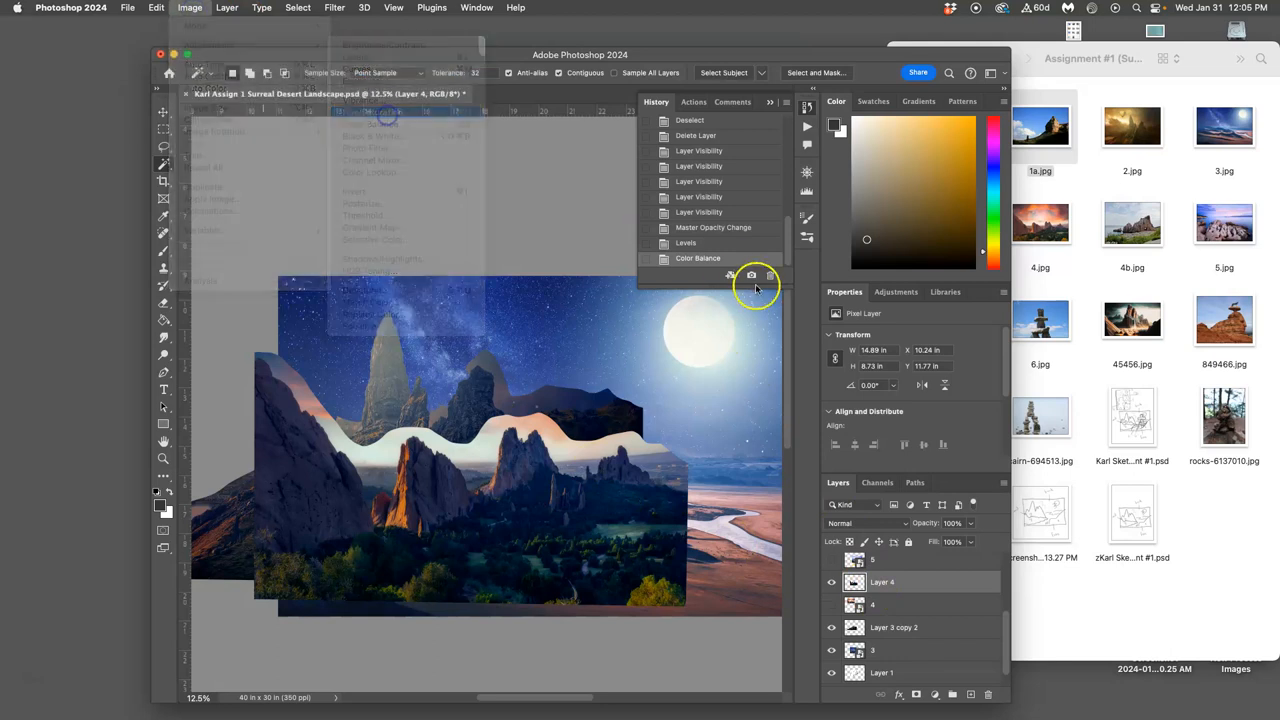
drag(888, 351, 918, 351)
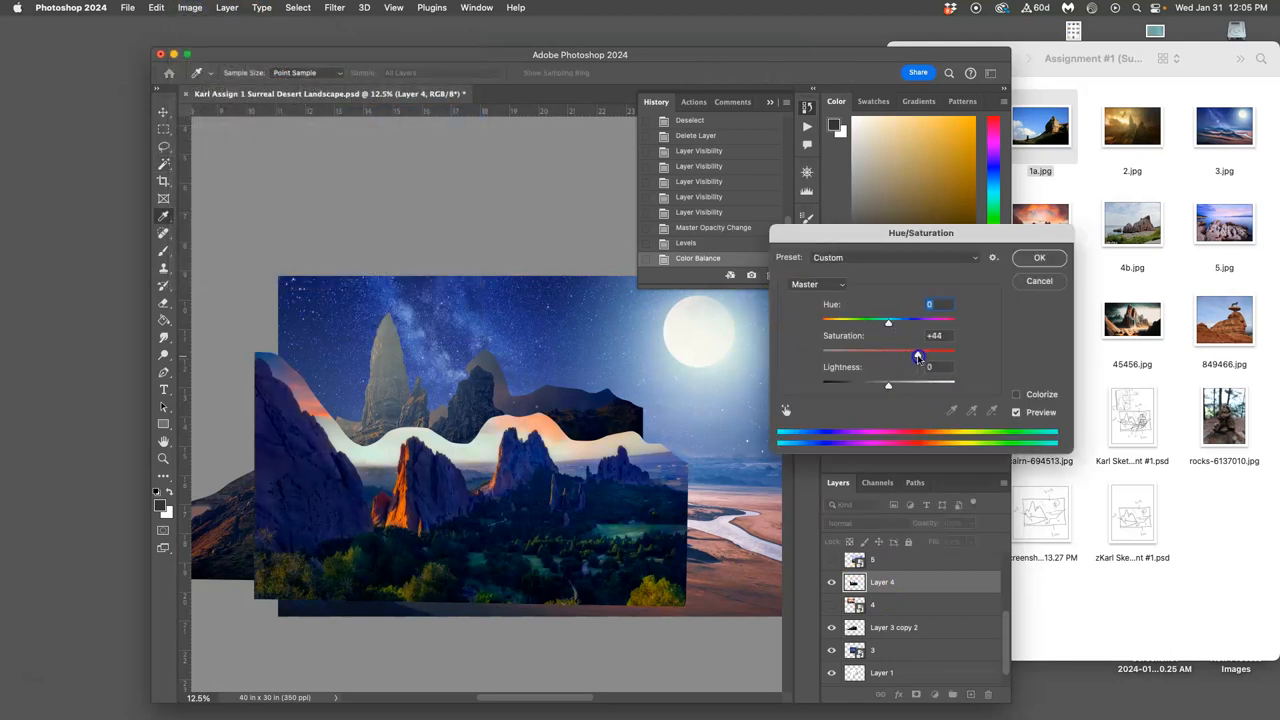
drag(918, 351, 890, 351)
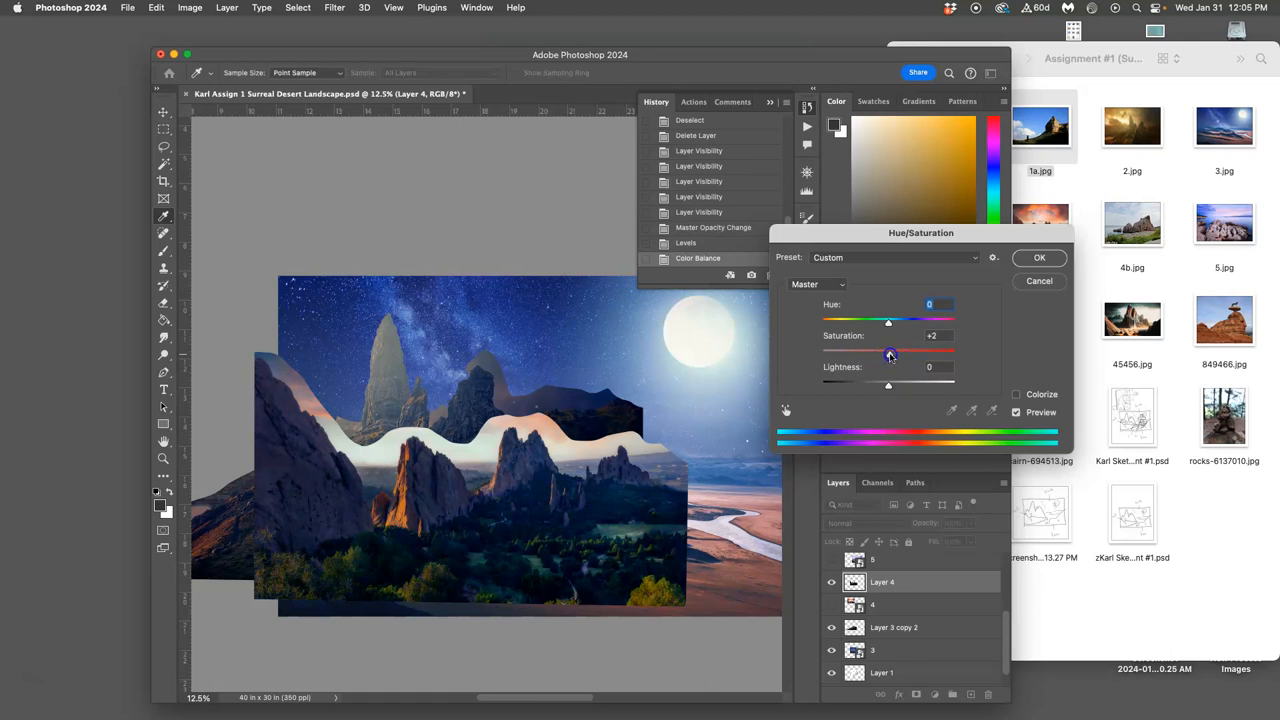
drag(888, 322, 882, 322)
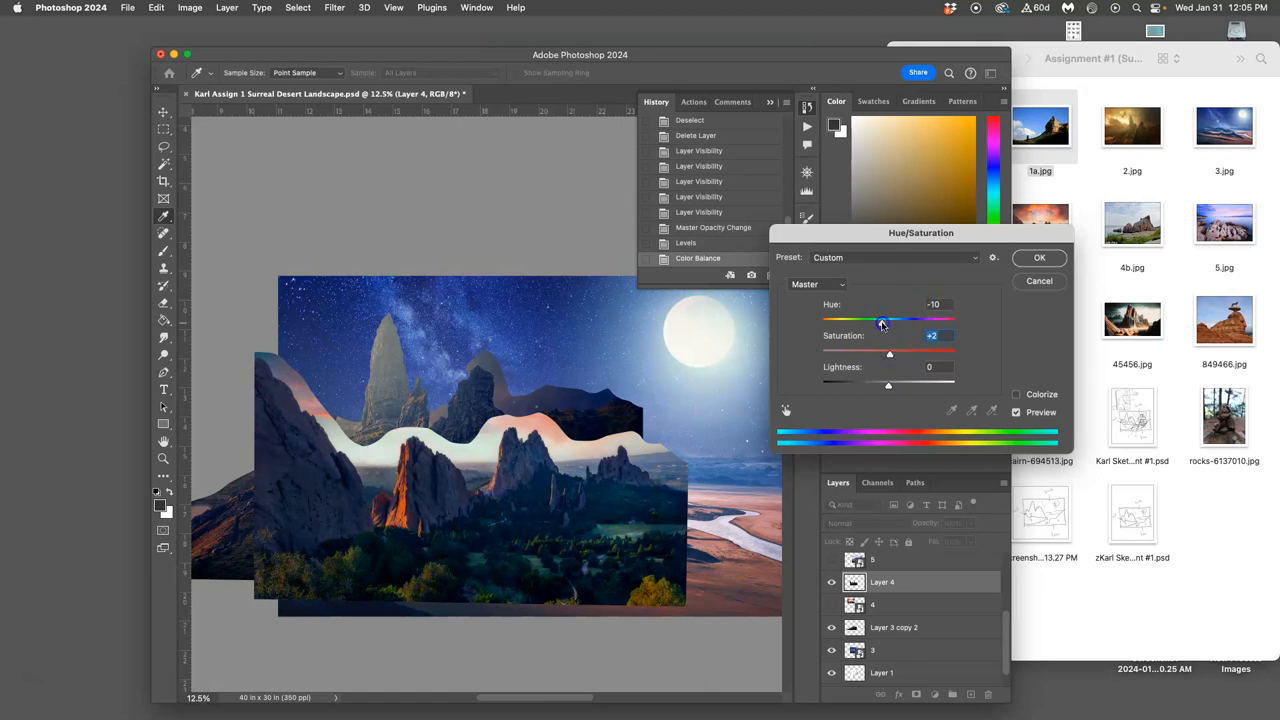
drag(867, 321, 886, 321)
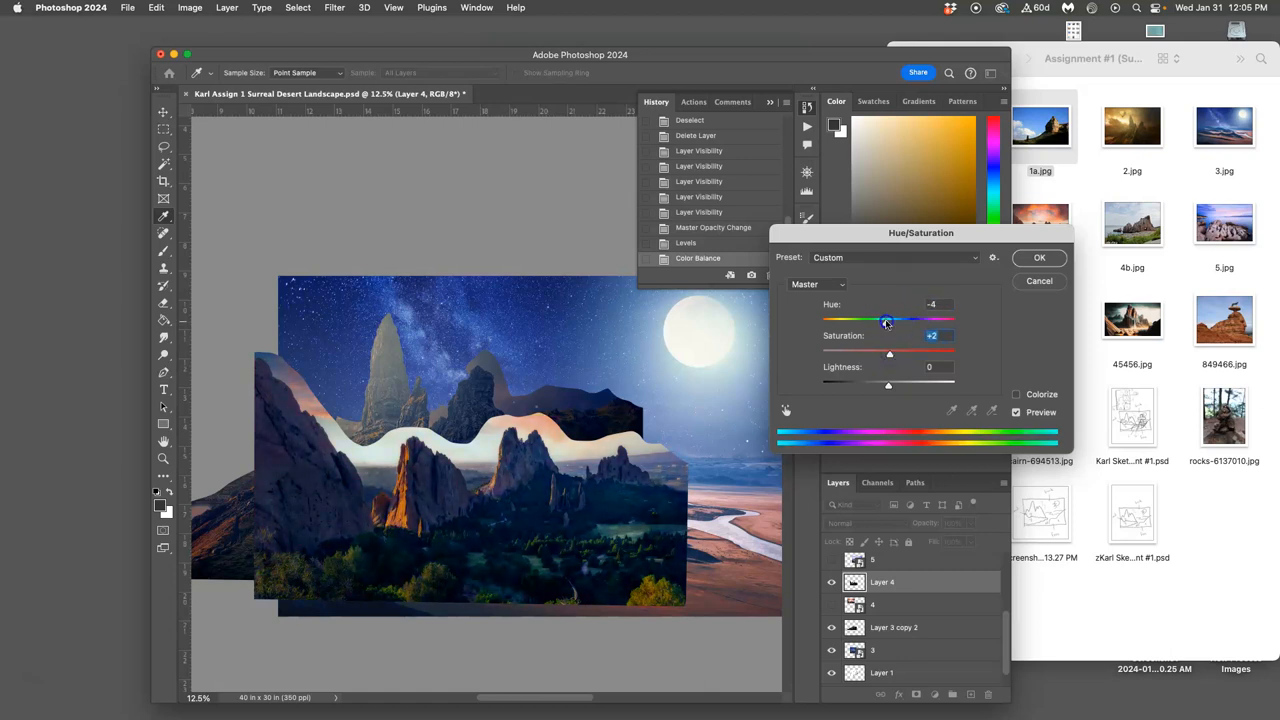
drag(885, 322, 889, 322)
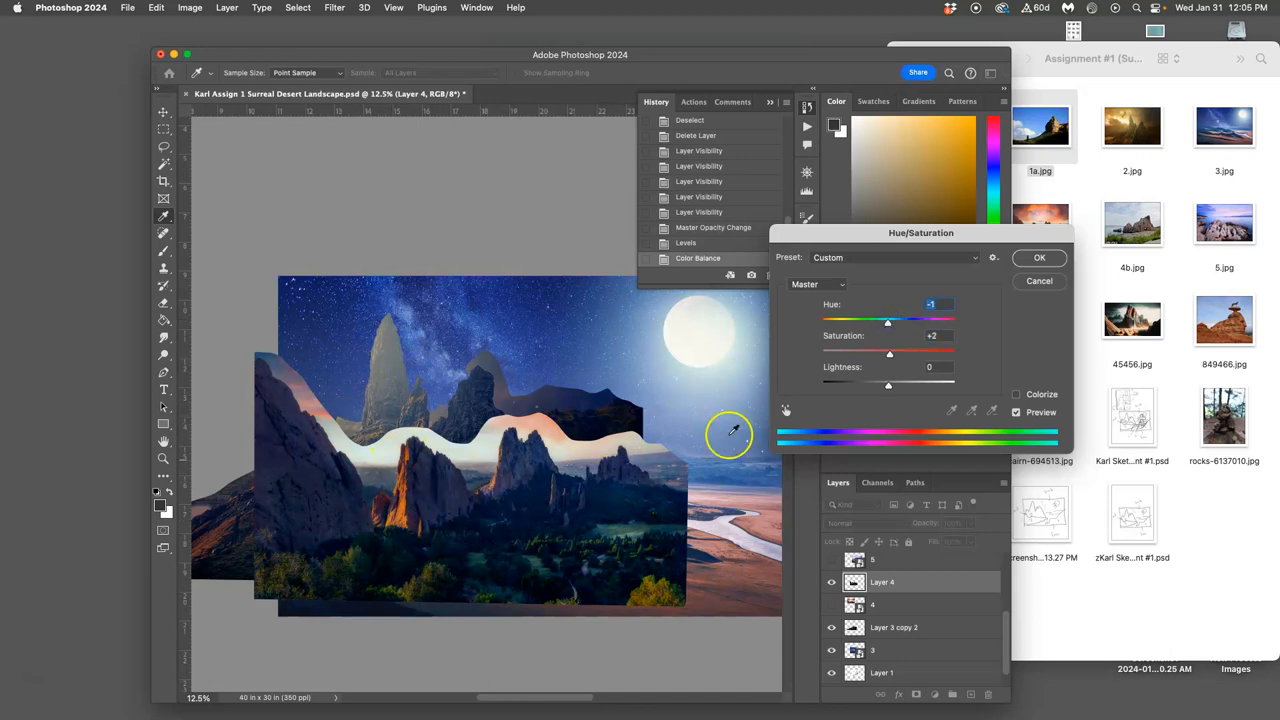
click(1039, 257)
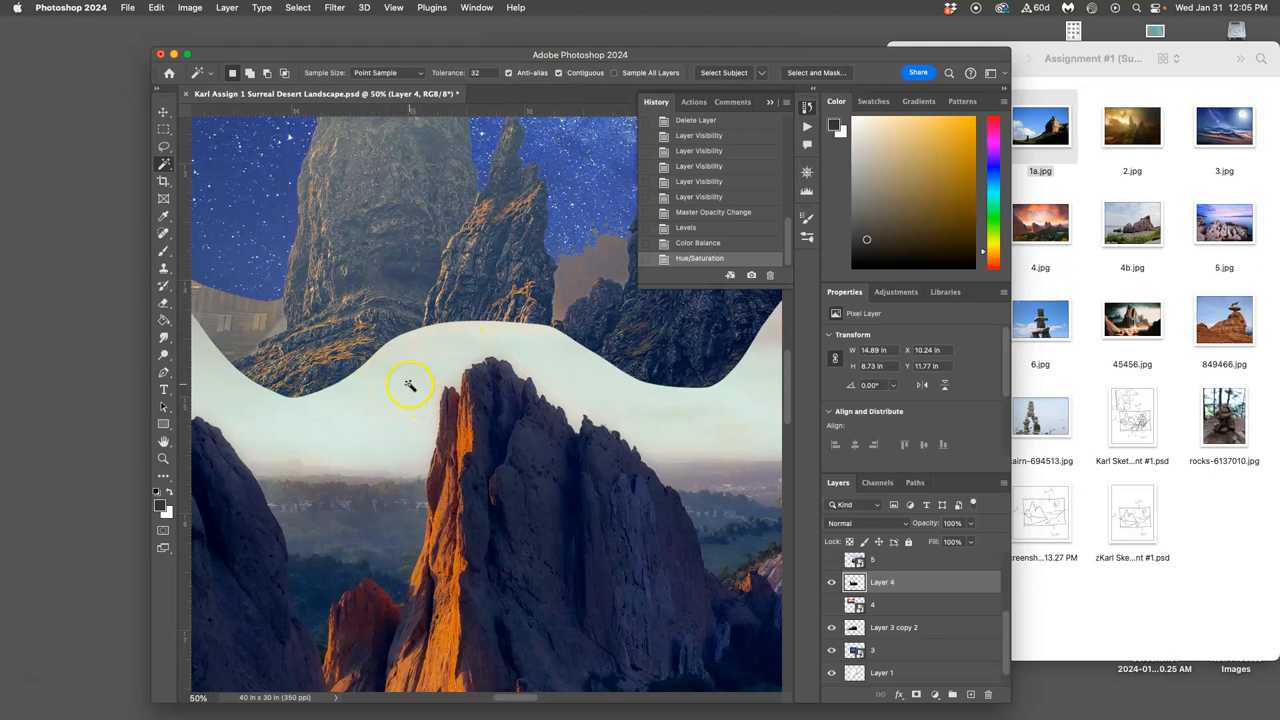
Step: Magic Wand the pale sky above the rocks and refine its edges in Select and Mask
click(420, 380)
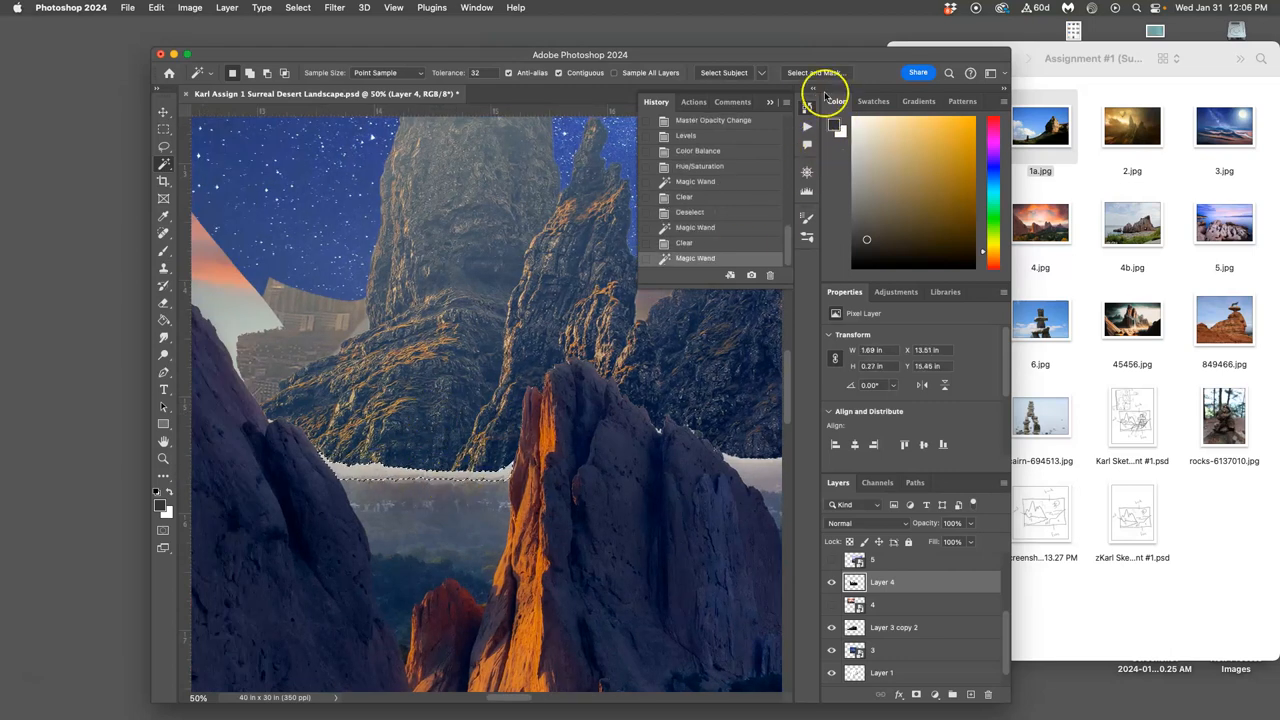
click(815, 72)
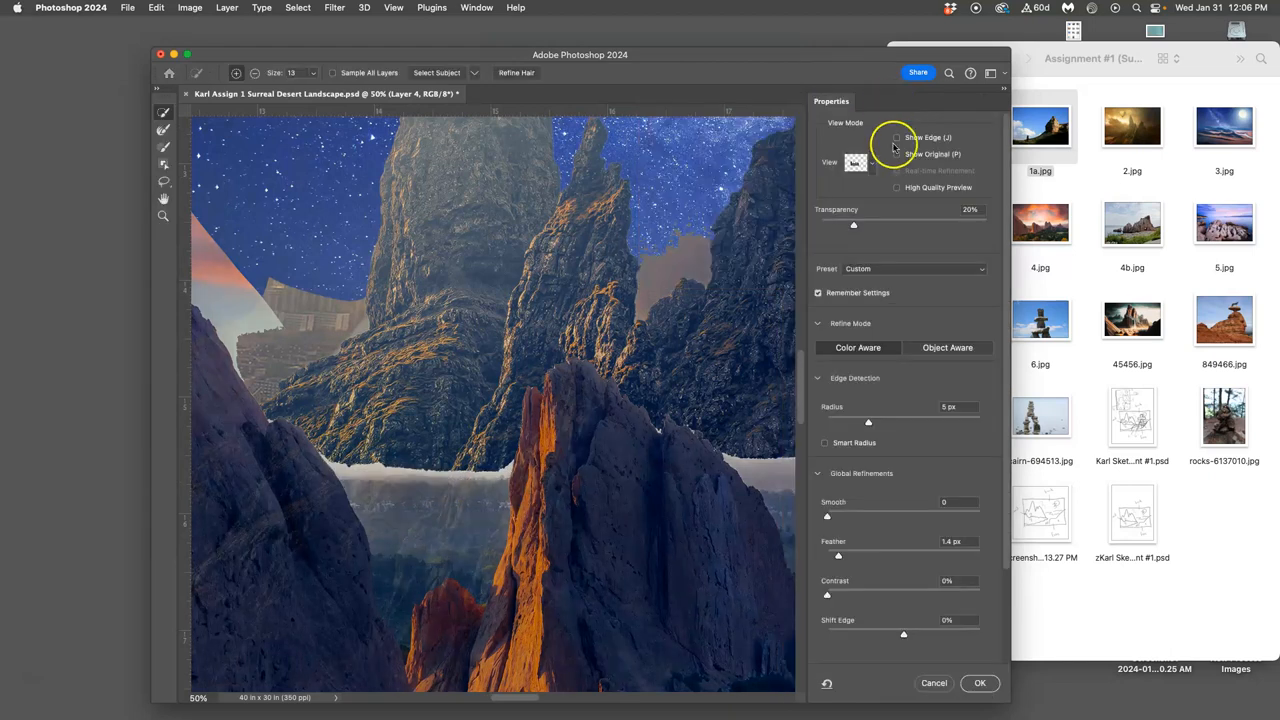
click(979, 683)
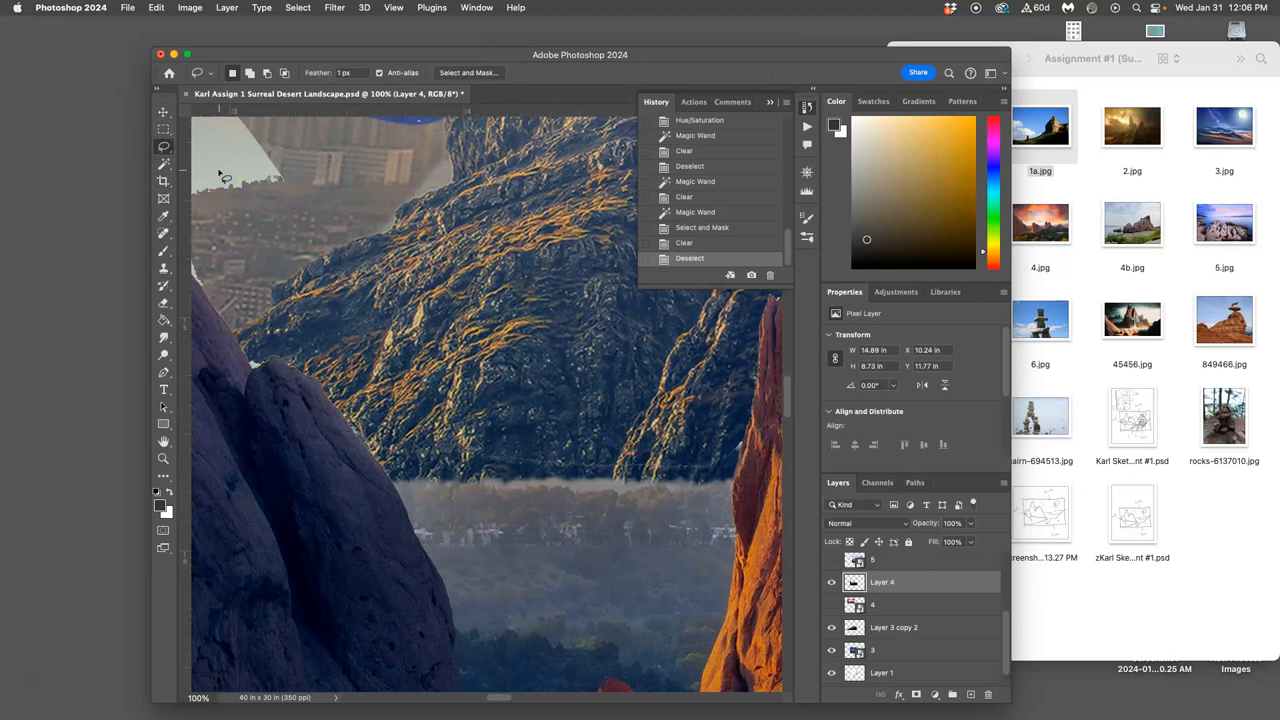
mouse_move(235, 328)
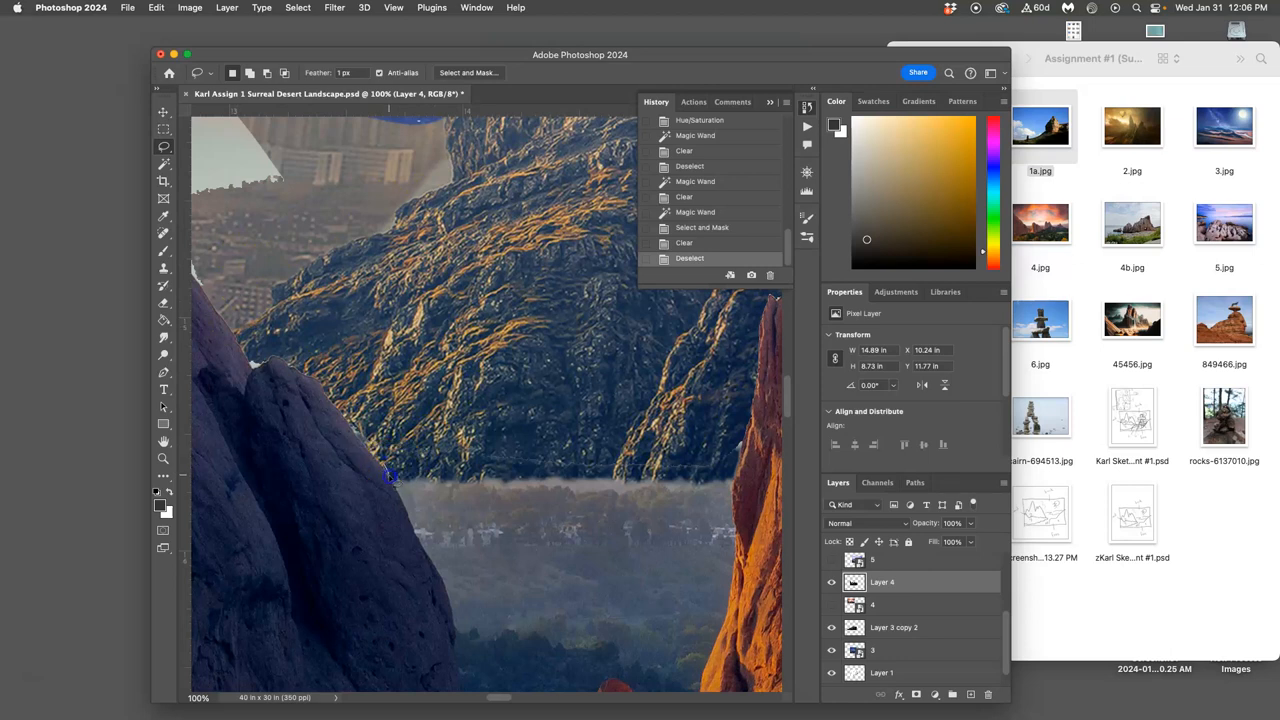
Step: Lasso the hazy valley band beside the dark foreground rock for removal
drag(388, 478, 425, 554)
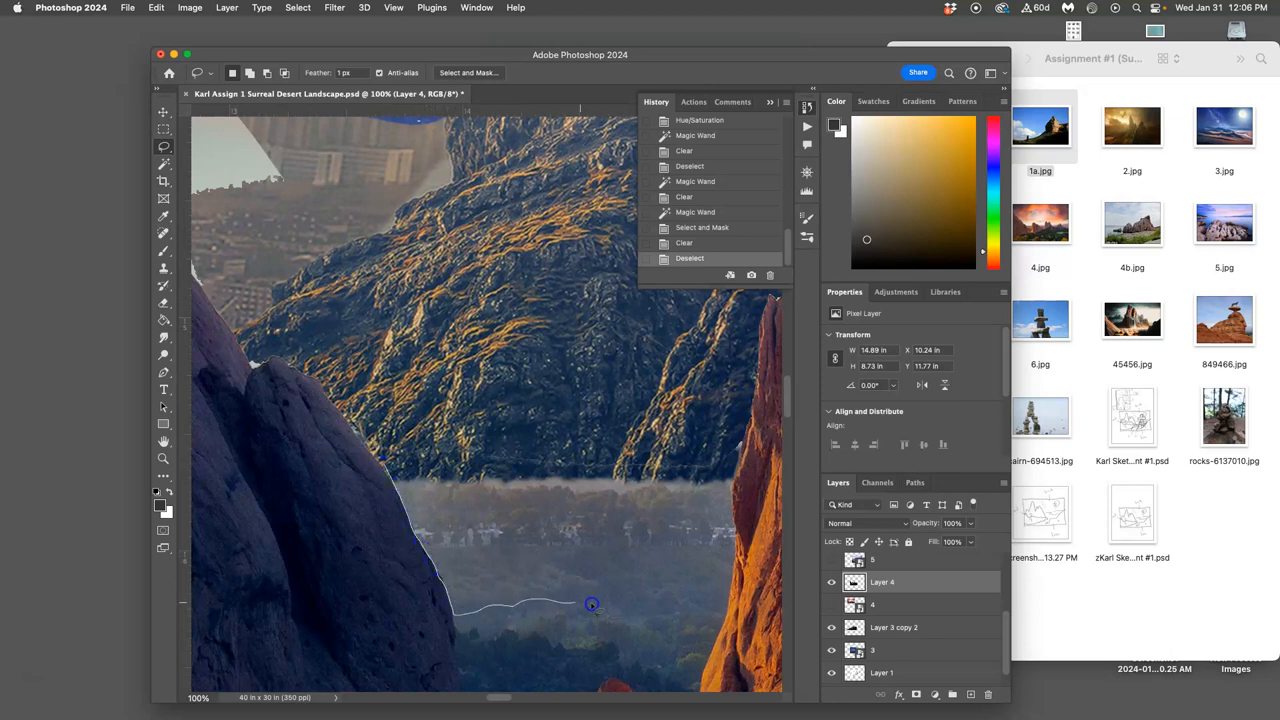
drag(591, 604, 735, 541)
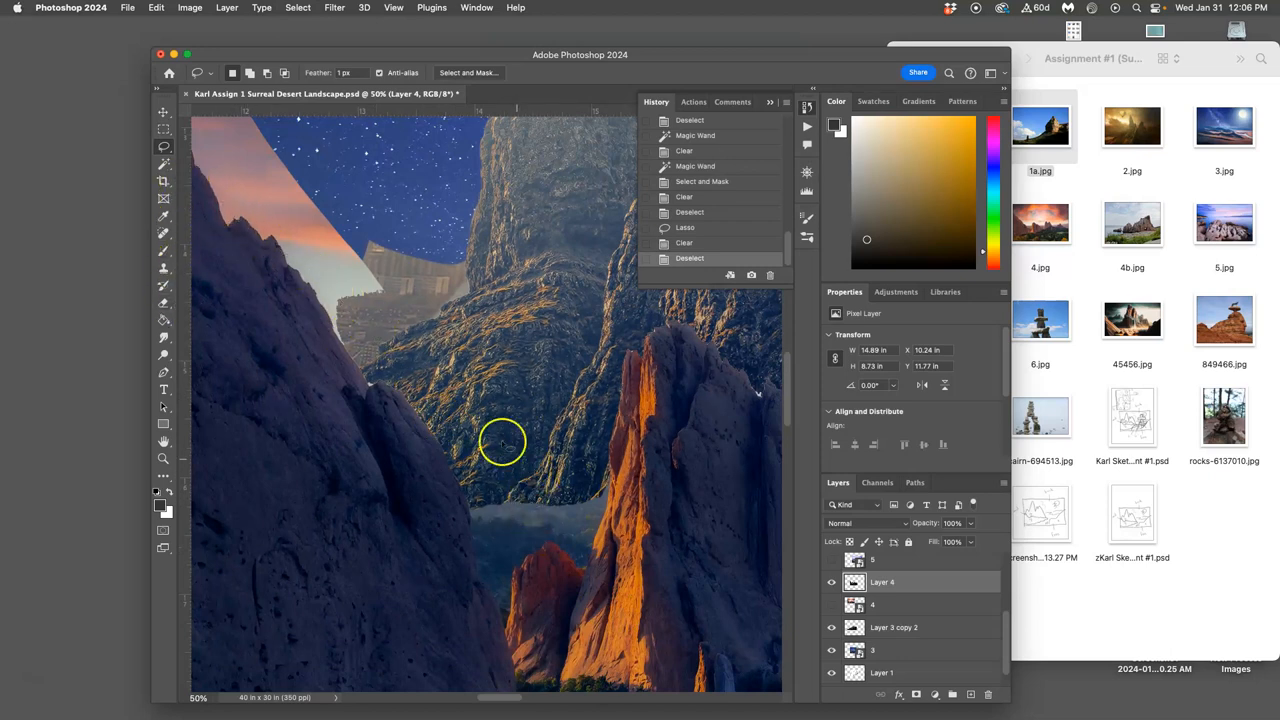
mouse_move(162, 305)
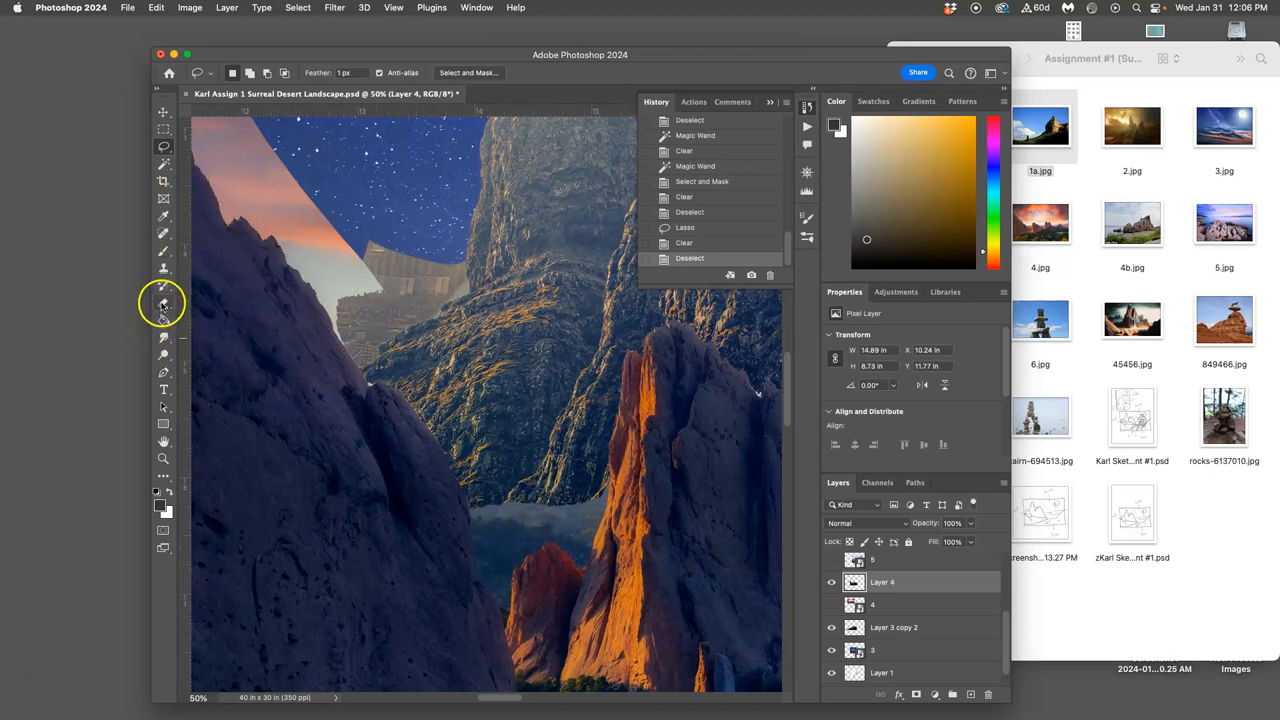
Step: Erase the pale sky patch and hazy valley band with a 300 px soft eraser
click(163, 303)
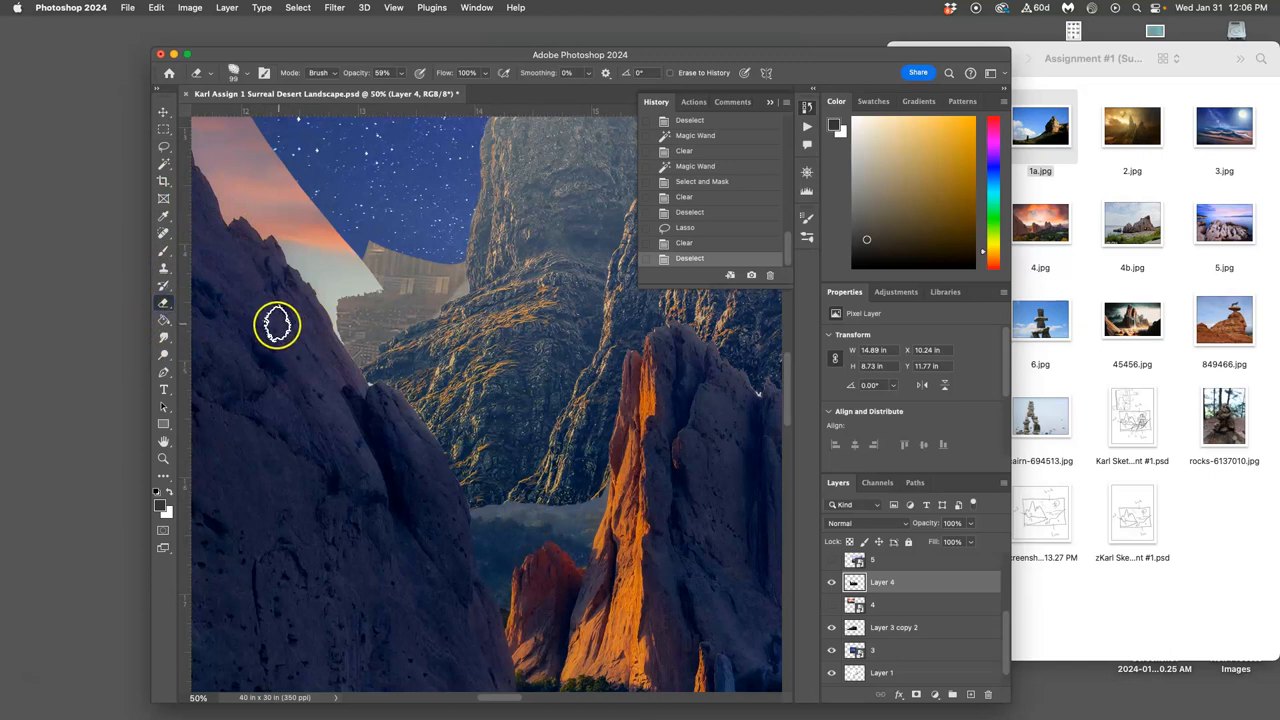
mouse_move(280, 248)
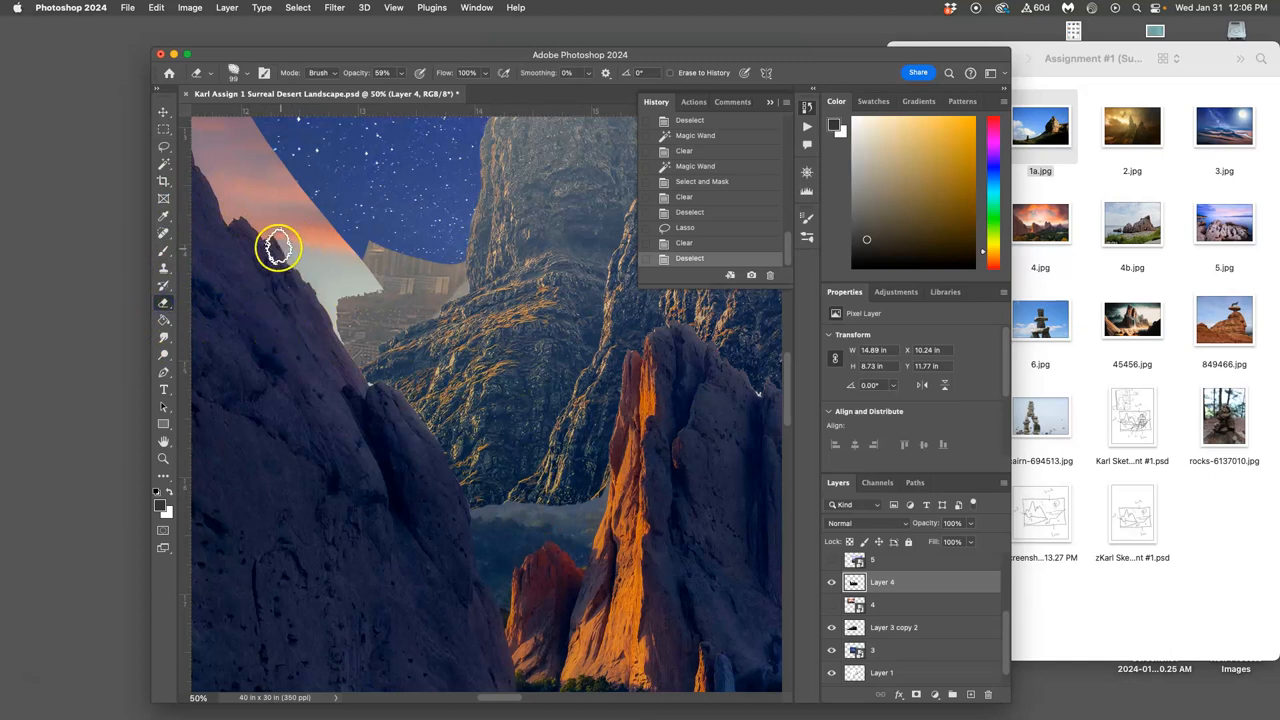
click(248, 72)
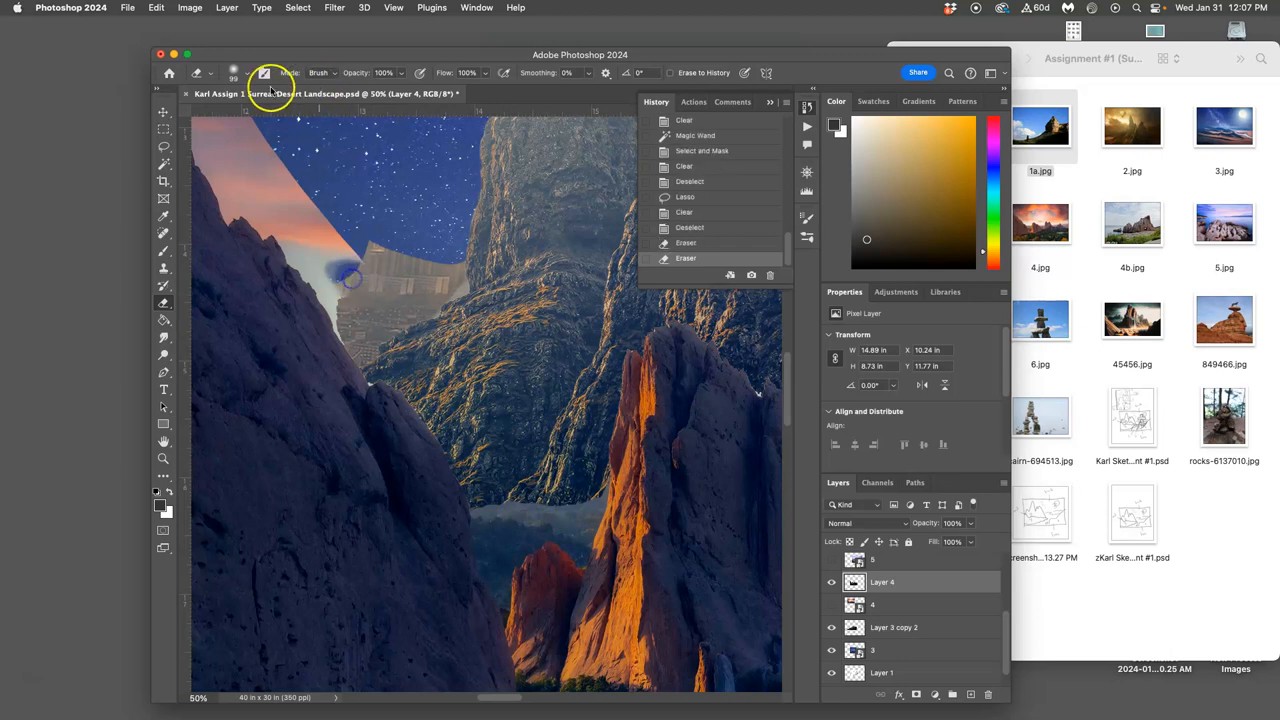
click(264, 72)
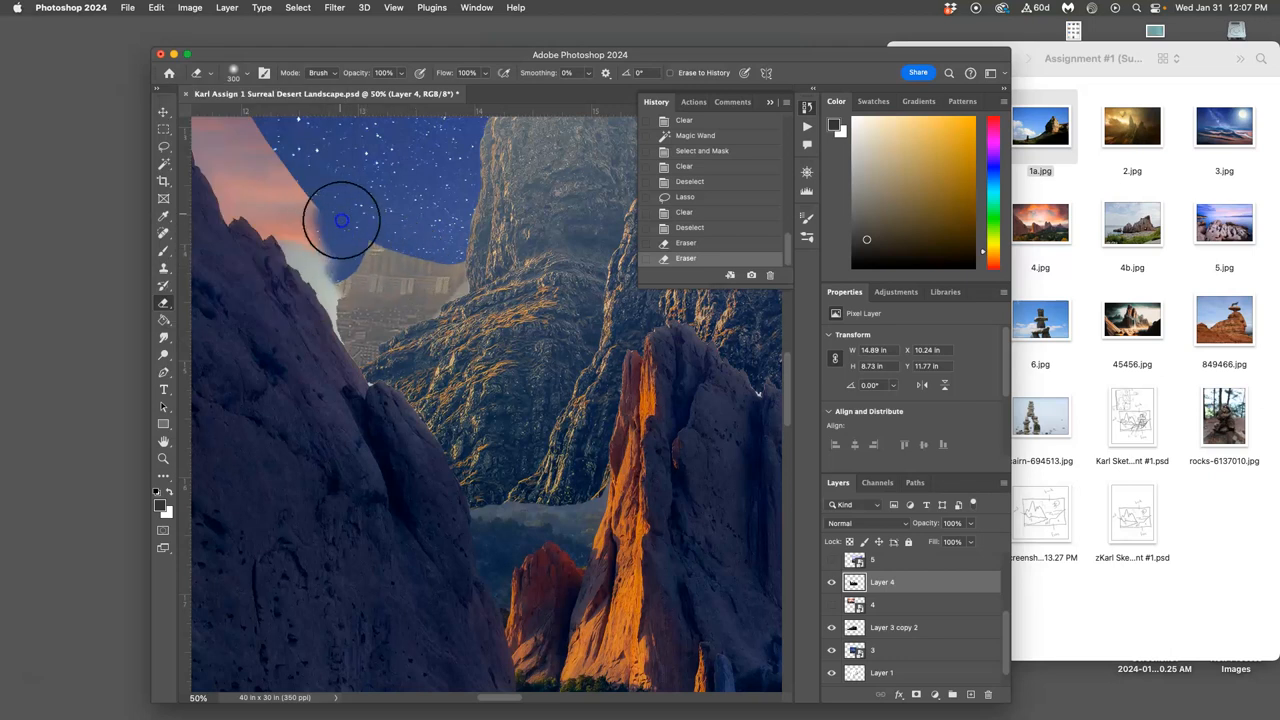
drag(343, 220, 505, 480)
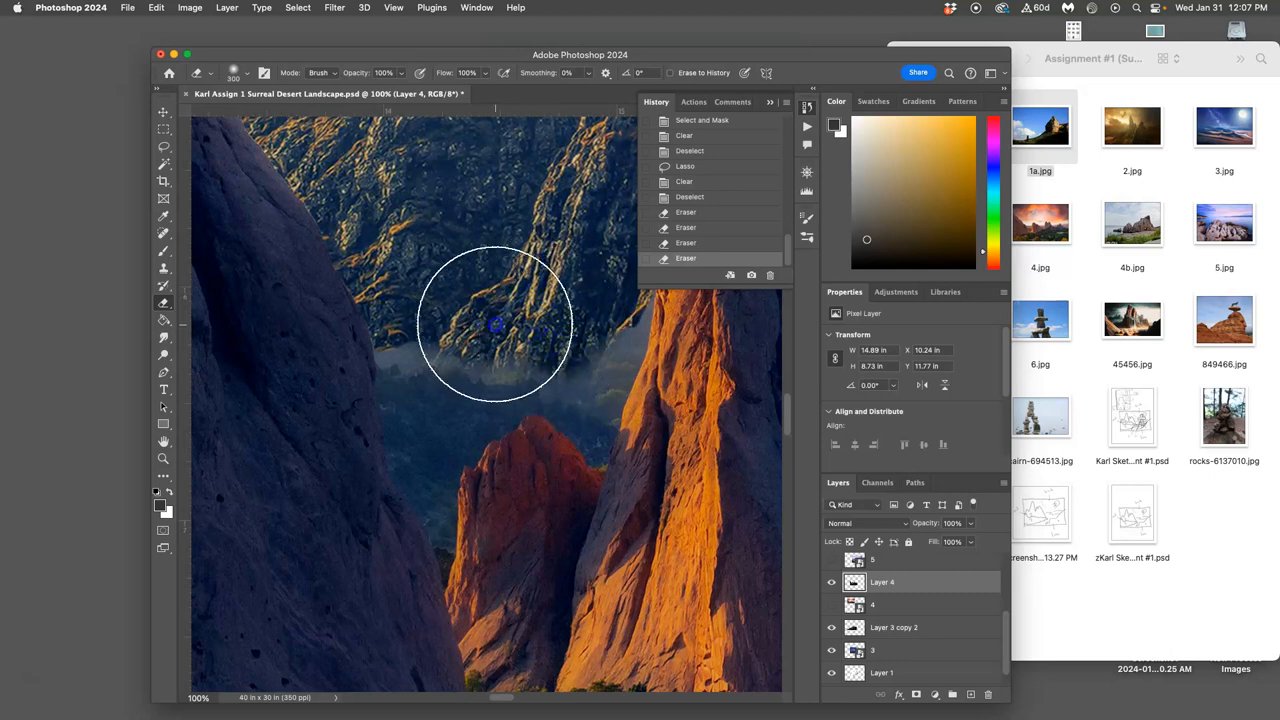
drag(495, 325, 450, 330)
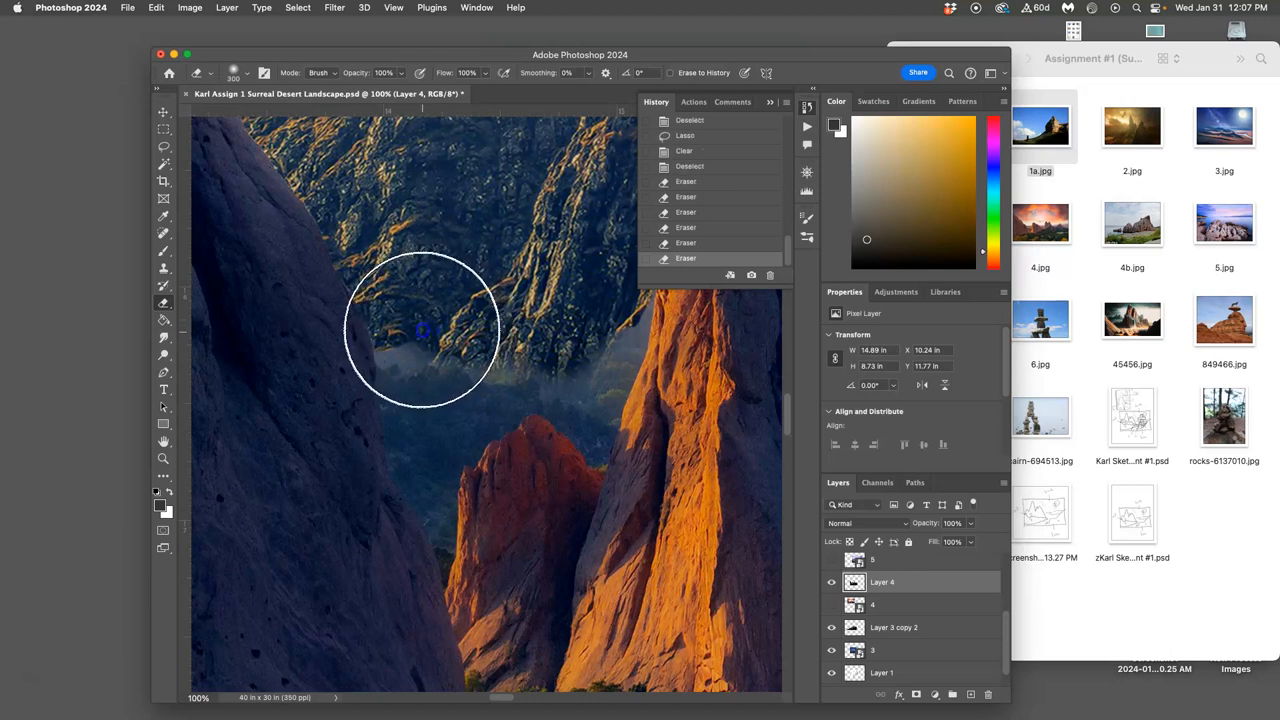
drag(420, 330, 400, 348)
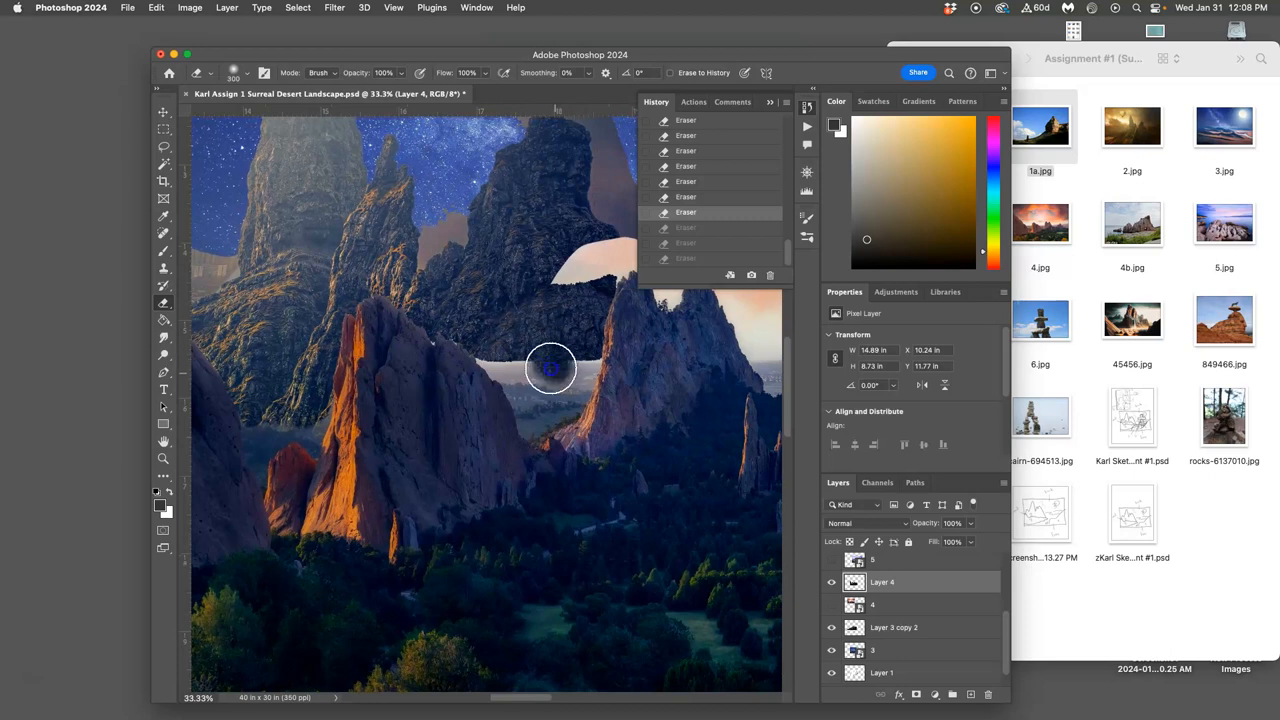
Step: Erase haze between the peaks and soften the mountain silhouettes against the starry sky
drag(551, 367, 520, 365)
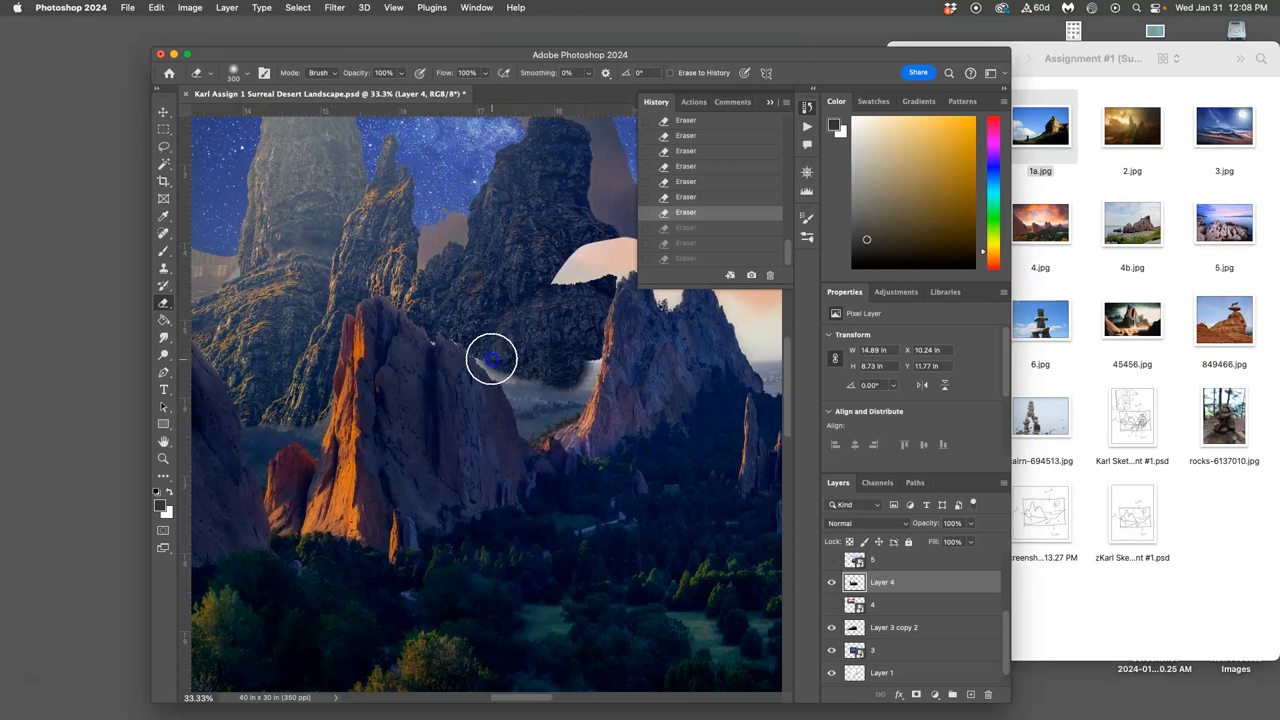
drag(490, 358, 585, 358)
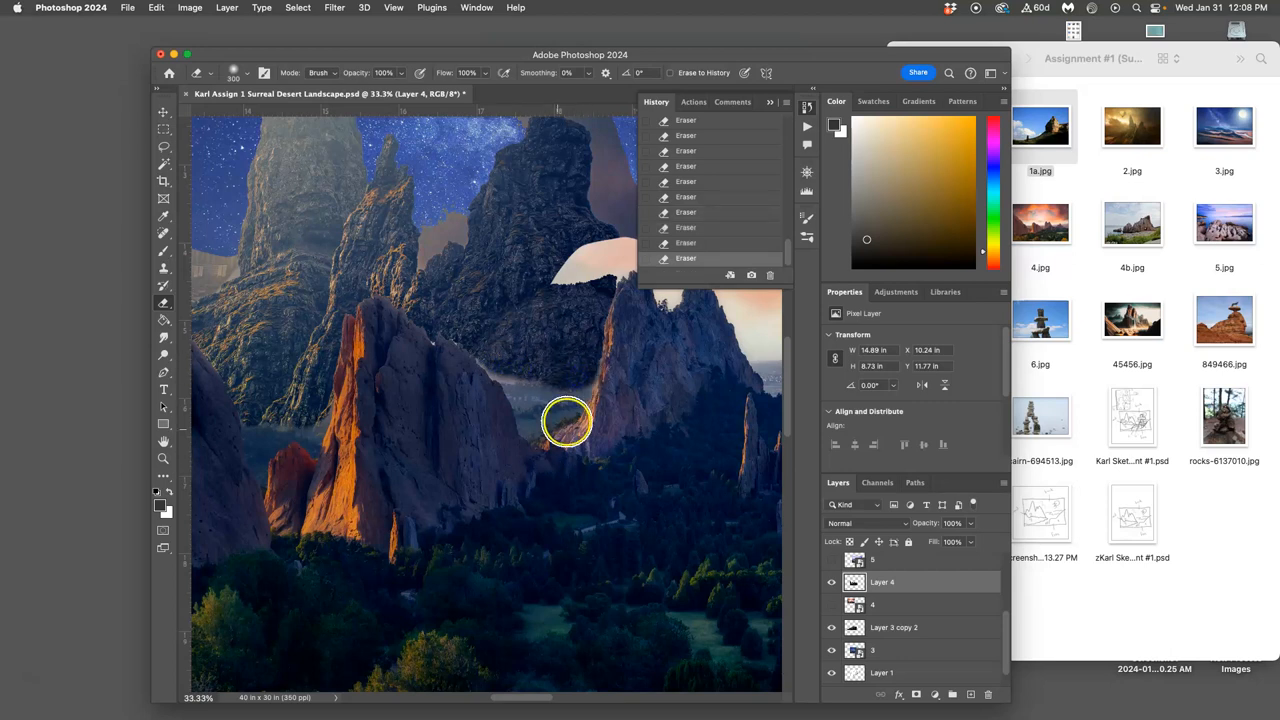
drag(567, 420, 355, 328)
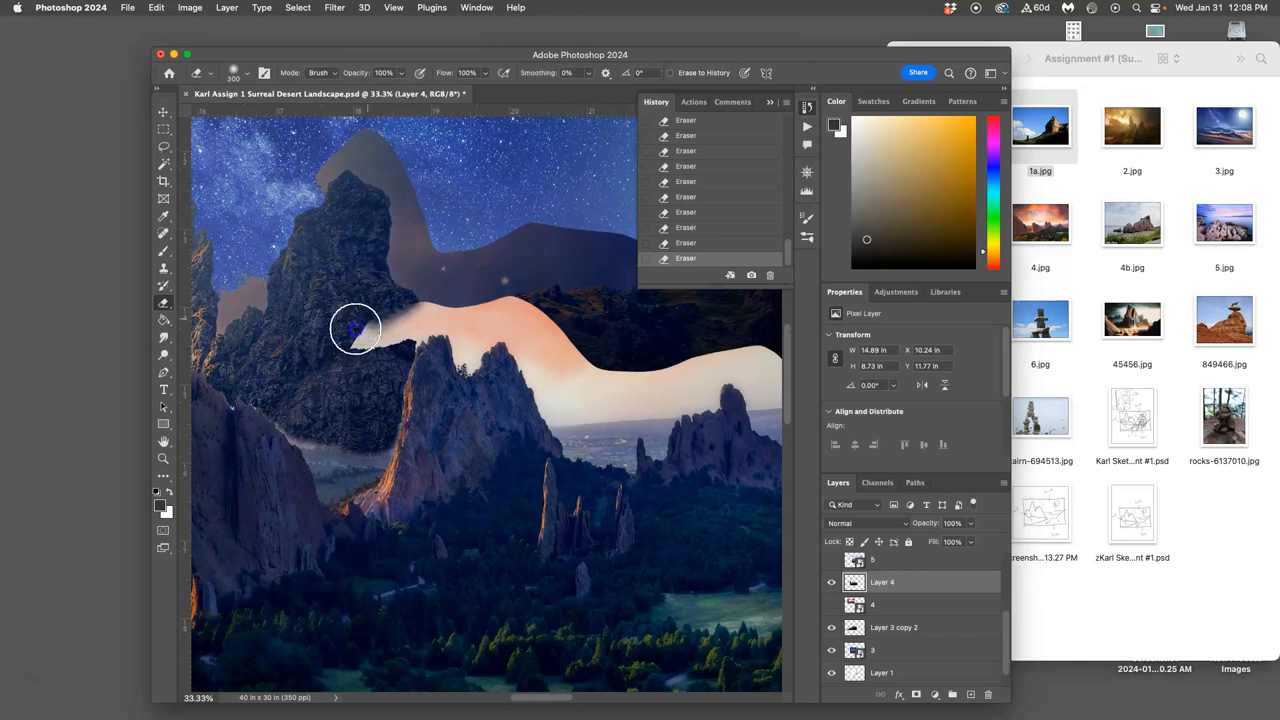
drag(355, 328, 472, 297)
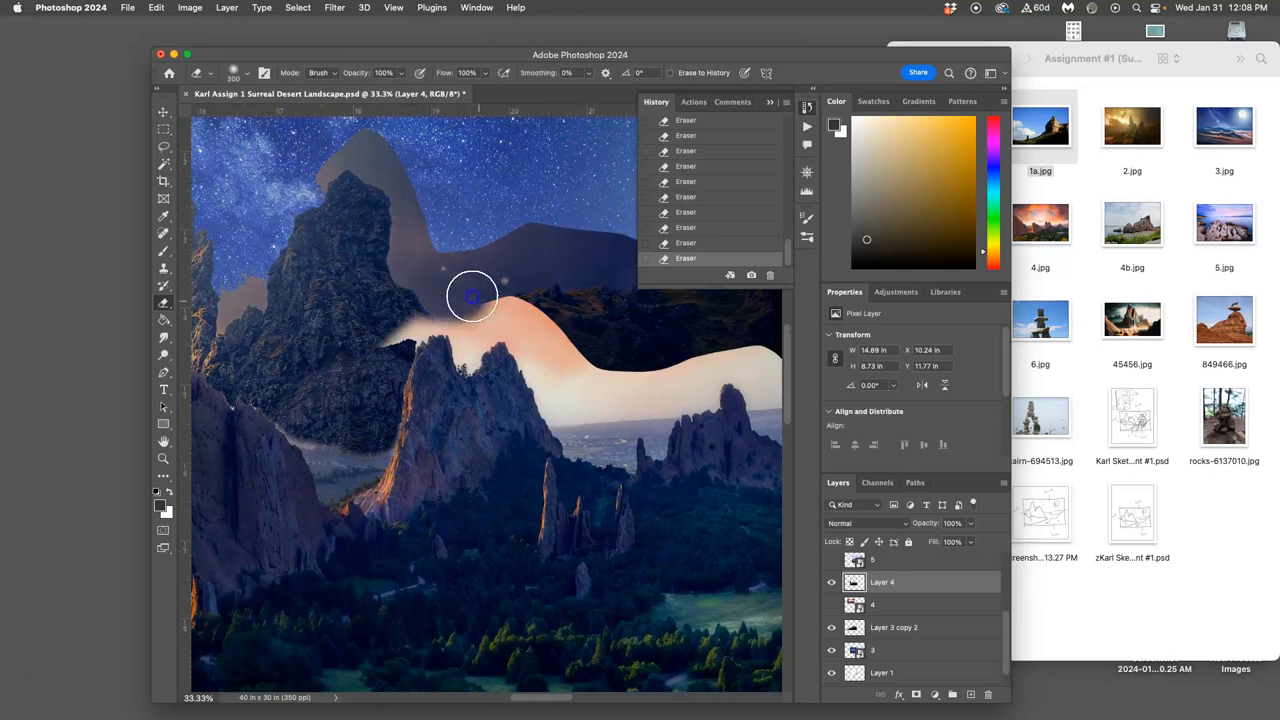
drag(472, 296, 720, 347)
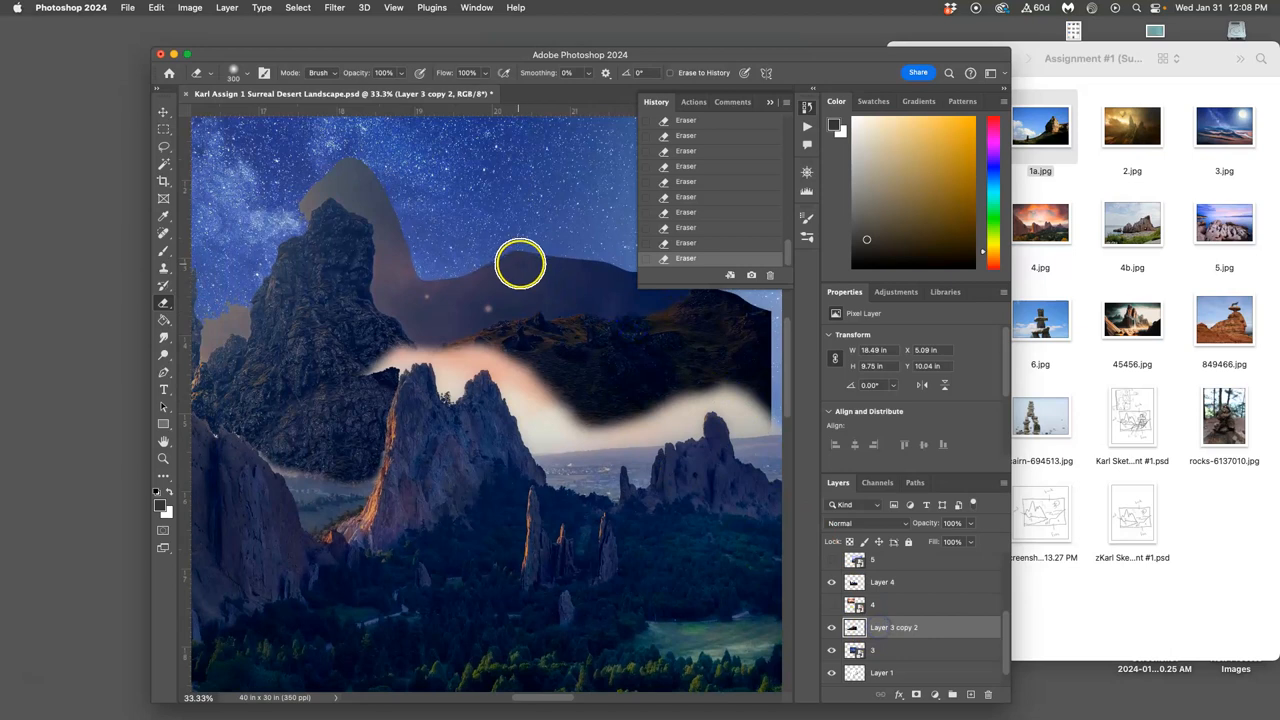
drag(520, 265, 285, 185)
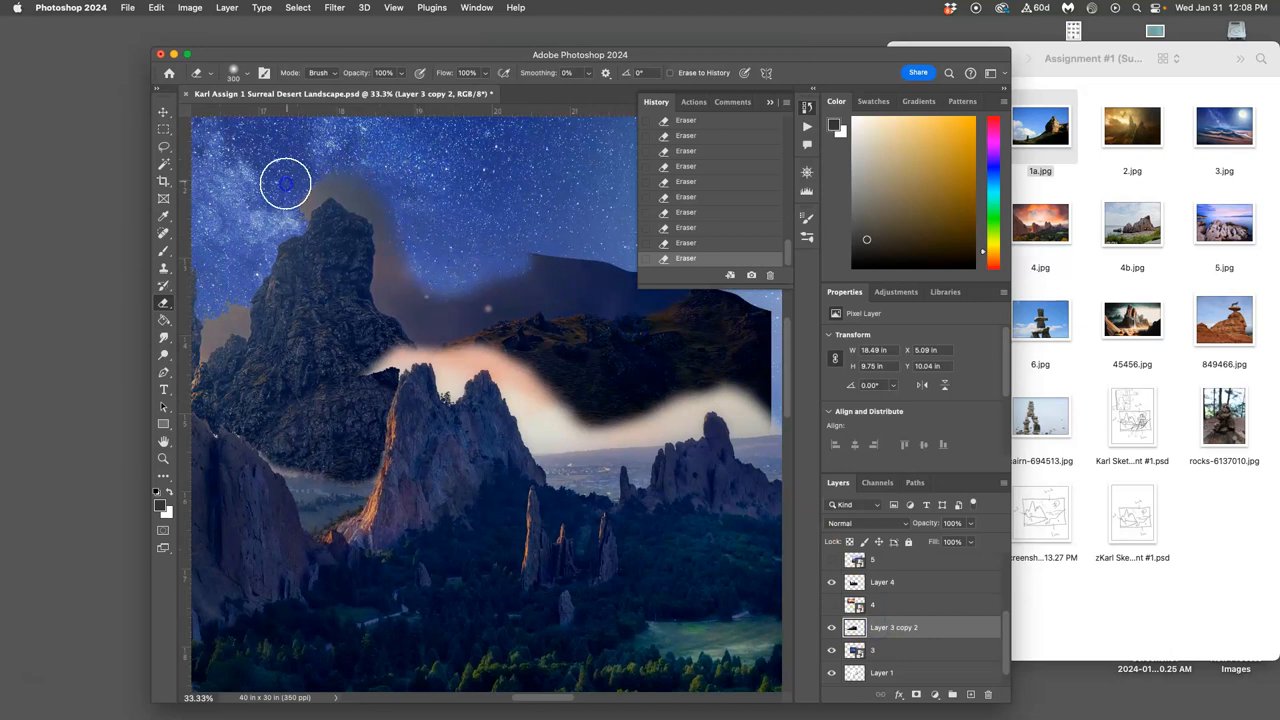
drag(285, 183, 493, 270)
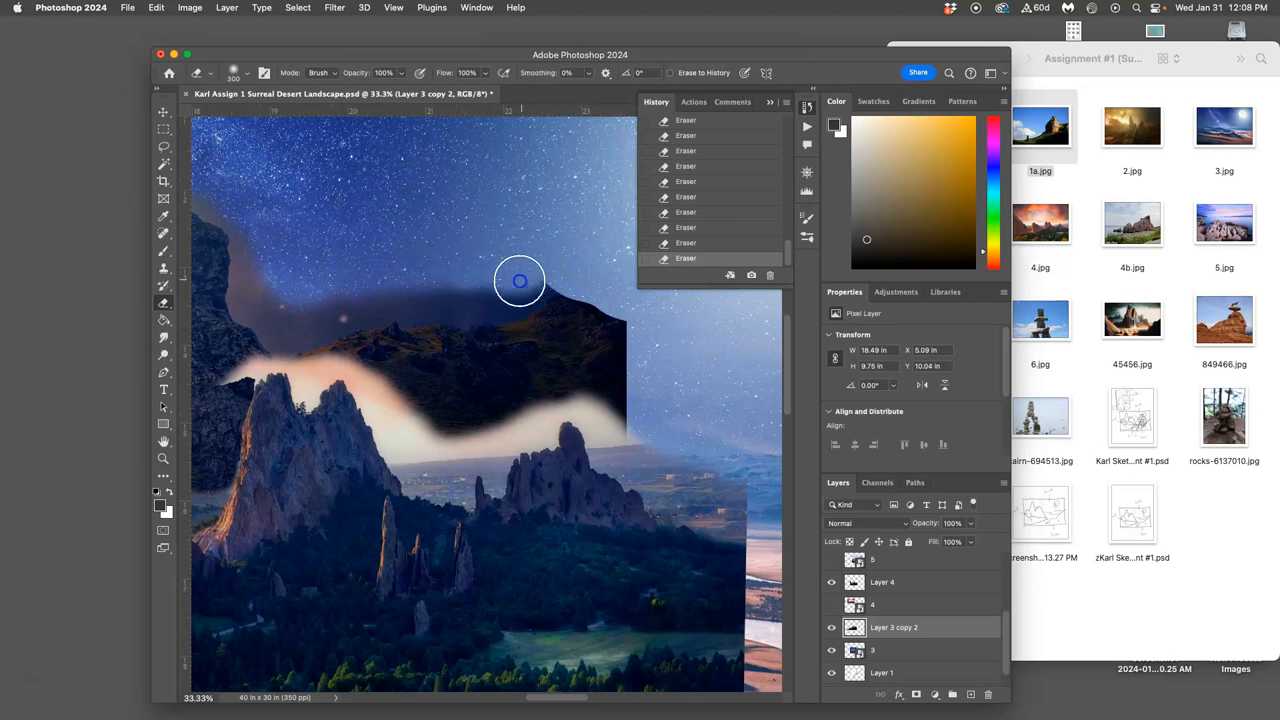
drag(520, 281, 328, 296)
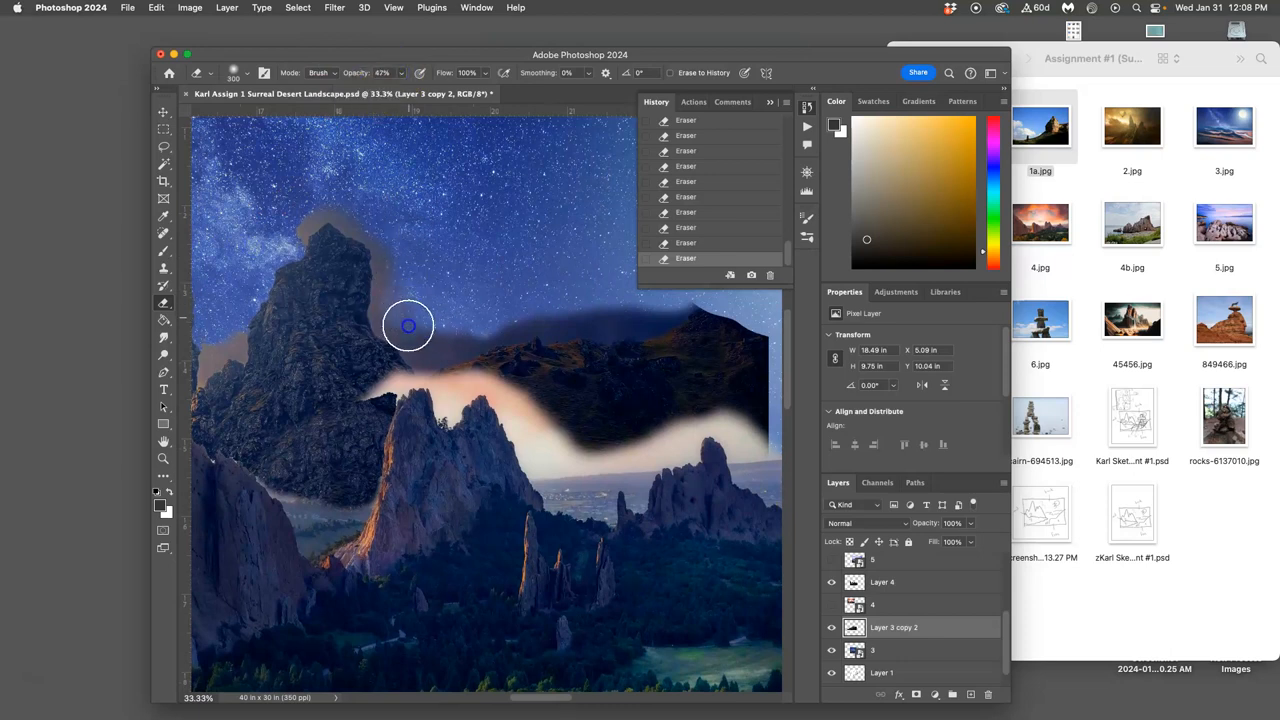
Step: At 47% eraser opacity, soften the ridge edges and erase the glow above the spires
drag(408, 325, 481, 330)
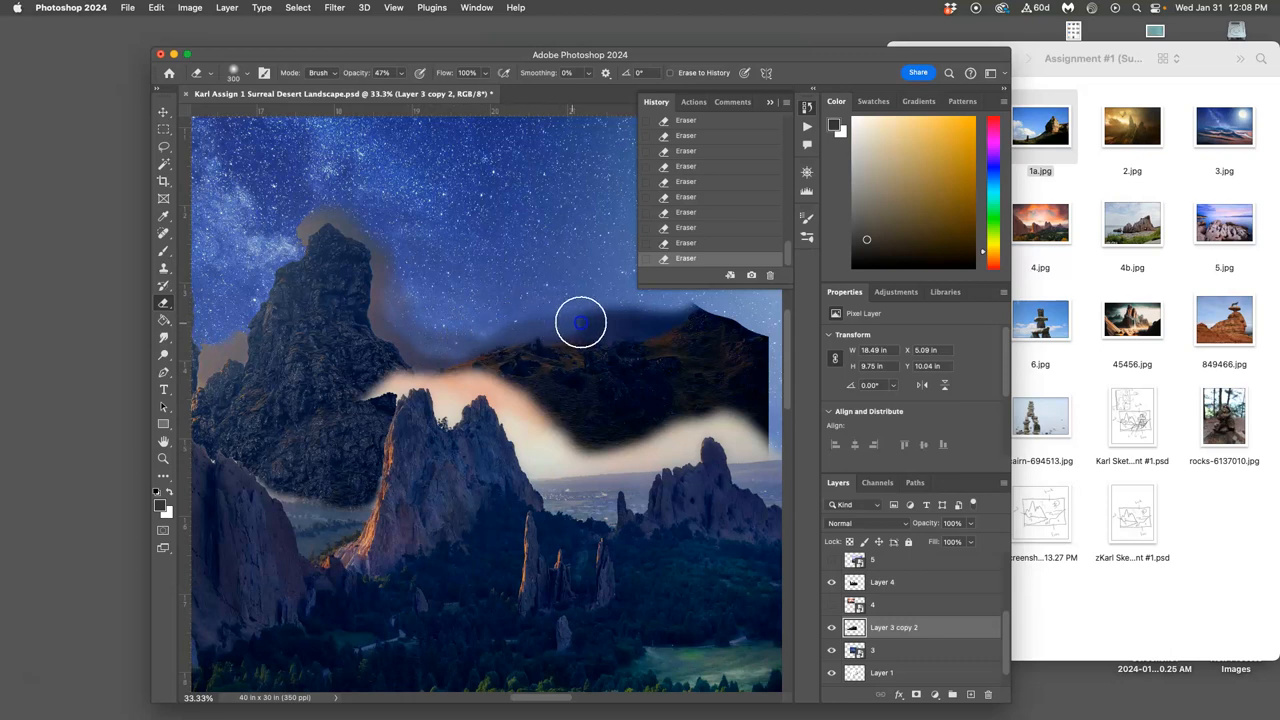
drag(580, 322, 680, 298)
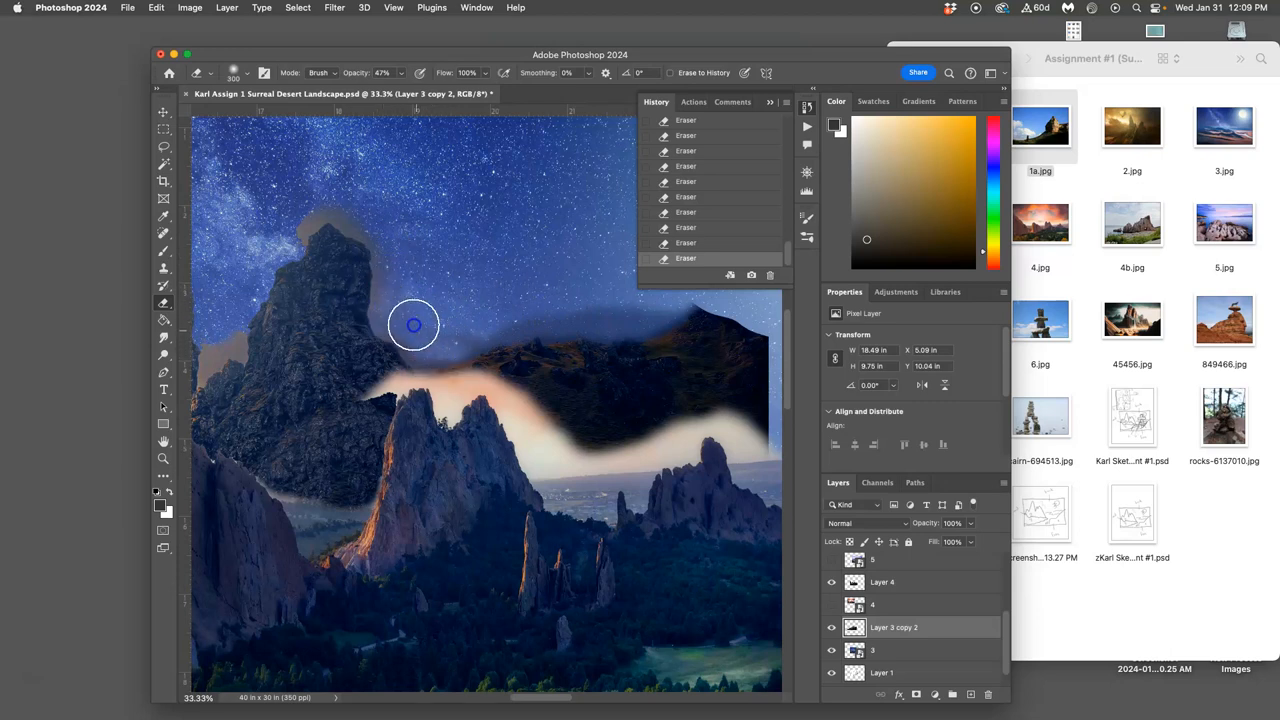
drag(413, 325, 625, 310)
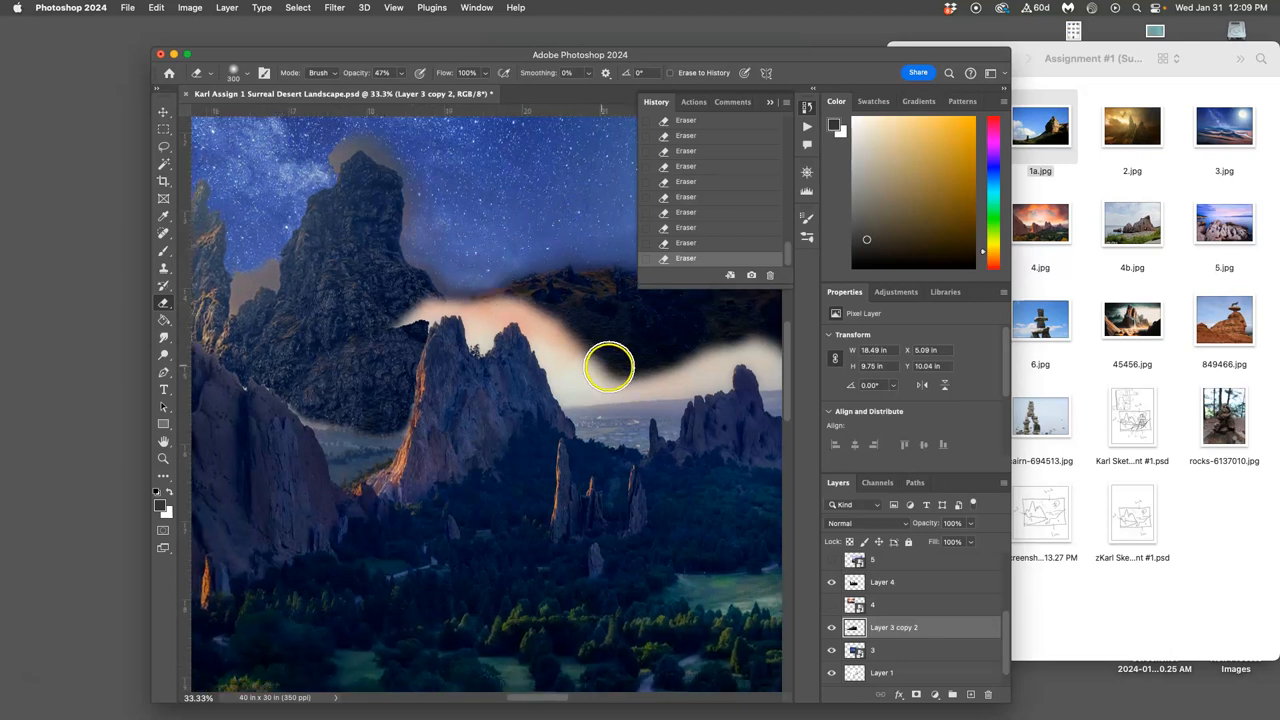
click(882, 582)
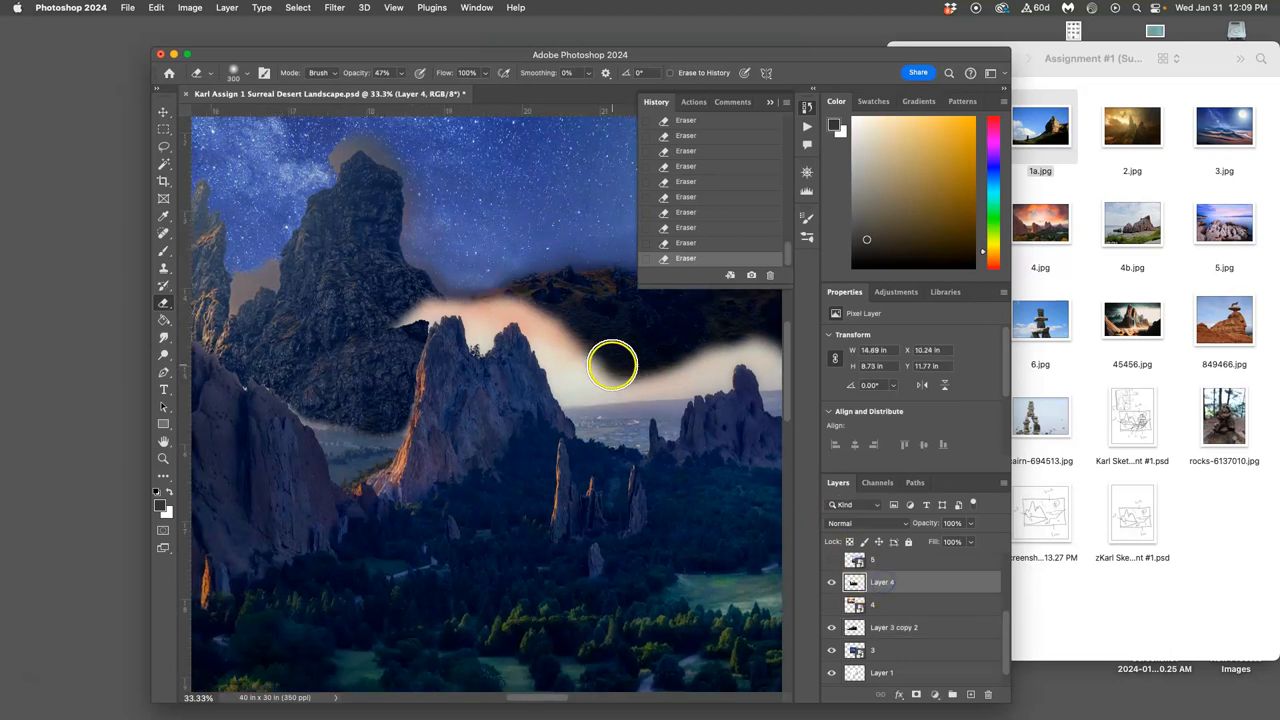
drag(612, 365, 645, 375)
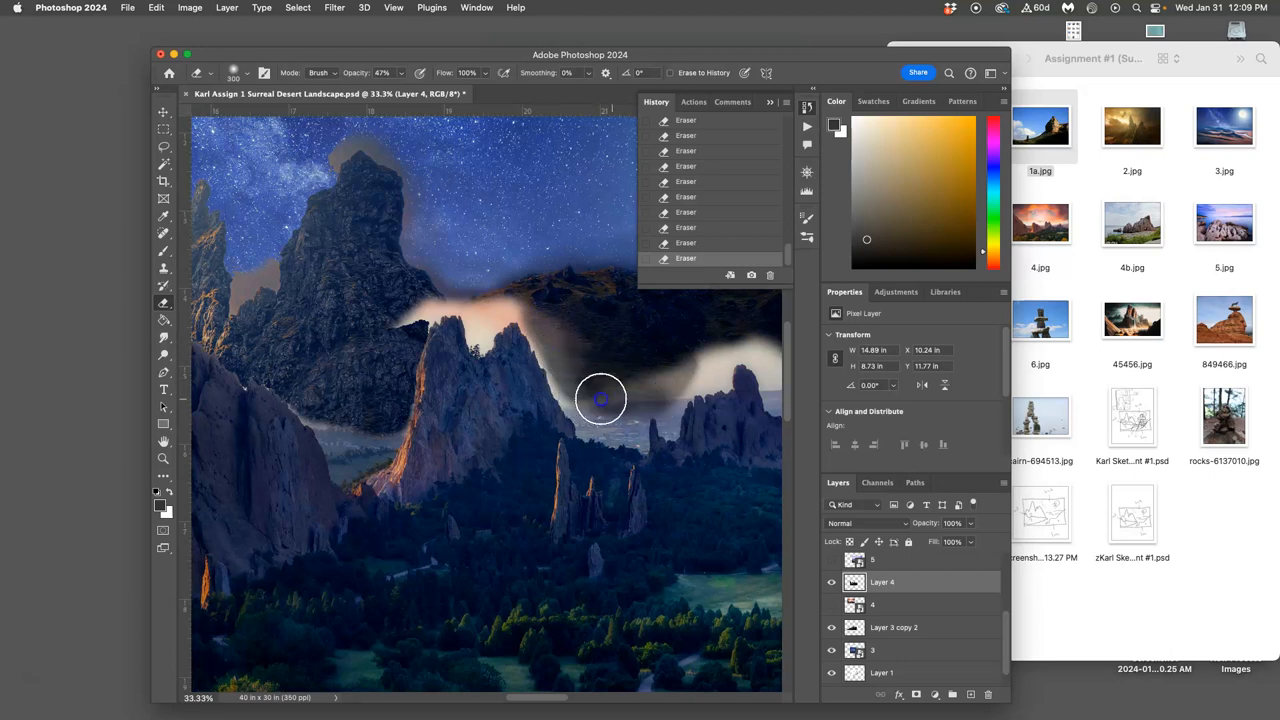
drag(600, 400, 685, 365)
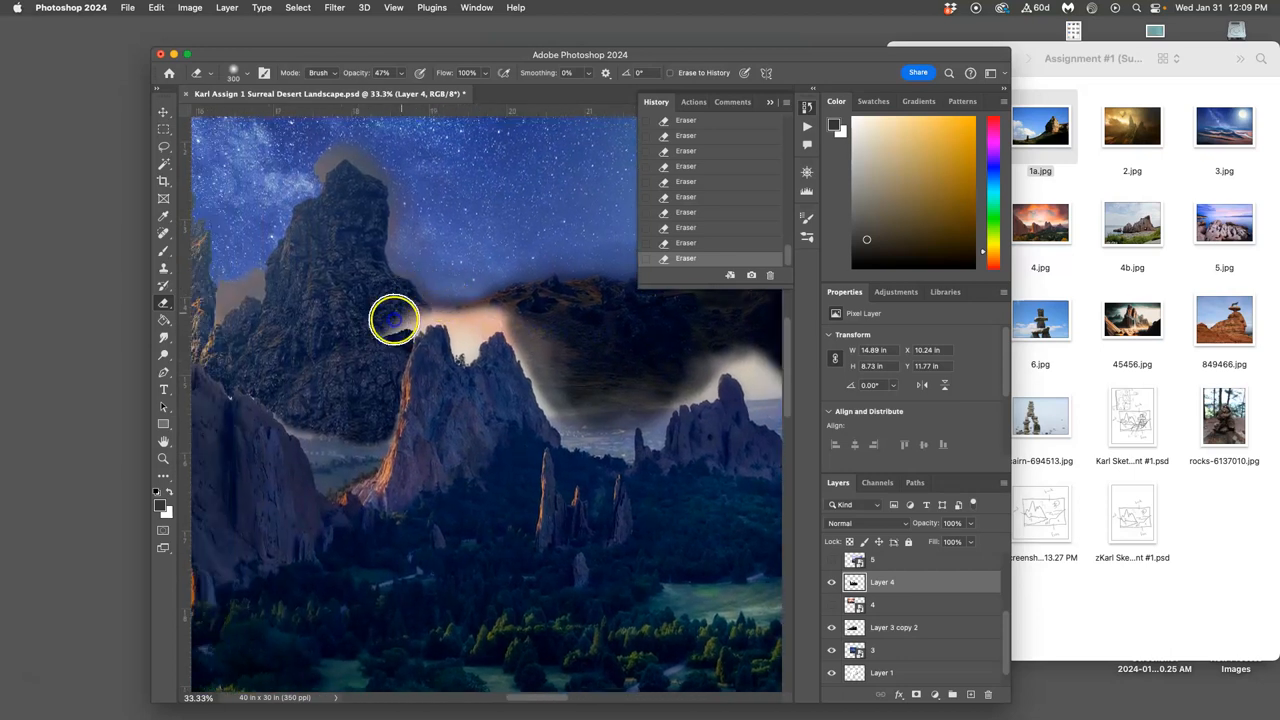
drag(393, 318, 393, 330)
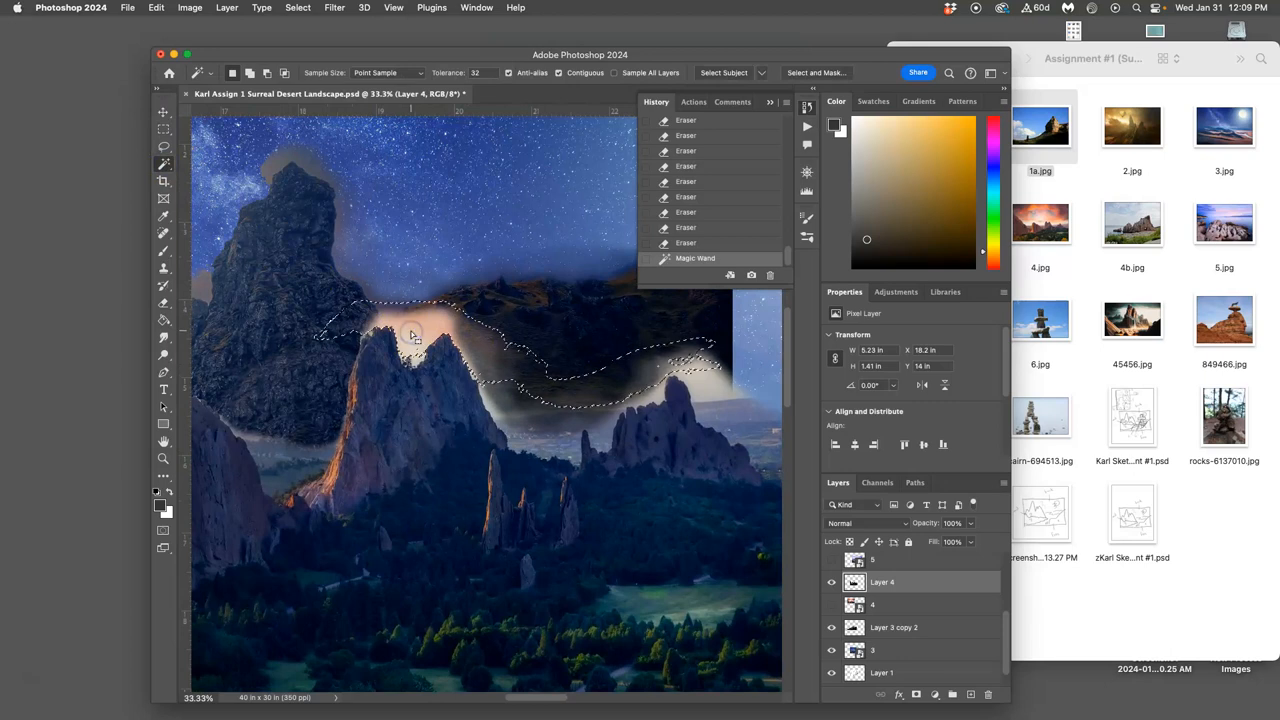
Step: Delete the selected glow band and set the foreground rock Layer 5 to 100% opacity
key(Delete)
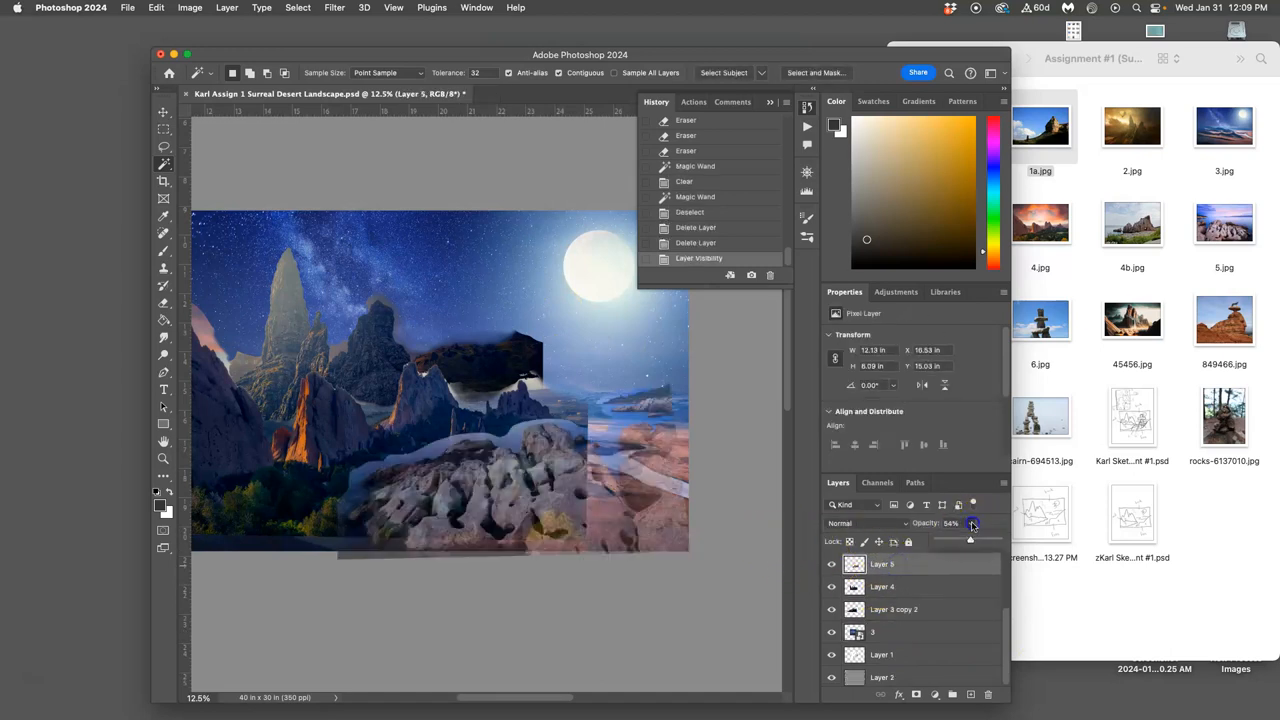
drag(970, 538, 998, 538)
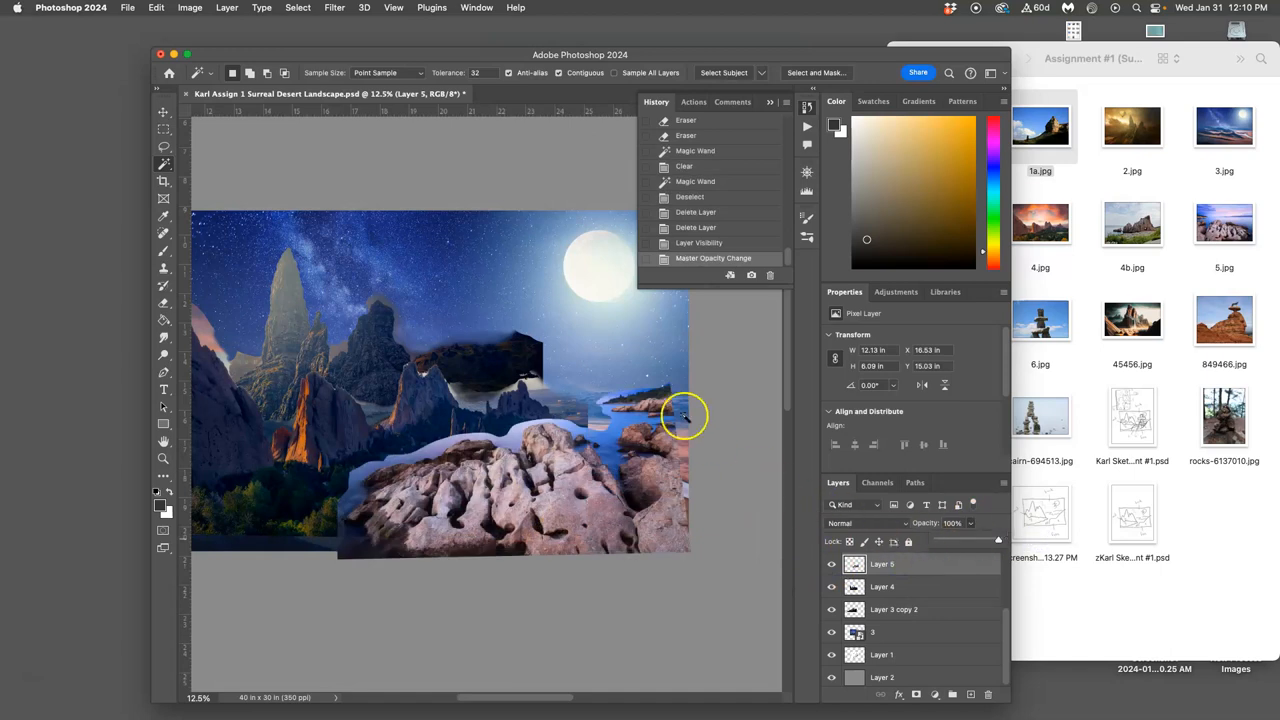
mouse_move(189, 7)
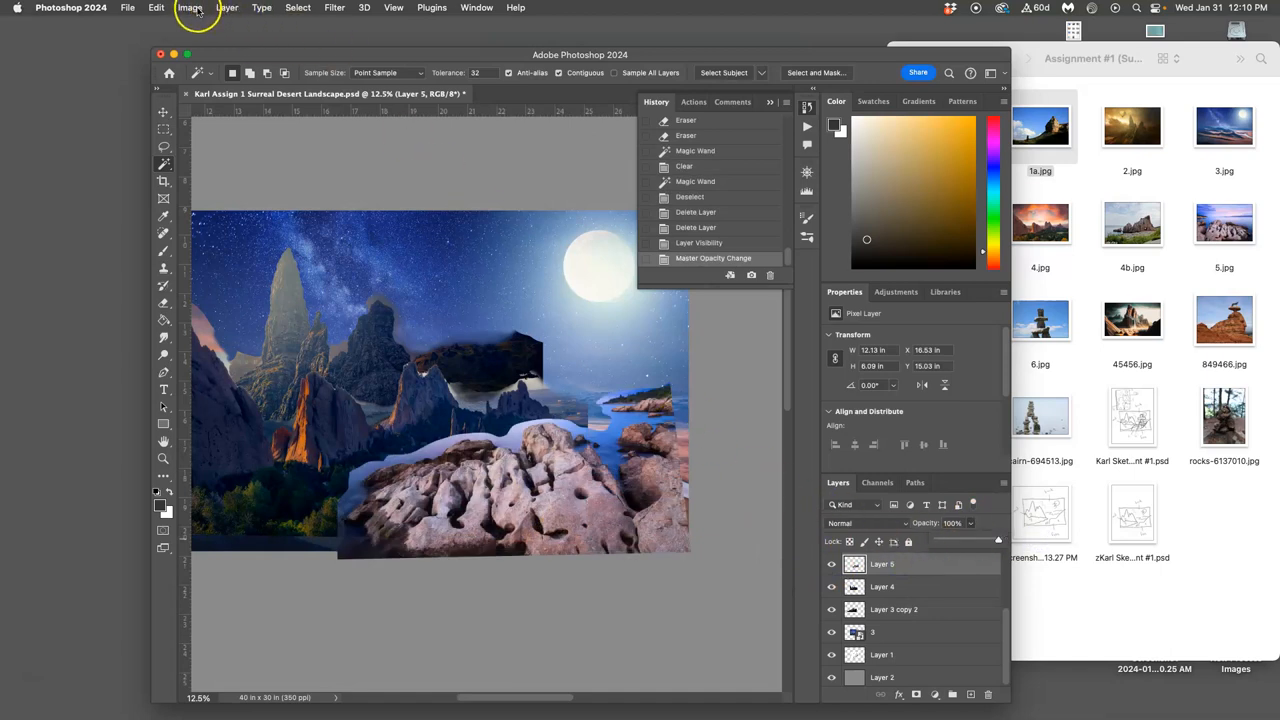
Step: Brighten the foreground rock's midtones with a Levels midtone value of 1.16
click(189, 7)
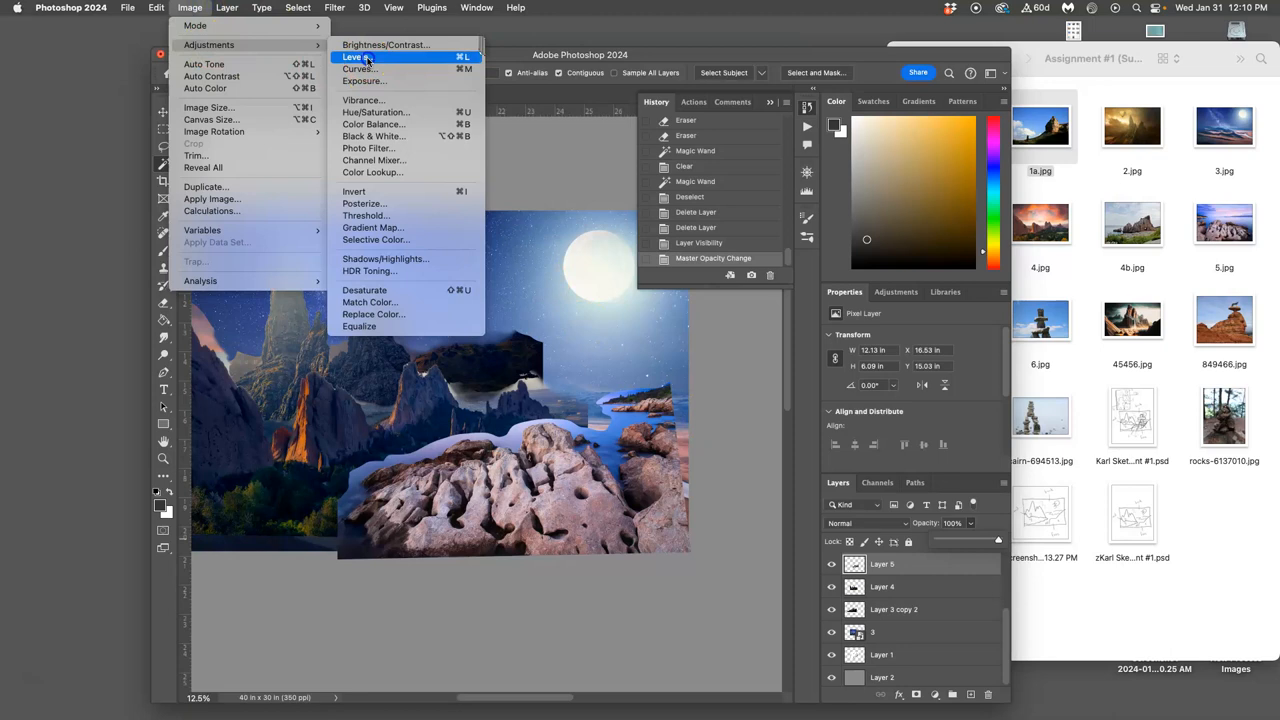
click(354, 56)
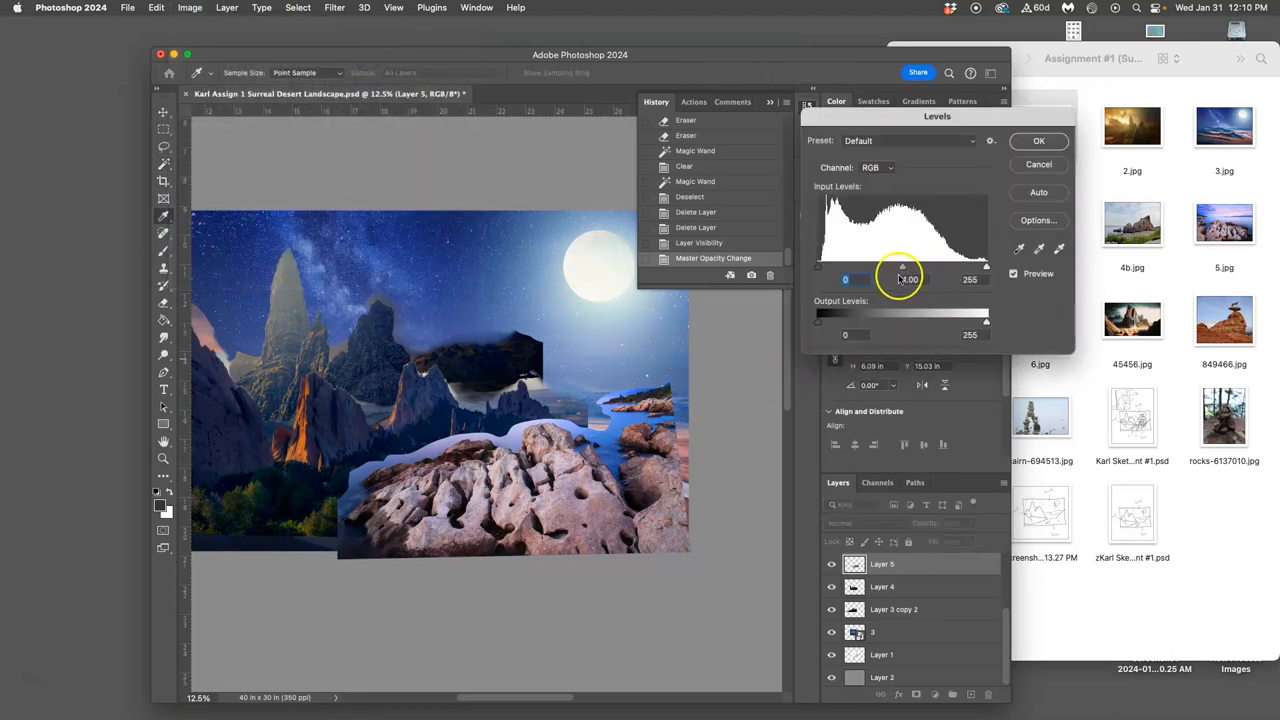
drag(901, 267, 903, 267)
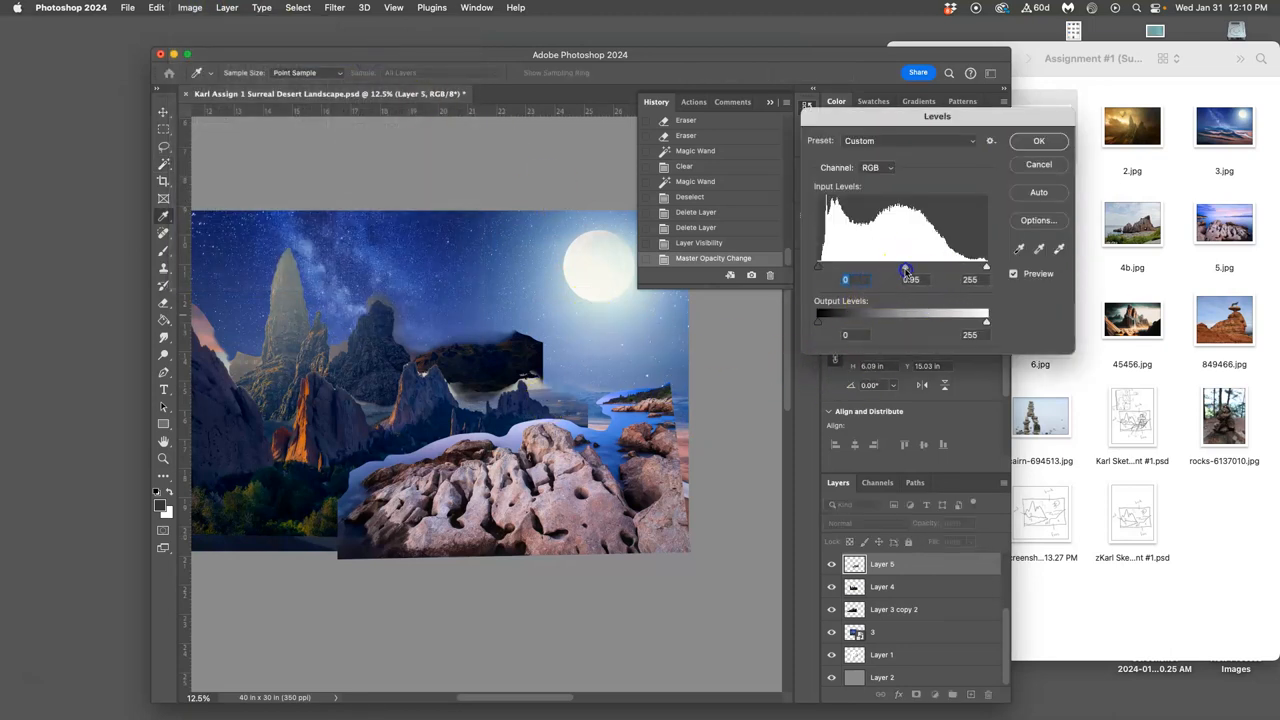
drag(903, 270, 894, 270)
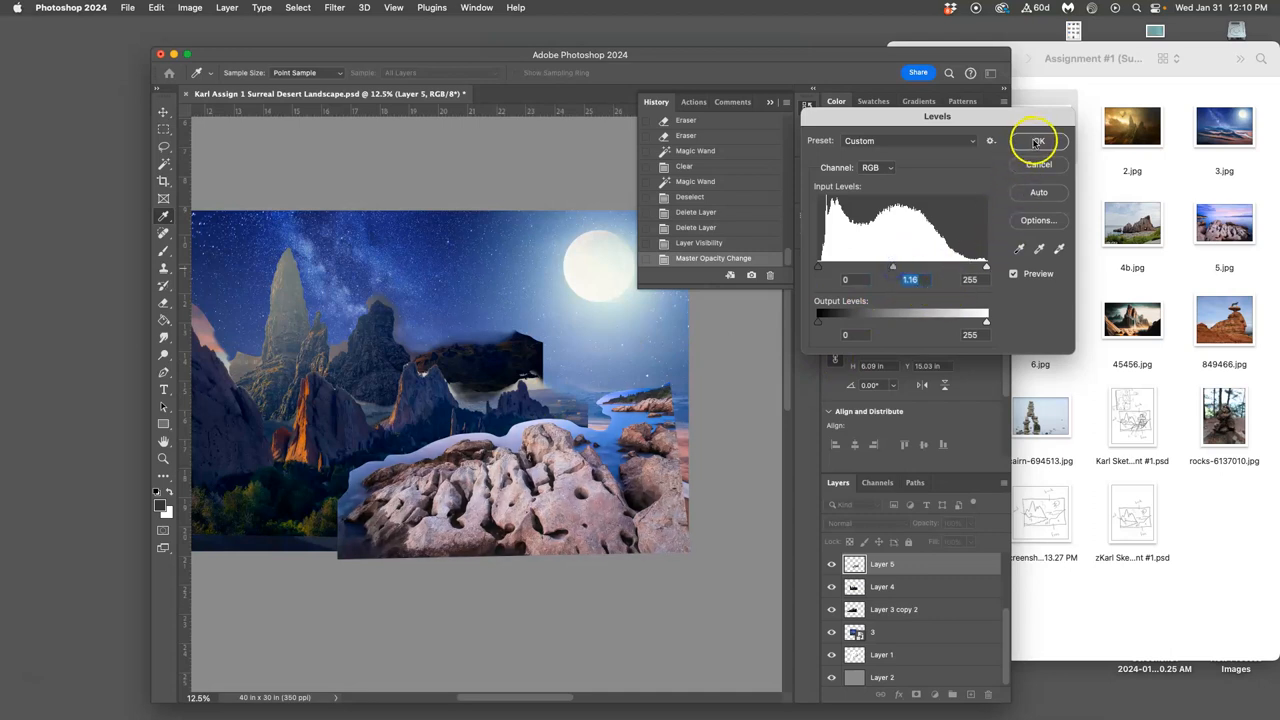
click(189, 8)
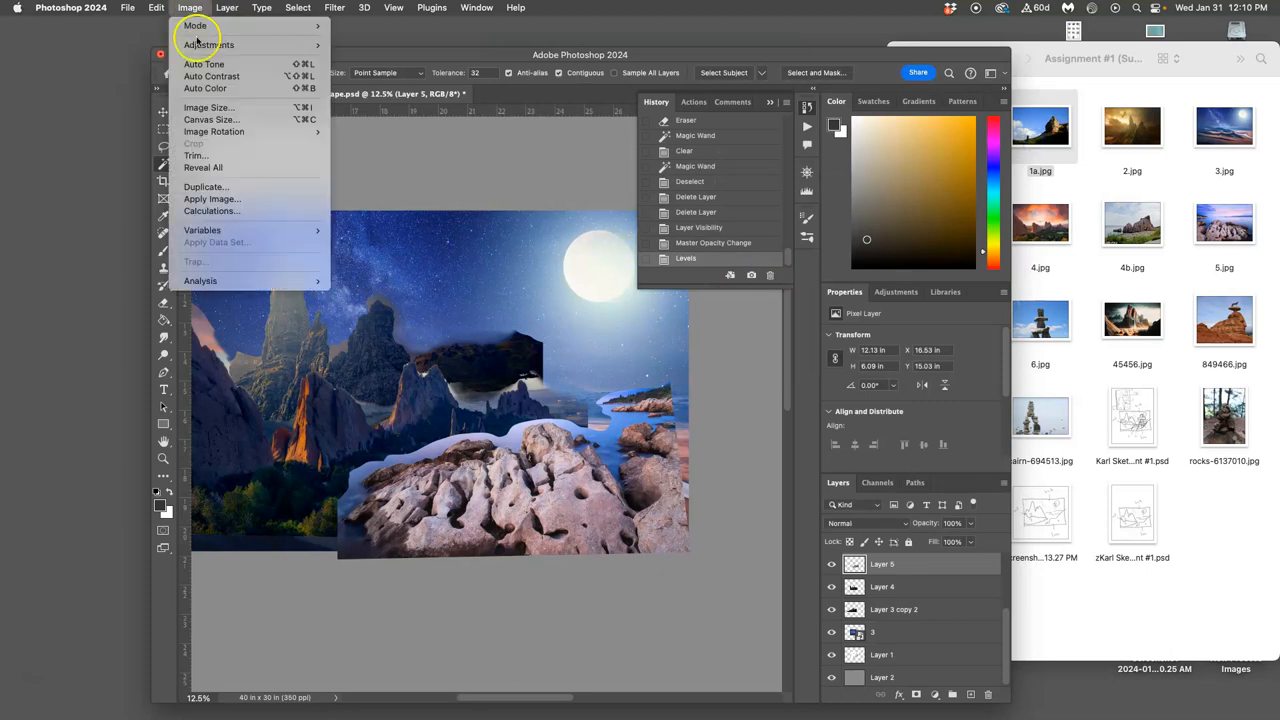
Step: Color Balance the rock: midtones toward green, highlights slightly toward yellow
click(209, 44)
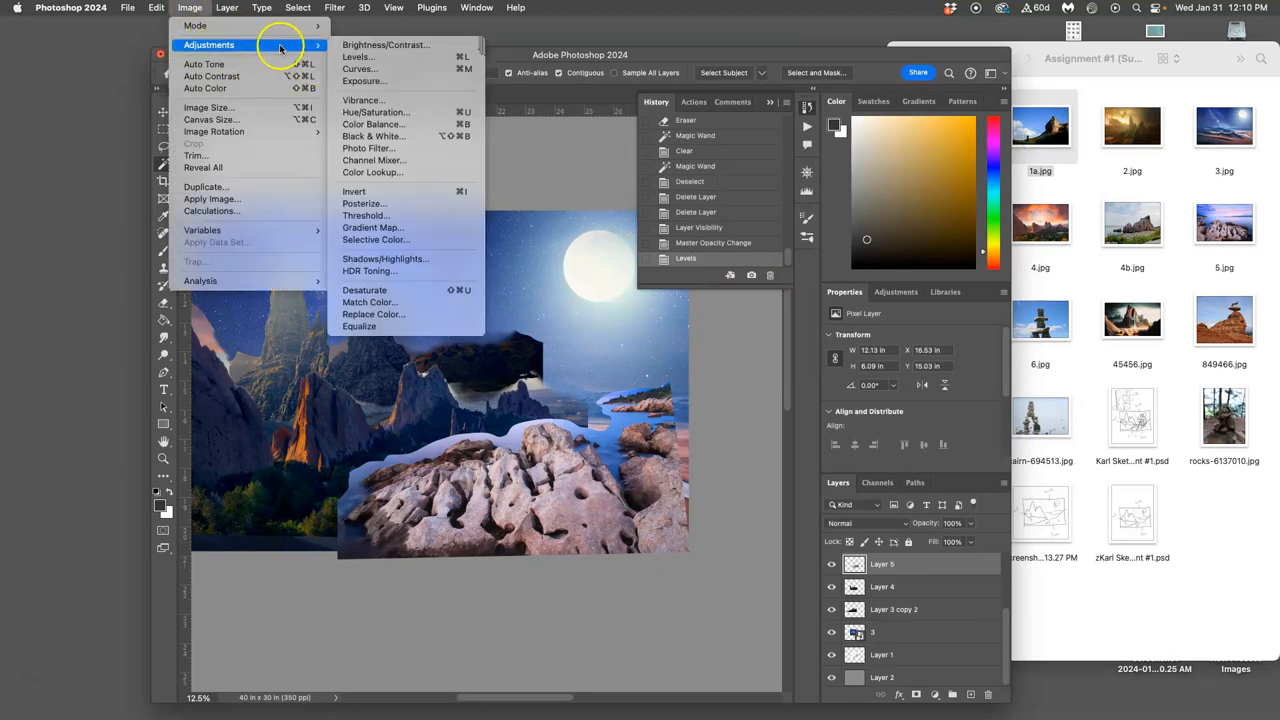
mouse_move(372, 124)
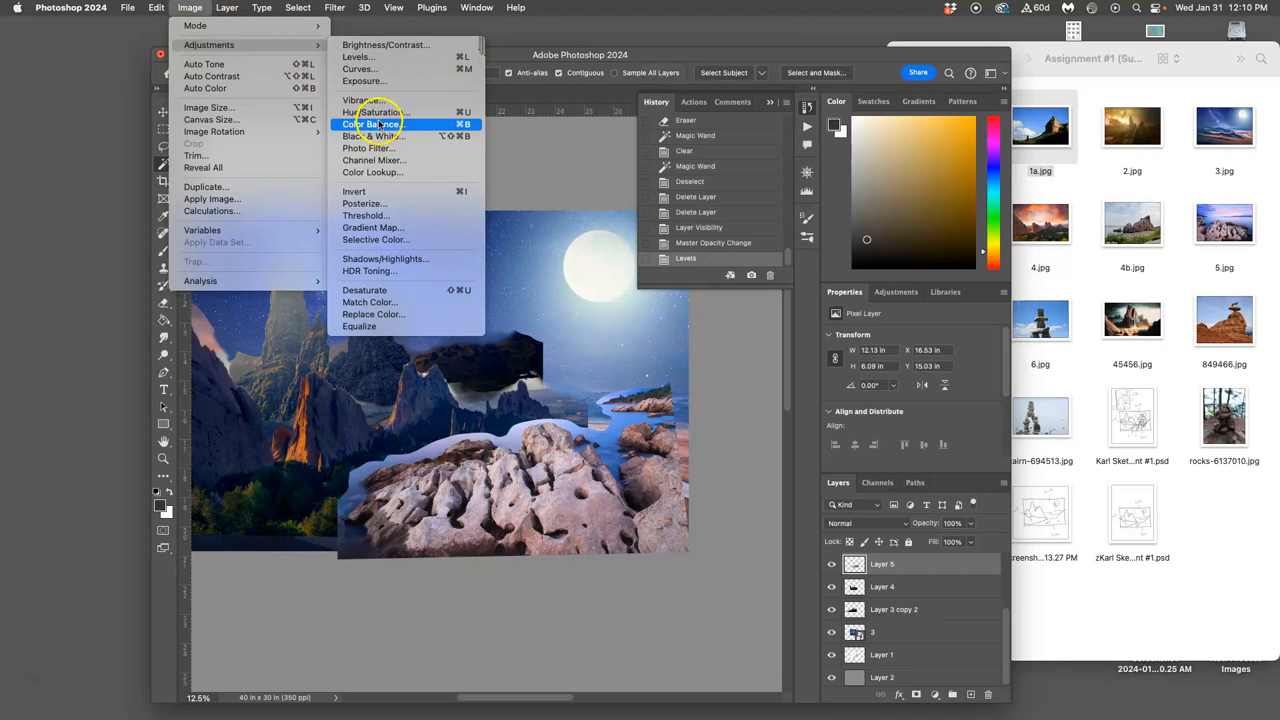
click(371, 124)
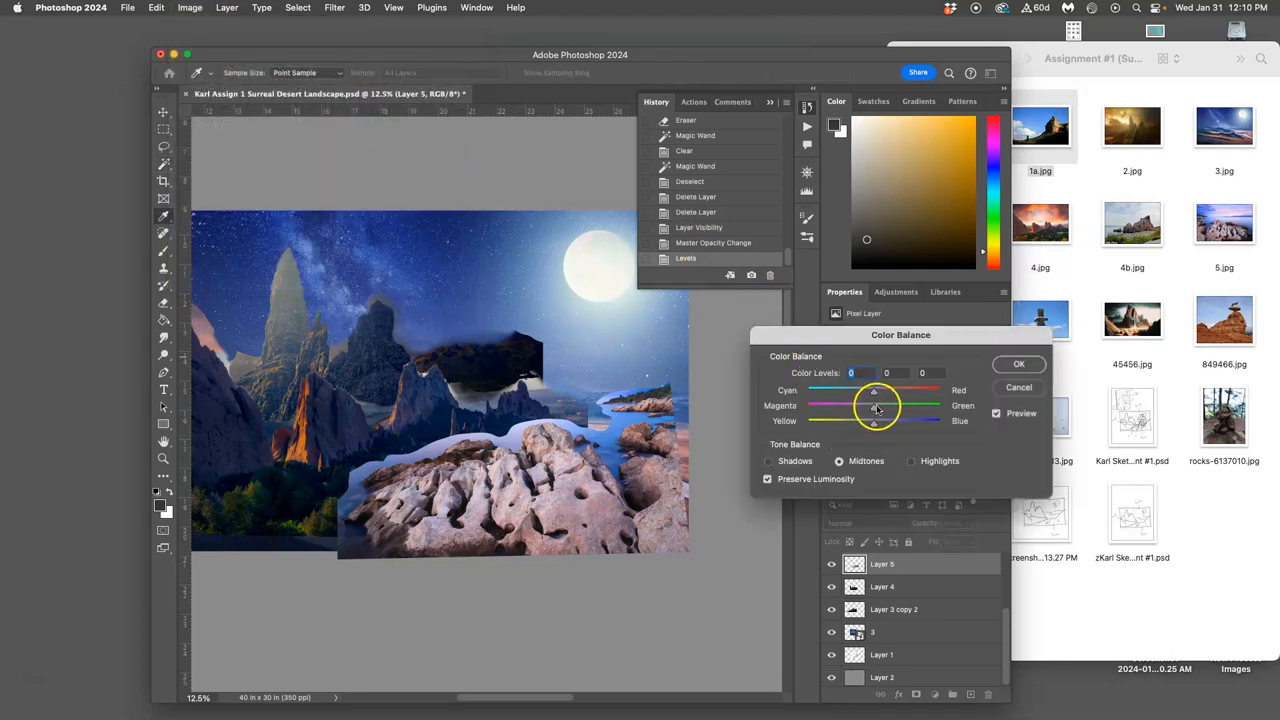
drag(873, 405, 885, 405)
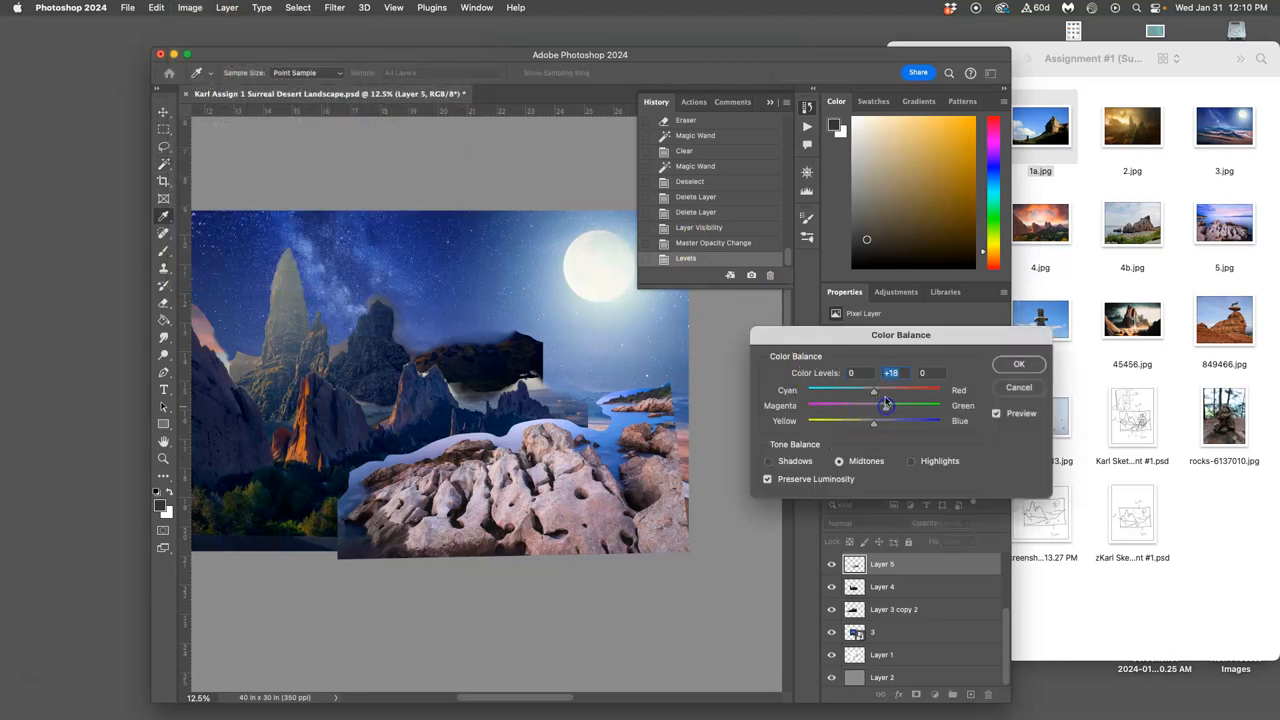
drag(874, 391, 866, 391)
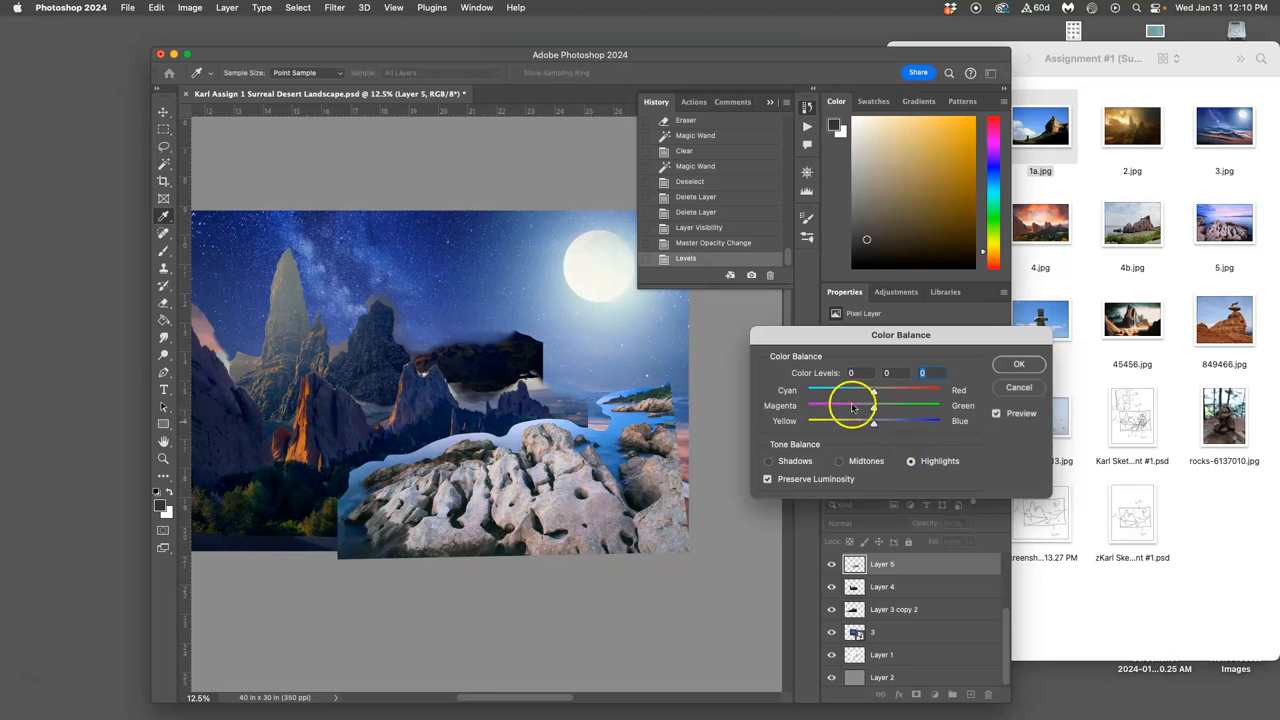
drag(872, 421, 868, 421)
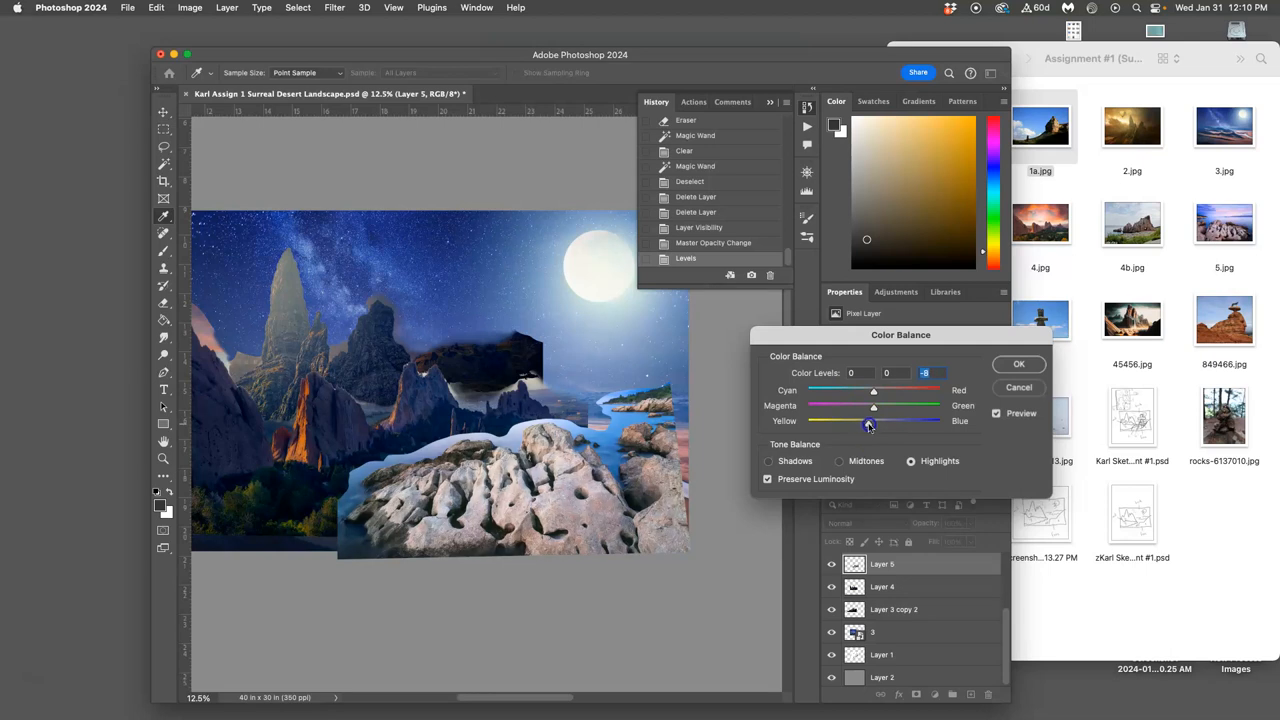
drag(873, 390, 880, 390)
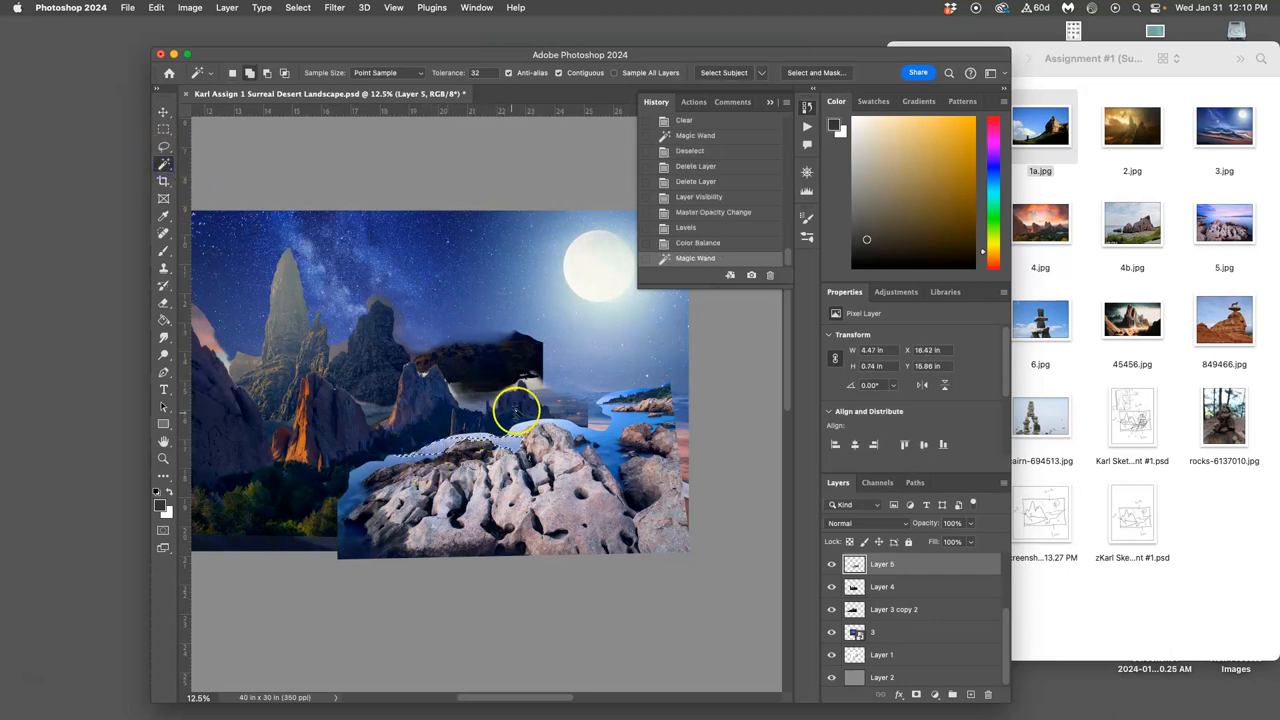
Step: Magic Wand-select the foreground rock and feather its edge about 1.4 px in Select and Mask
click(575, 428)
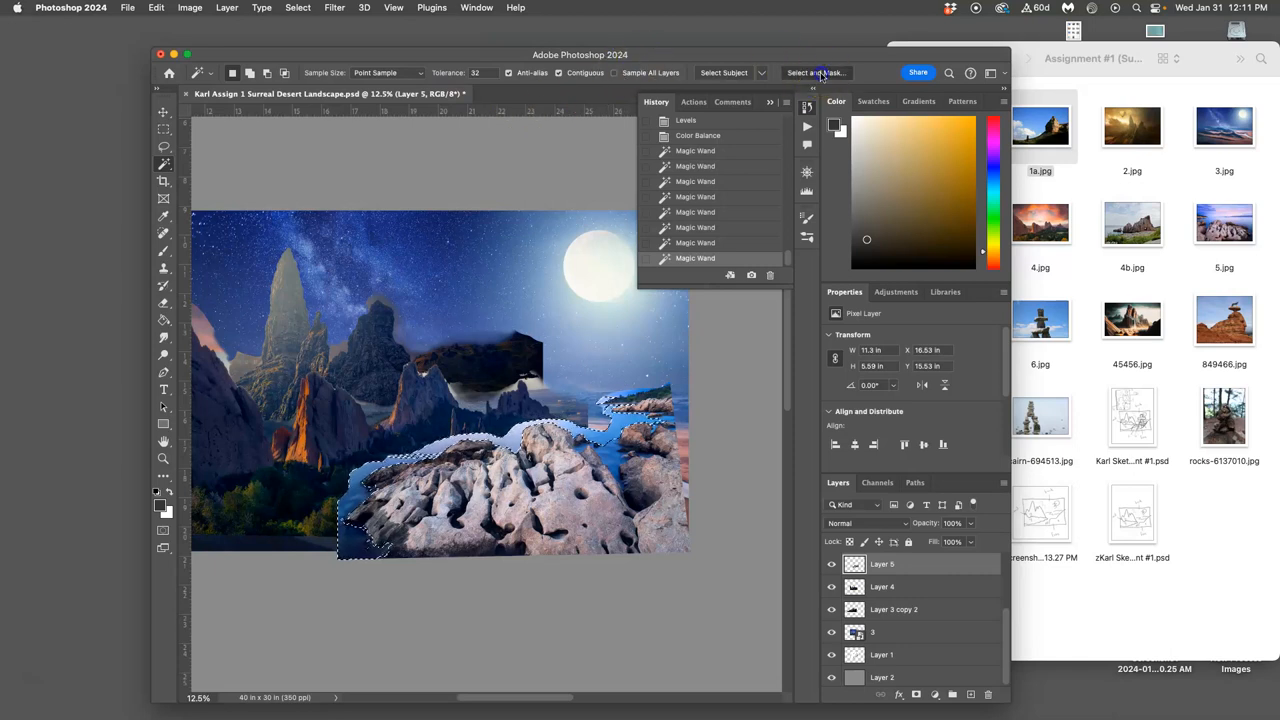
click(814, 72)
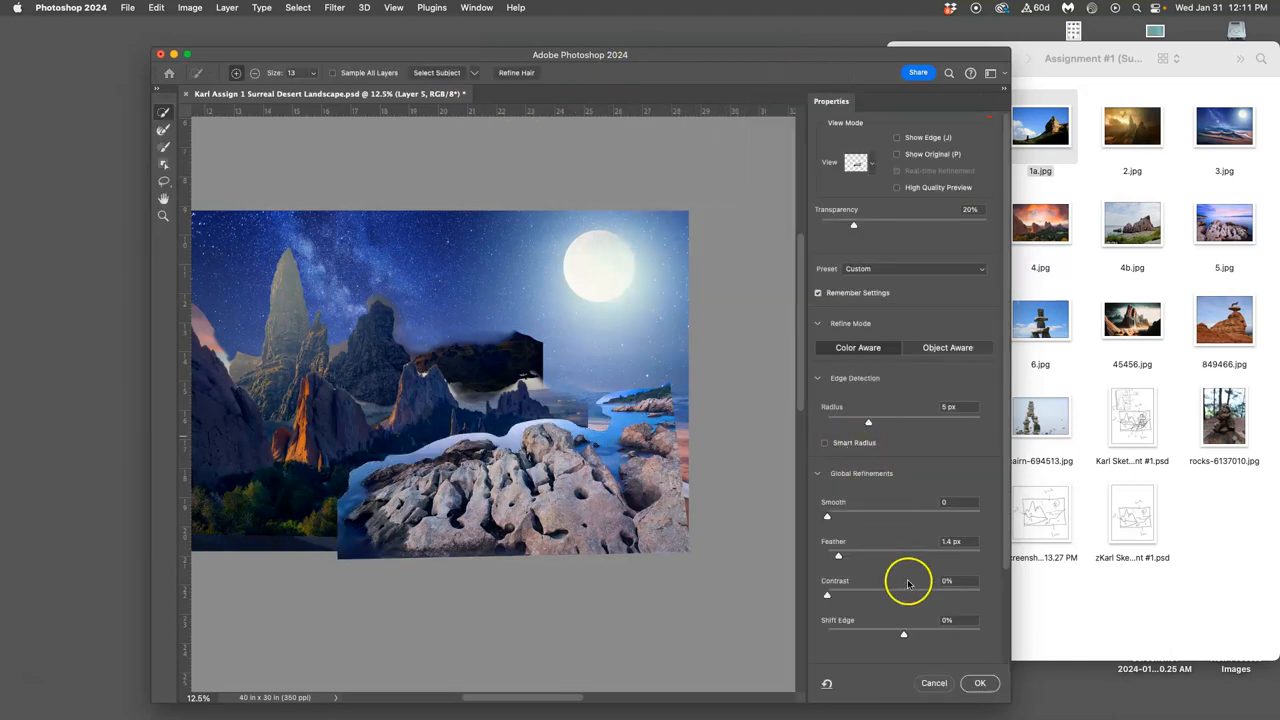
click(979, 683)
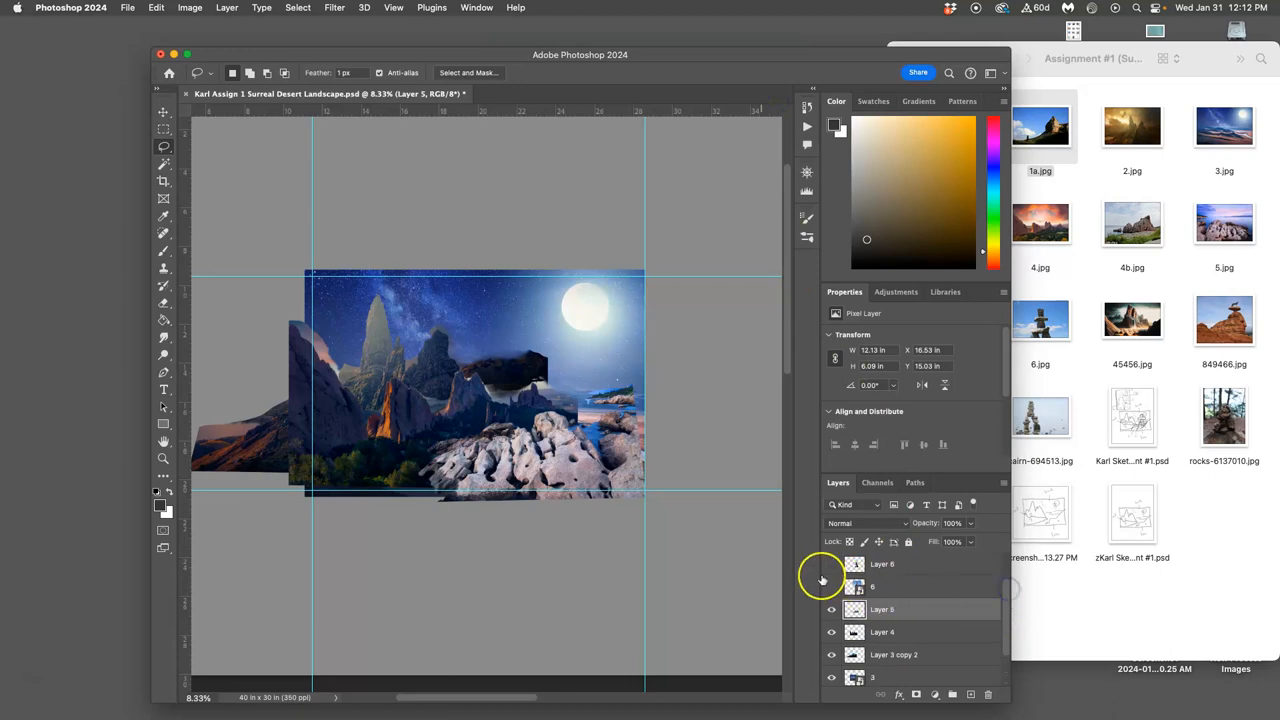
Step: Show Layer 6 and scale the cairn up over the foreground rocks
click(873, 587)
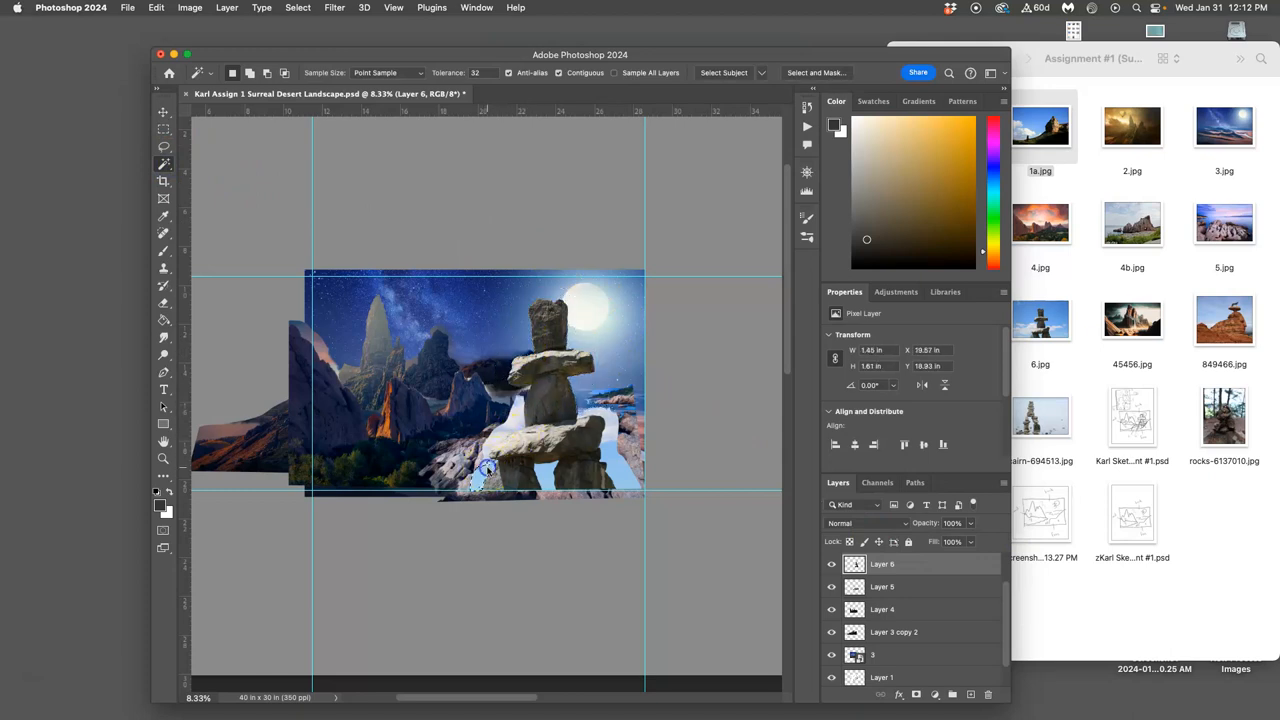
drag(485, 468, 615, 465)
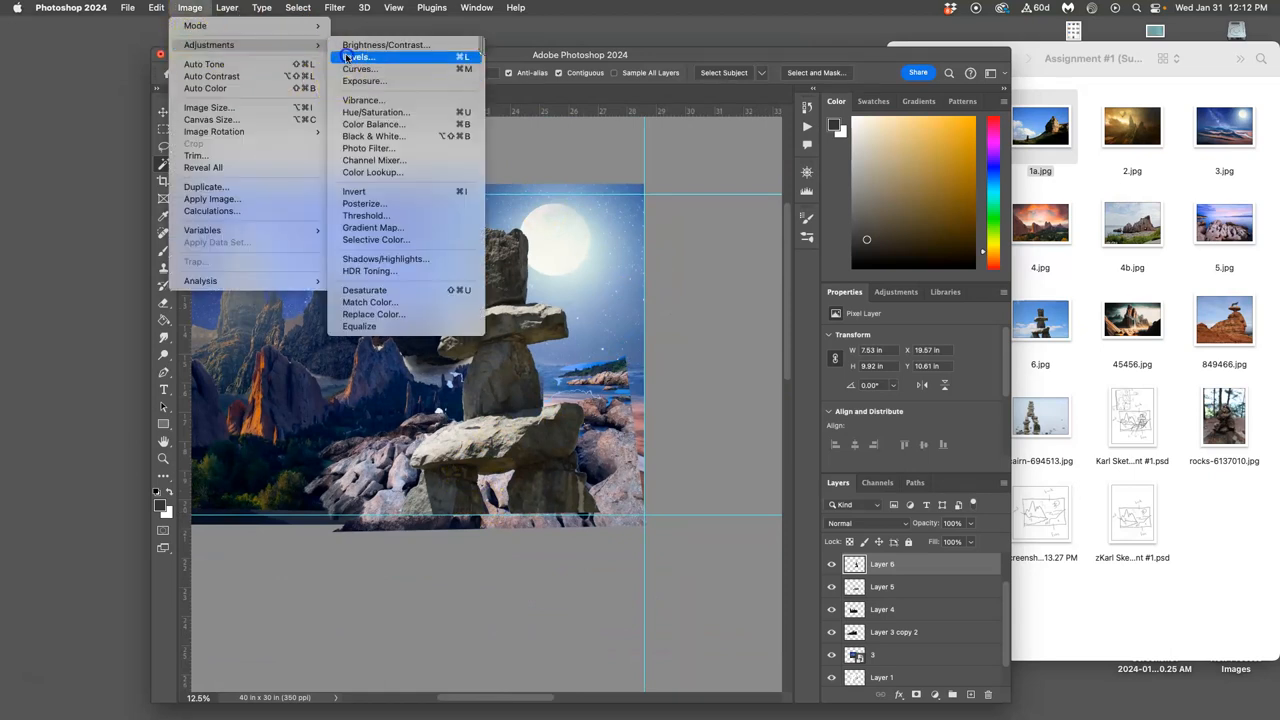
Step: Apply Levels to the cairn with input midtones 1.22 and output white 231
click(358, 56)
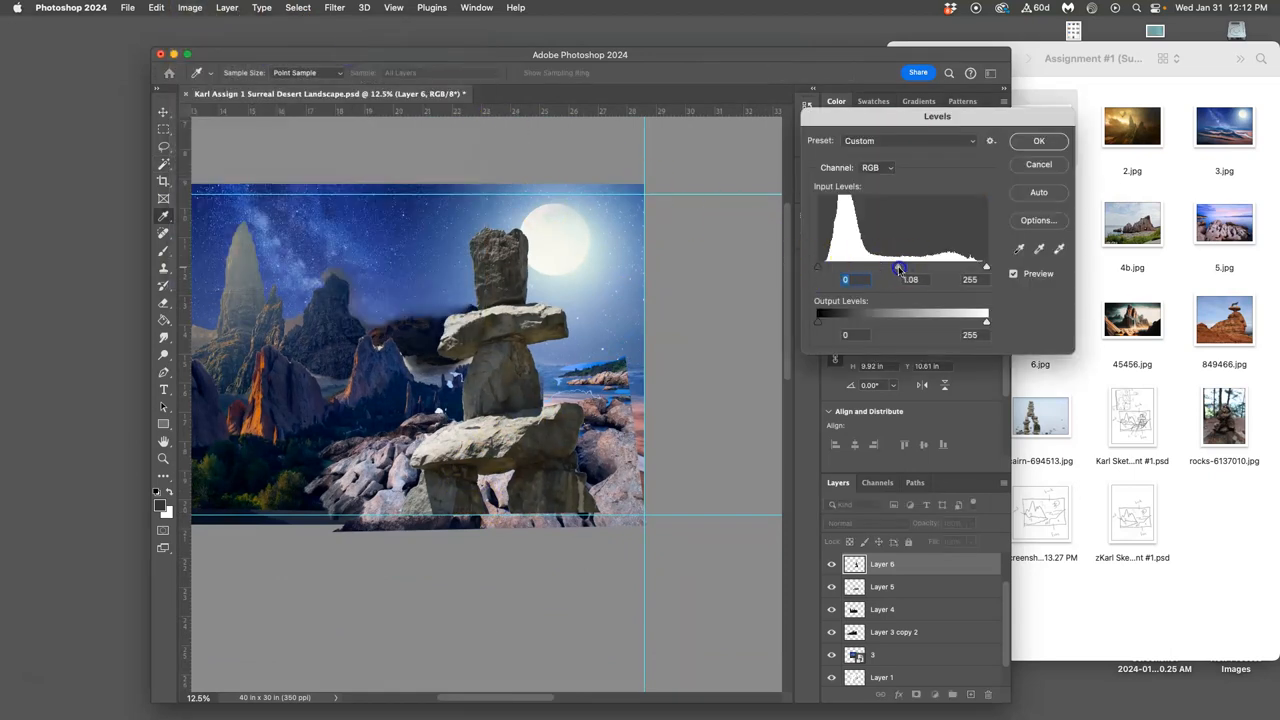
drag(900, 268, 891, 265)
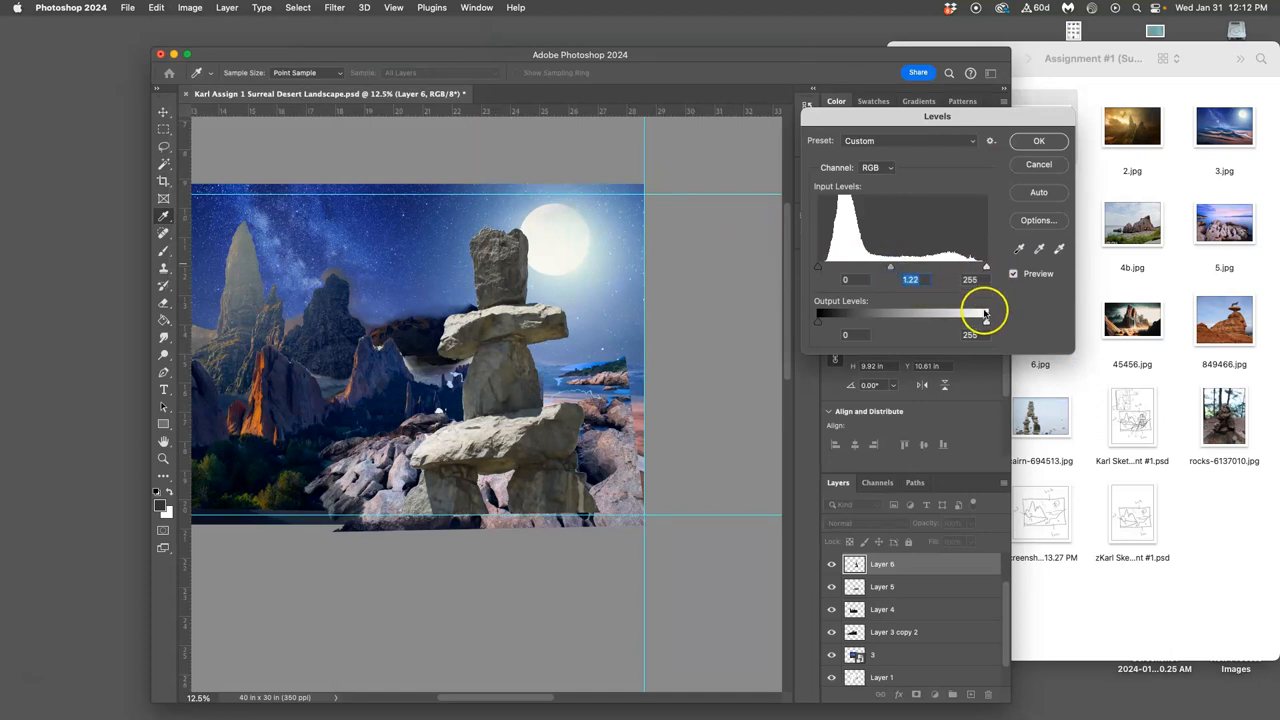
drag(985, 320, 970, 320)
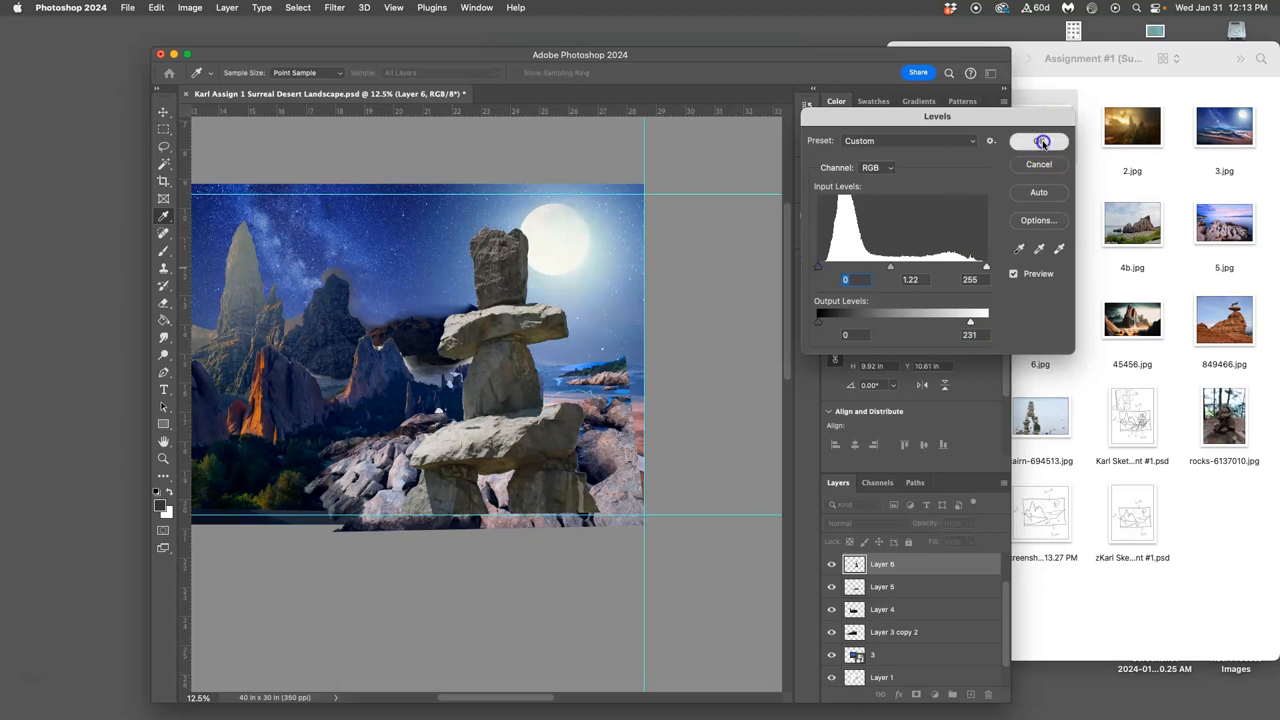
click(1038, 141)
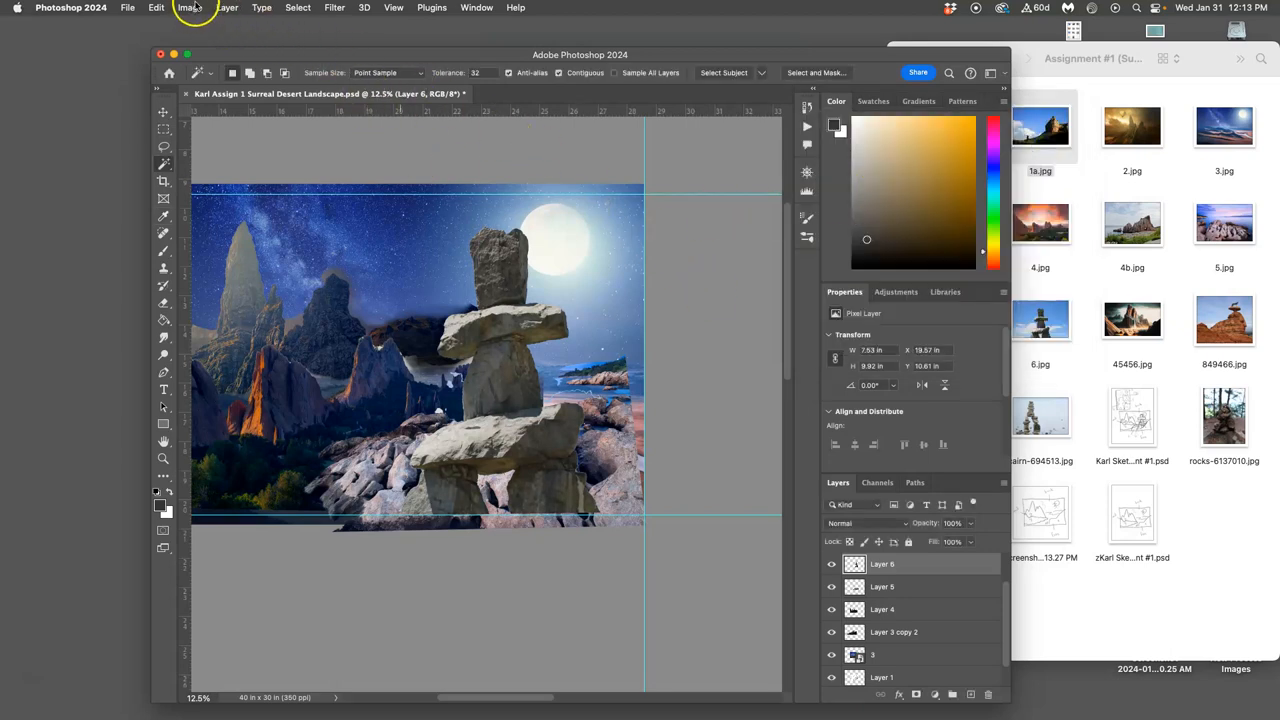
Step: Open Color Balance and nudge the cairn's midtones toward blue
click(189, 7)
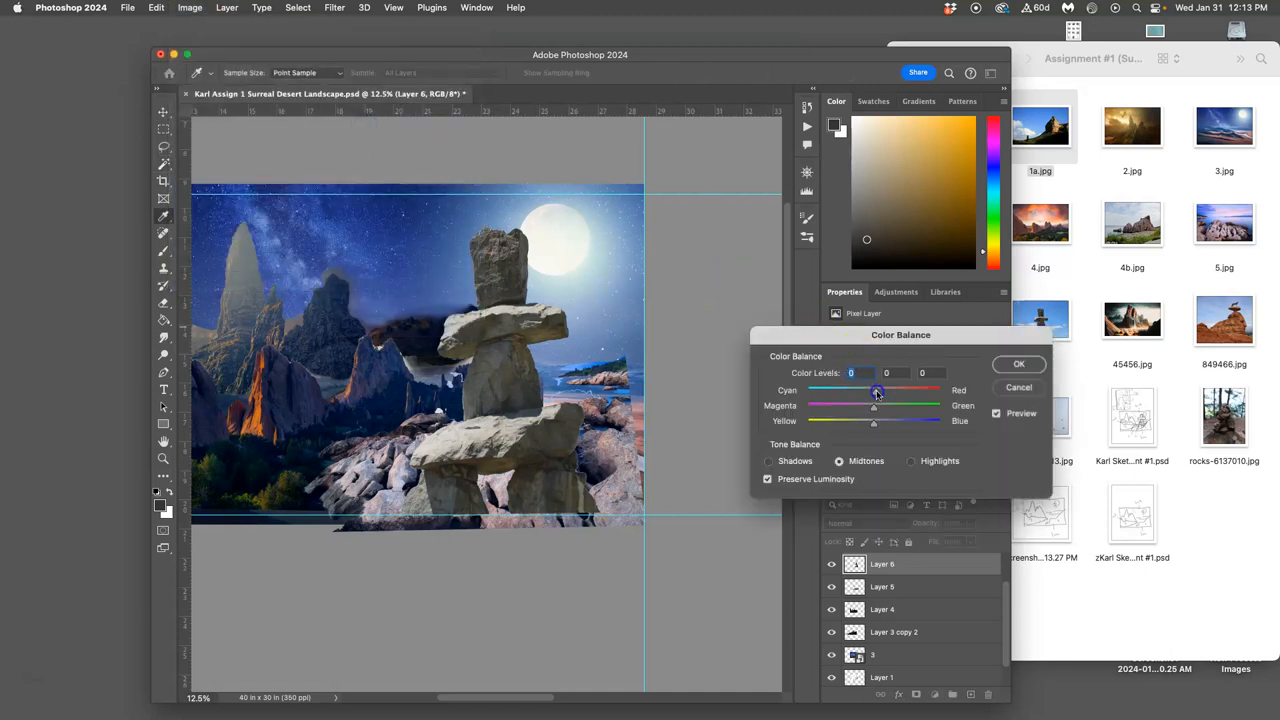
drag(877, 390, 885, 390)
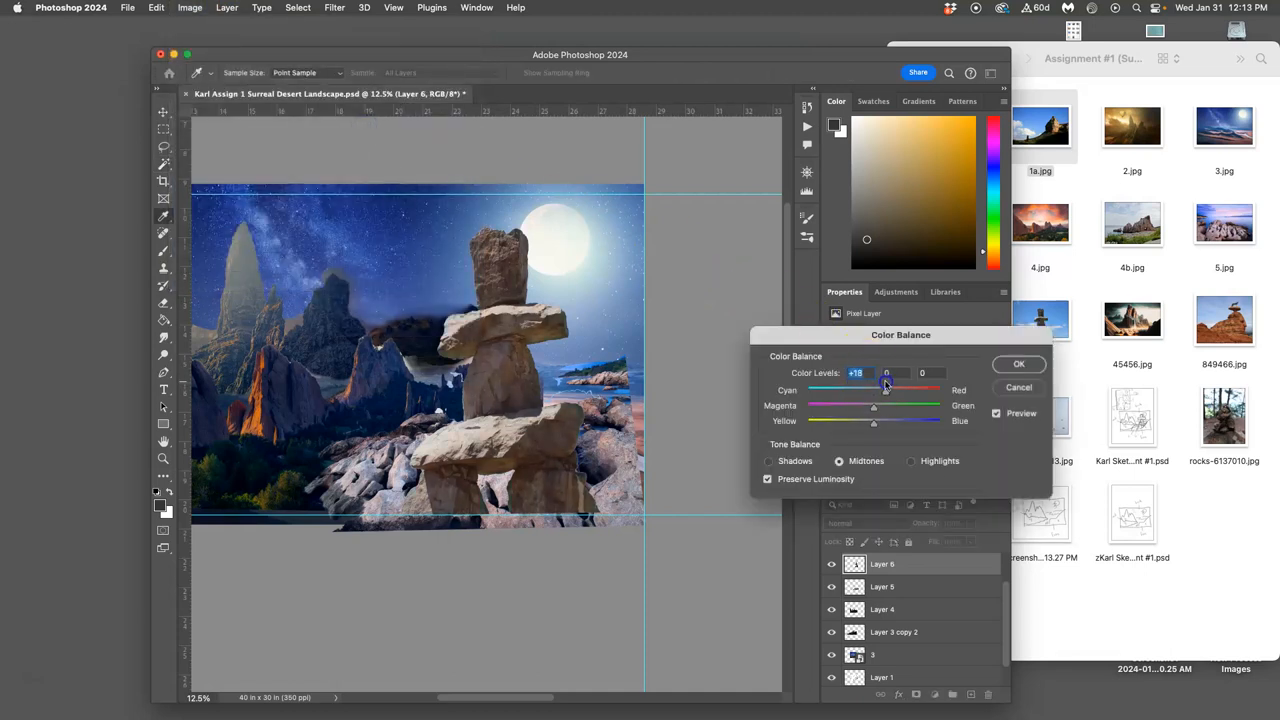
drag(900, 390, 876, 390)
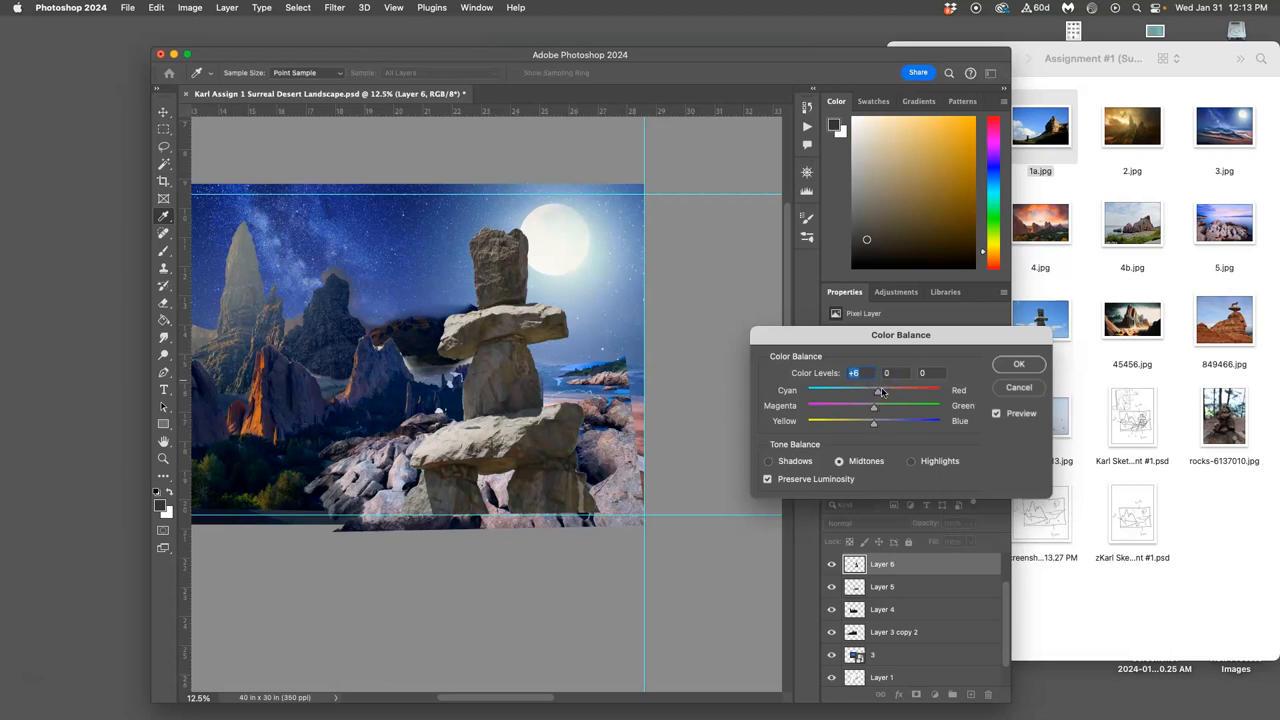
drag(873, 420, 880, 420)
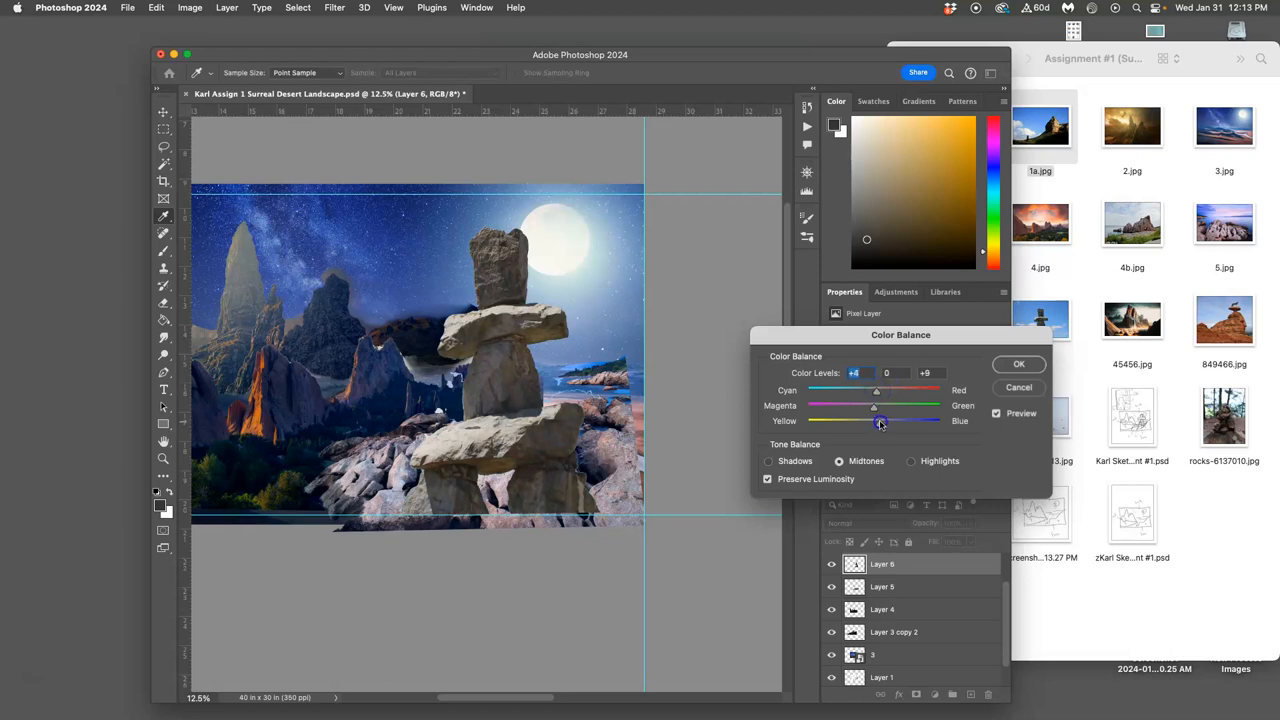
drag(880, 420, 872, 420)
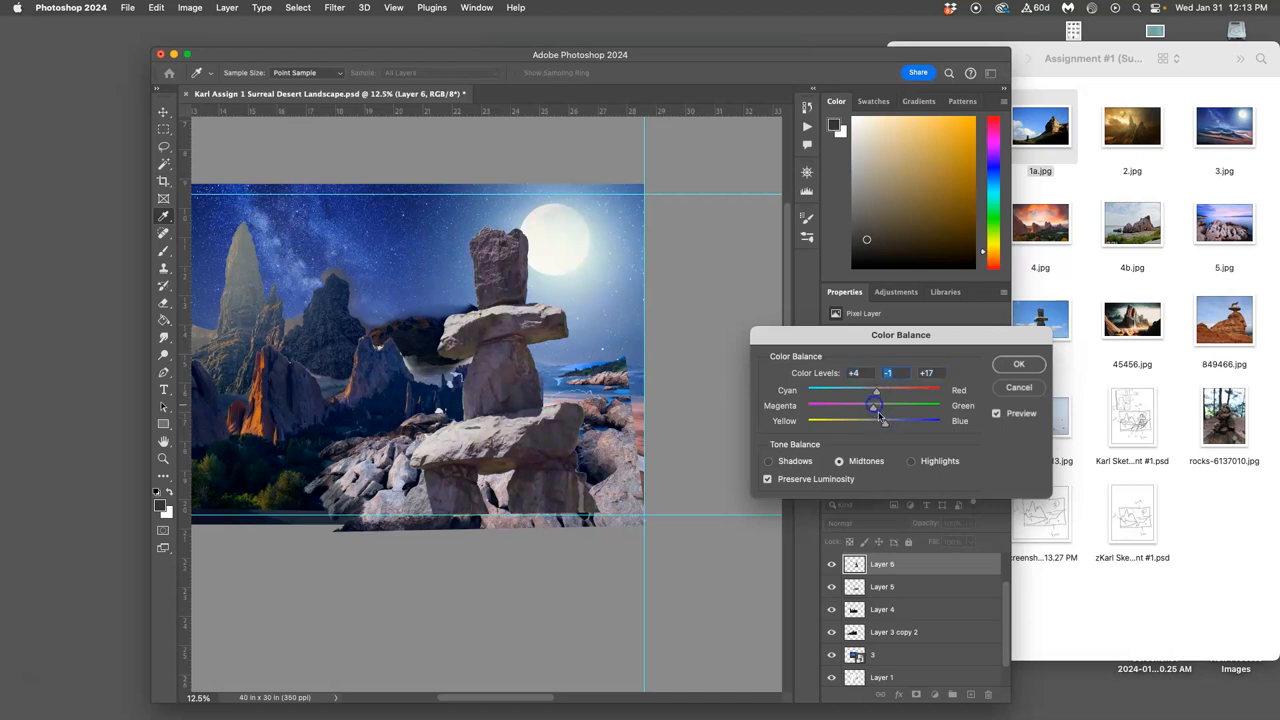
drag(882, 420, 877, 420)
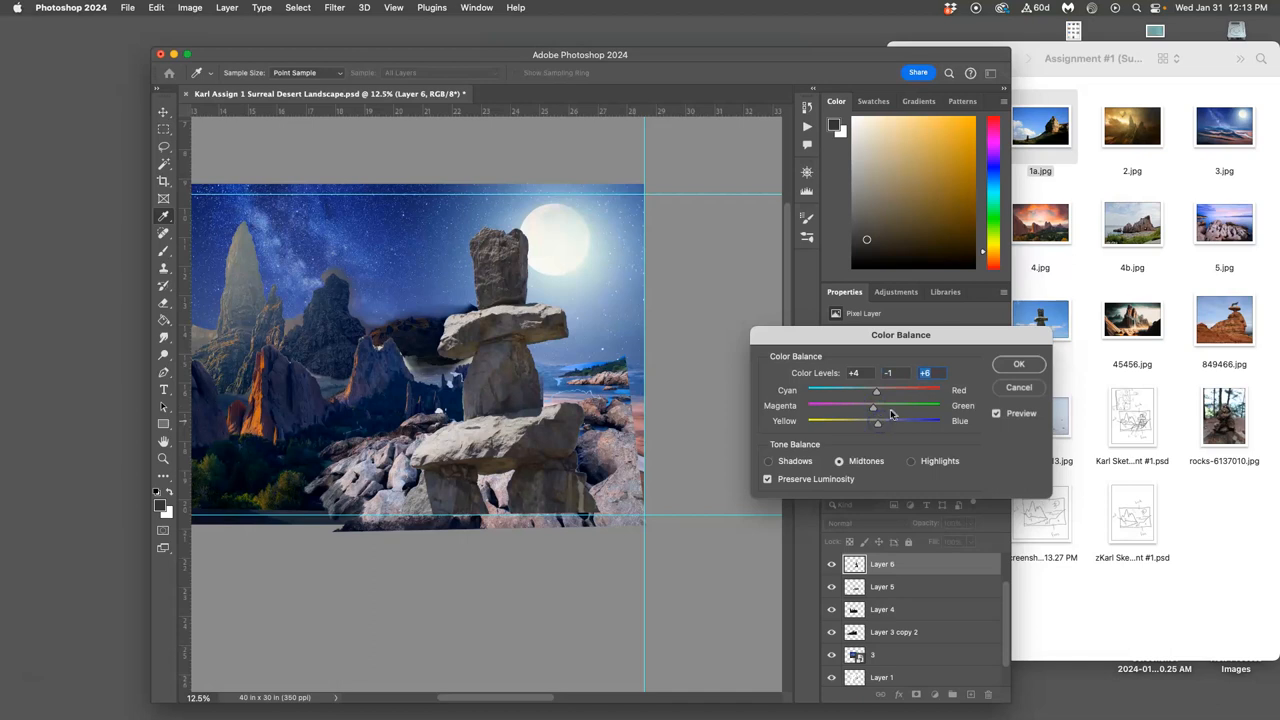
Step: Shift the cairn's highlights toward blue and cyan, and tint its shadows slightly blue
click(910, 461)
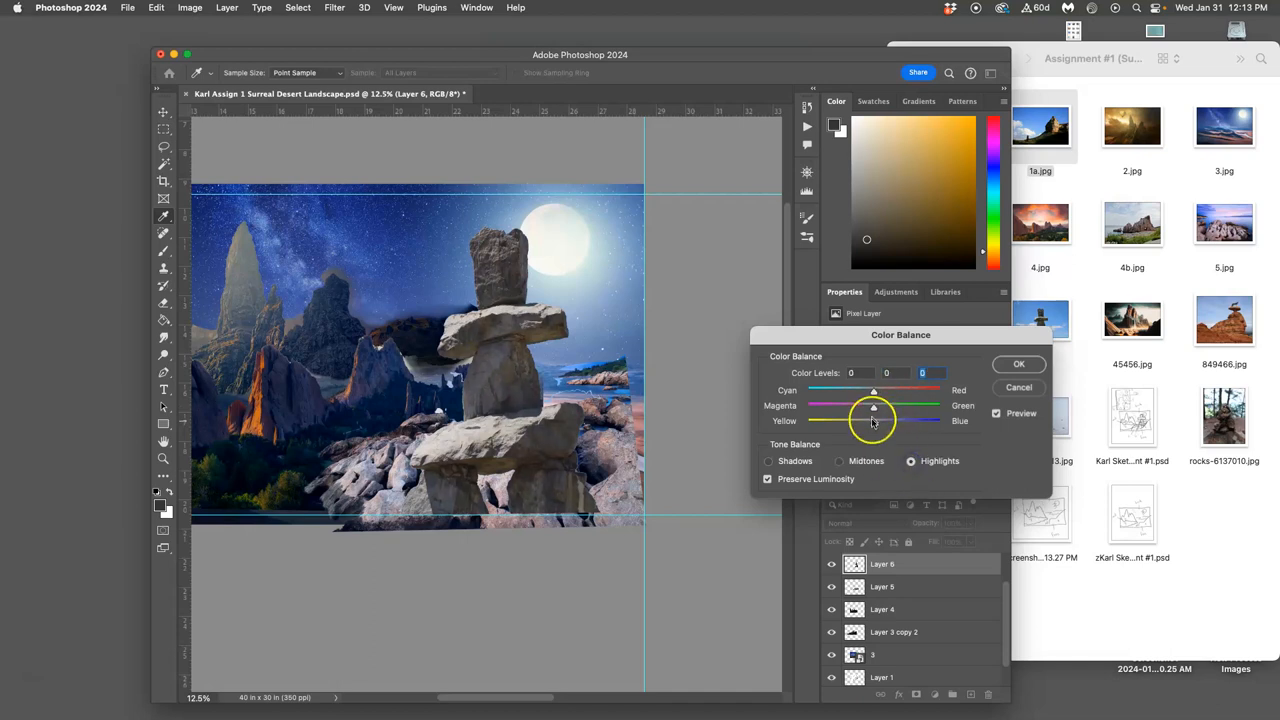
drag(873, 418, 878, 412)
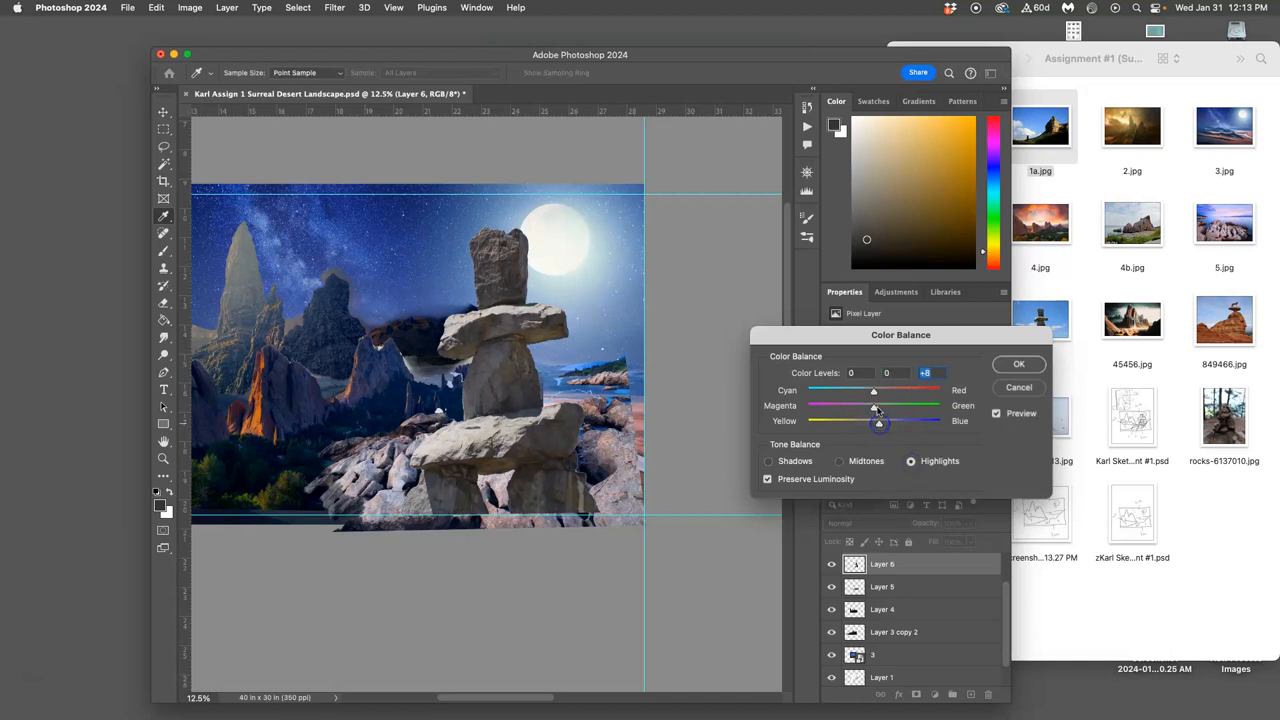
drag(873, 390, 865, 390)
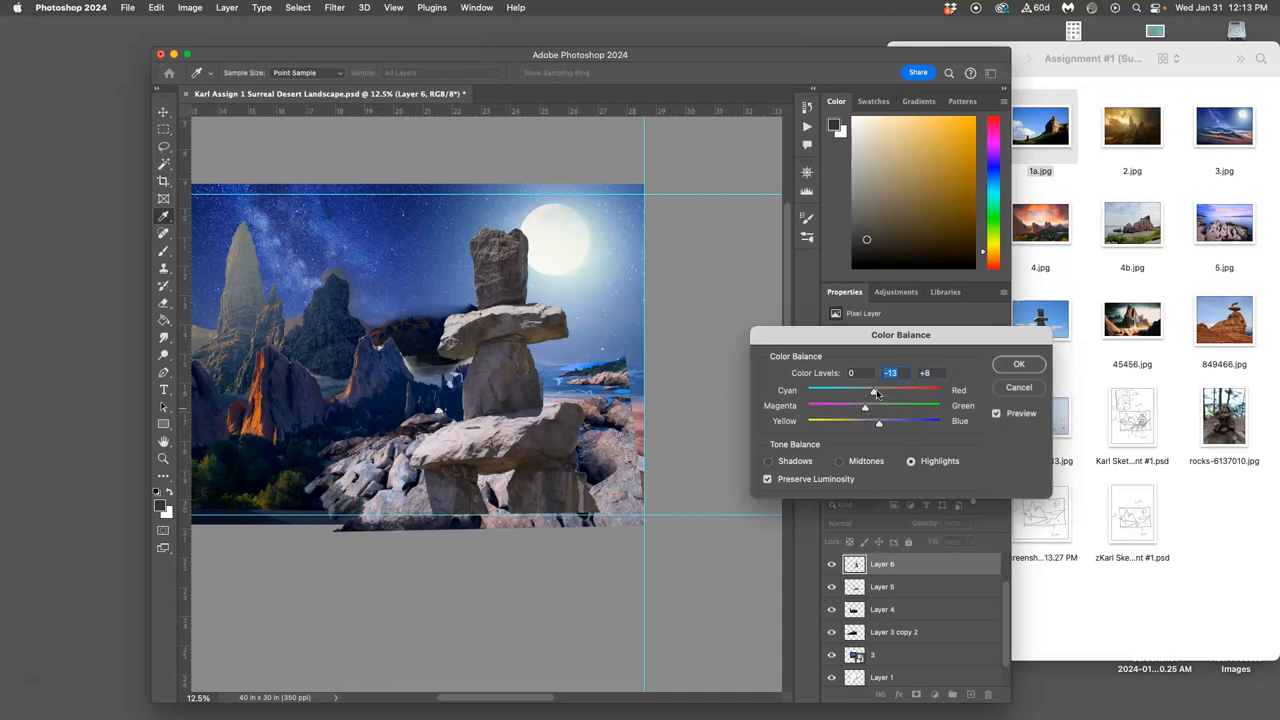
drag(864, 390, 878, 390)
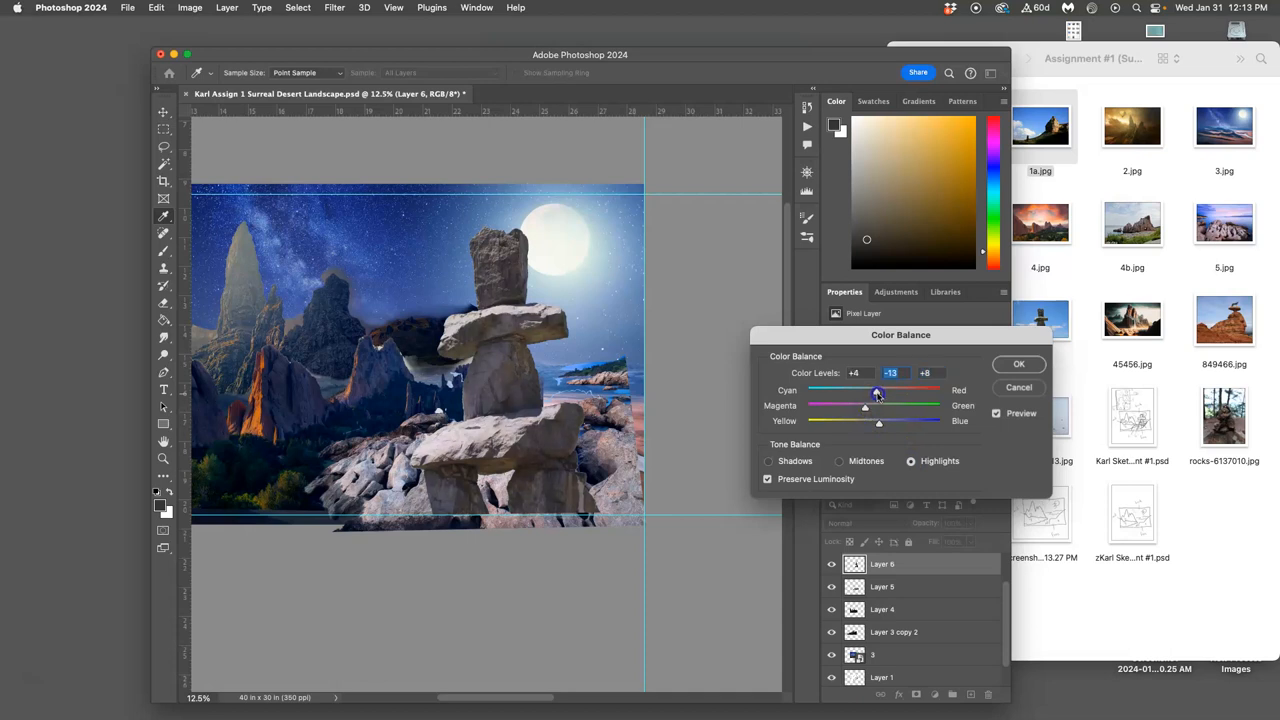
drag(878, 390, 865, 390)
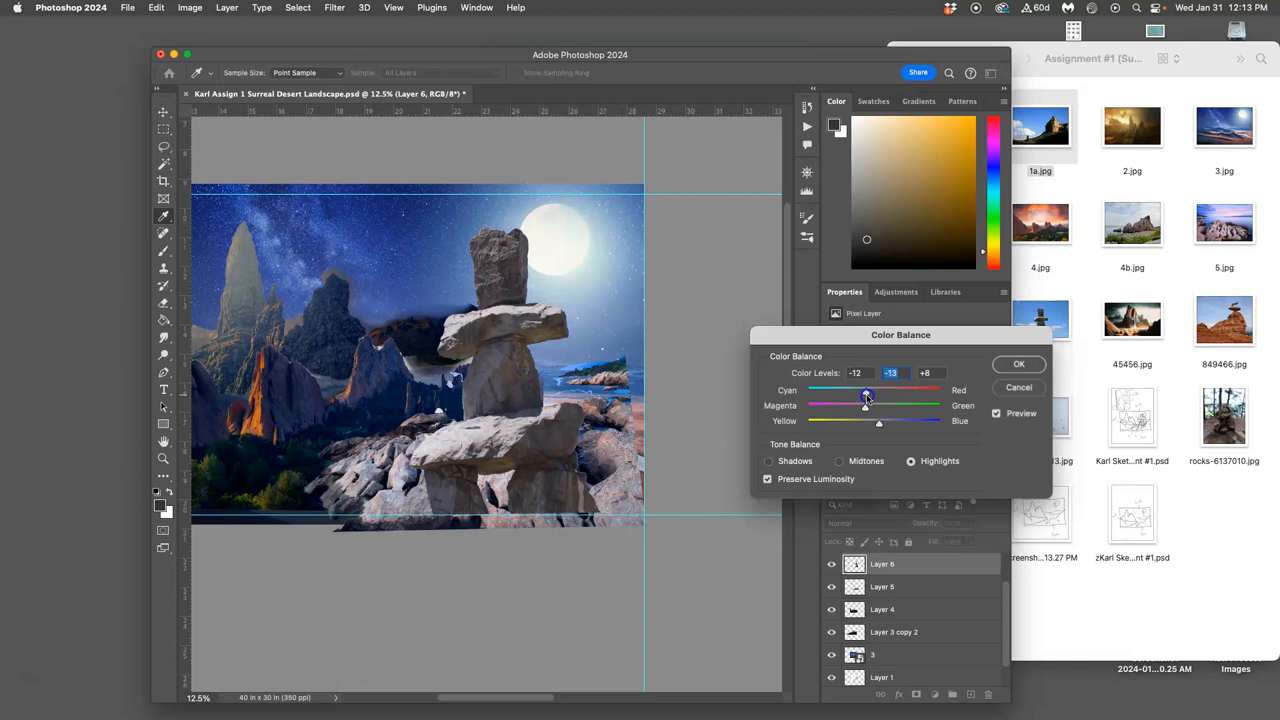
click(768, 461)
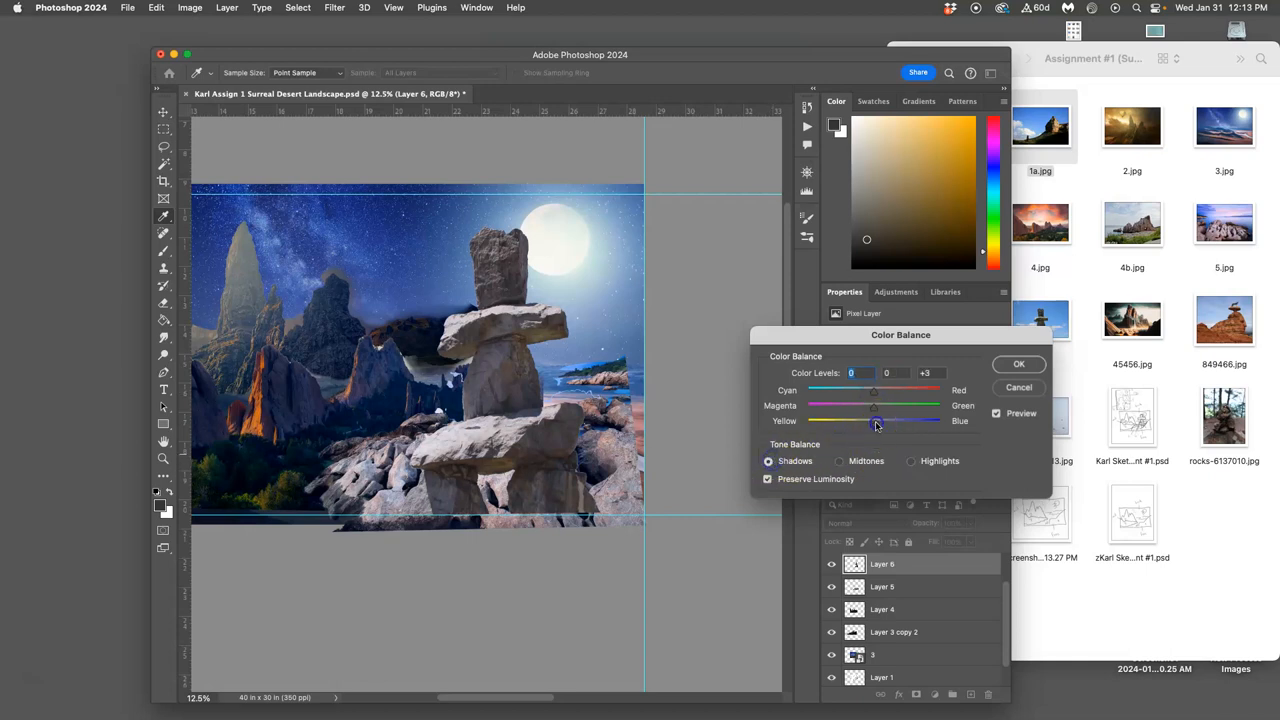
drag(872, 420, 872, 426)
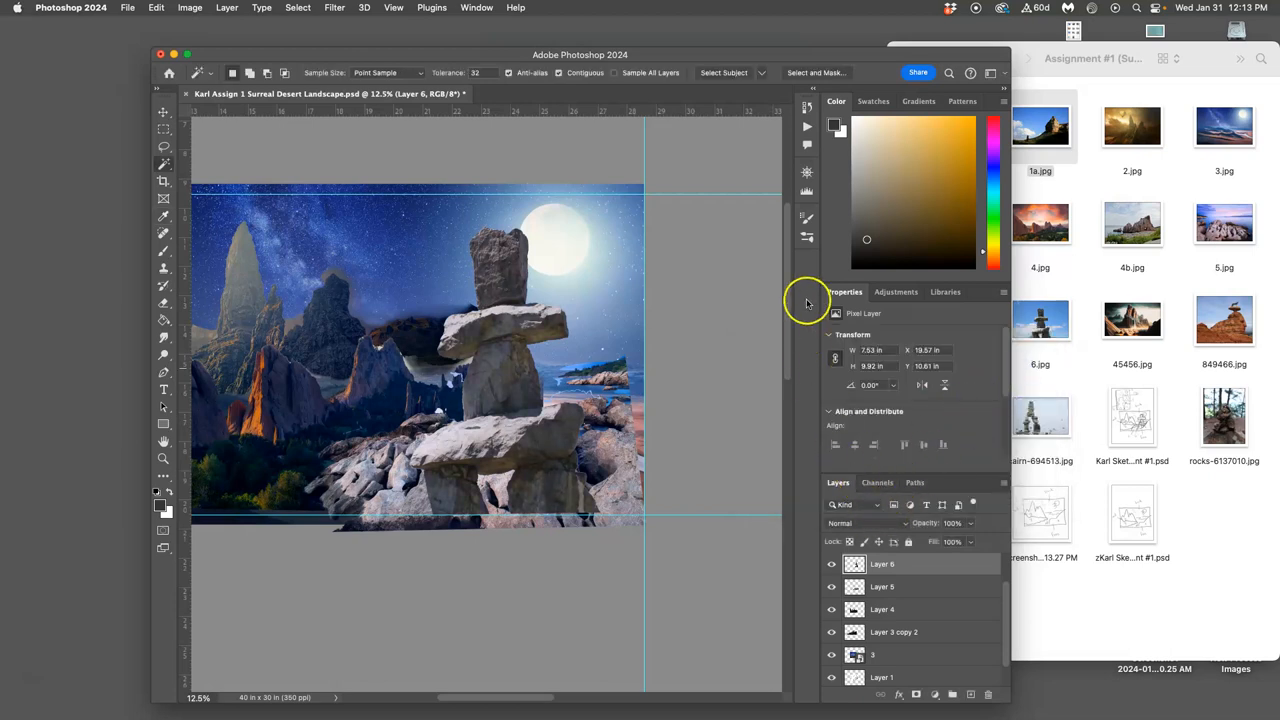
Step: Add the 1a.jpg sandstone rock as Layer 7 and hide the original rock photo layer
click(807, 107)
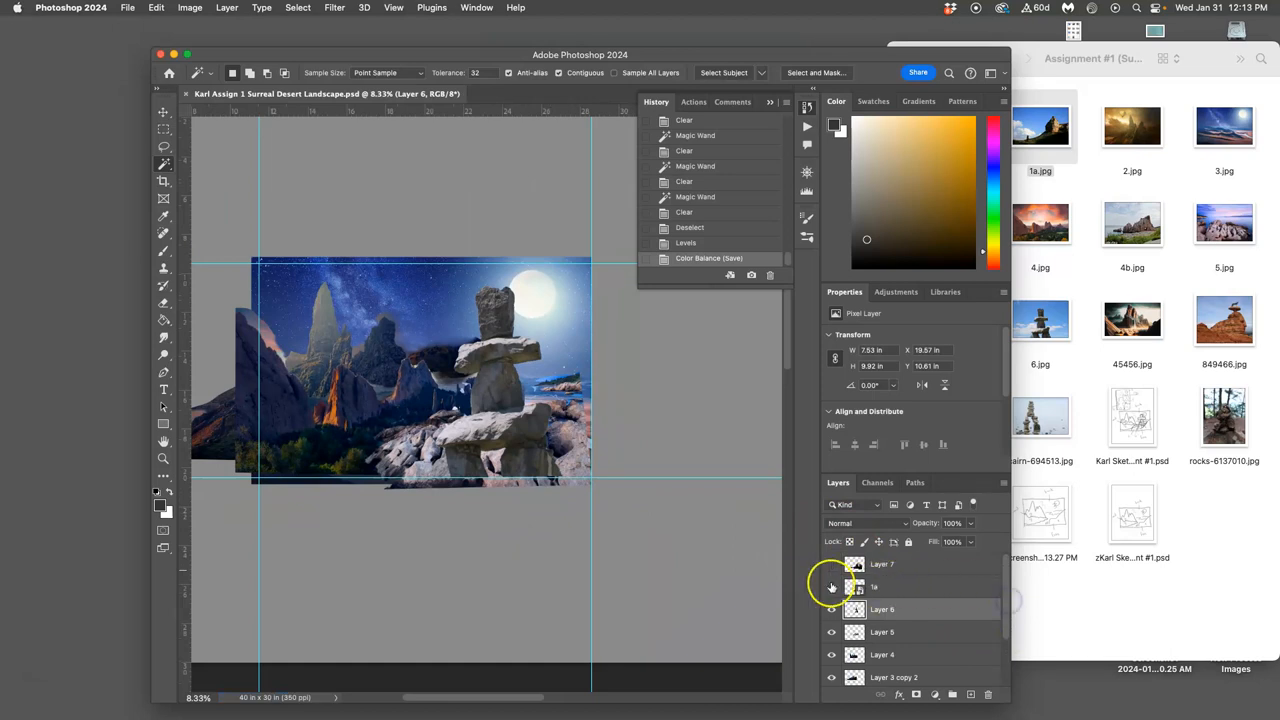
click(831, 587)
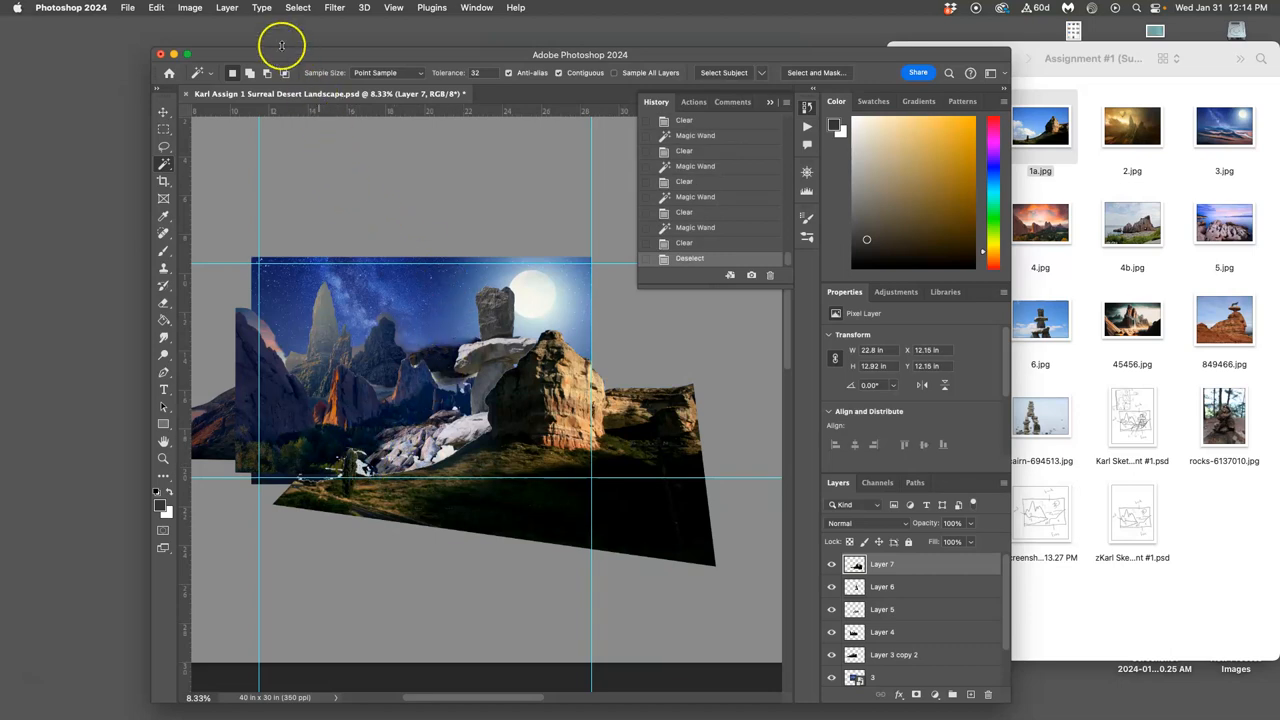
Step: Apply Levels to the sandstone rock with midtone input 1.60 and highlight input about 214
click(190, 7)
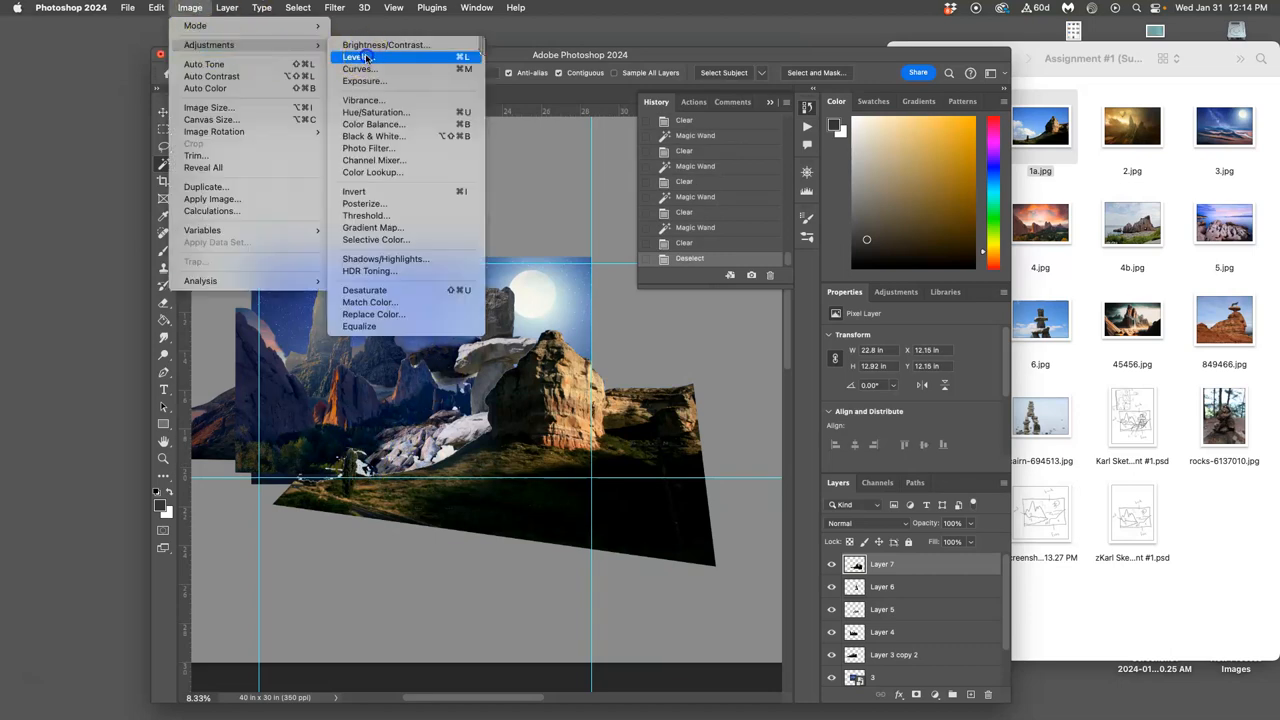
click(353, 57)
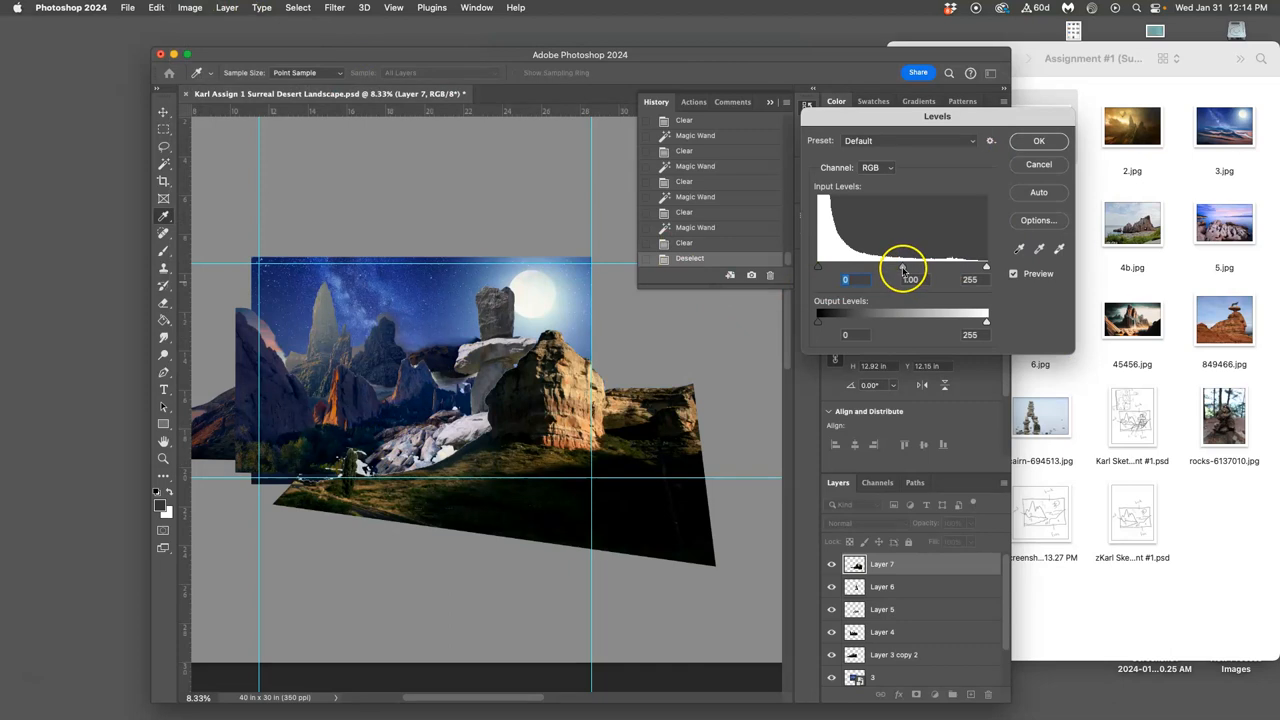
drag(920, 265, 882, 265)
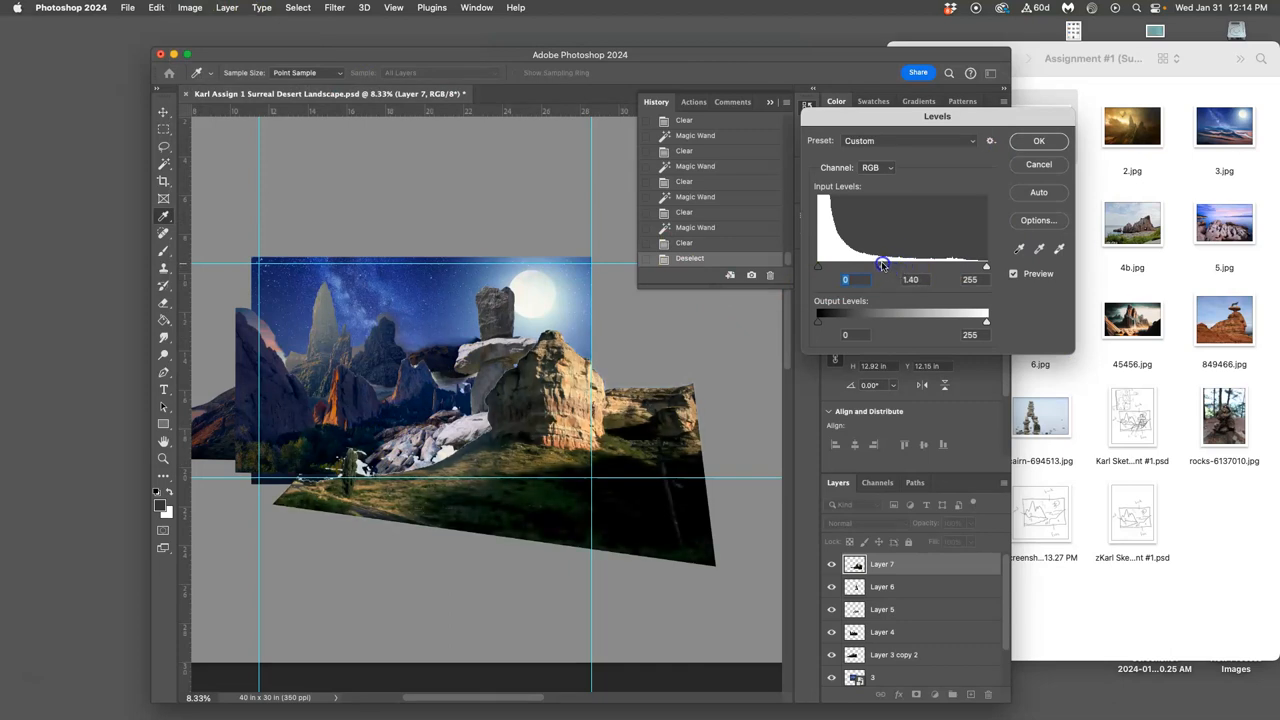
drag(881, 263, 874, 263)
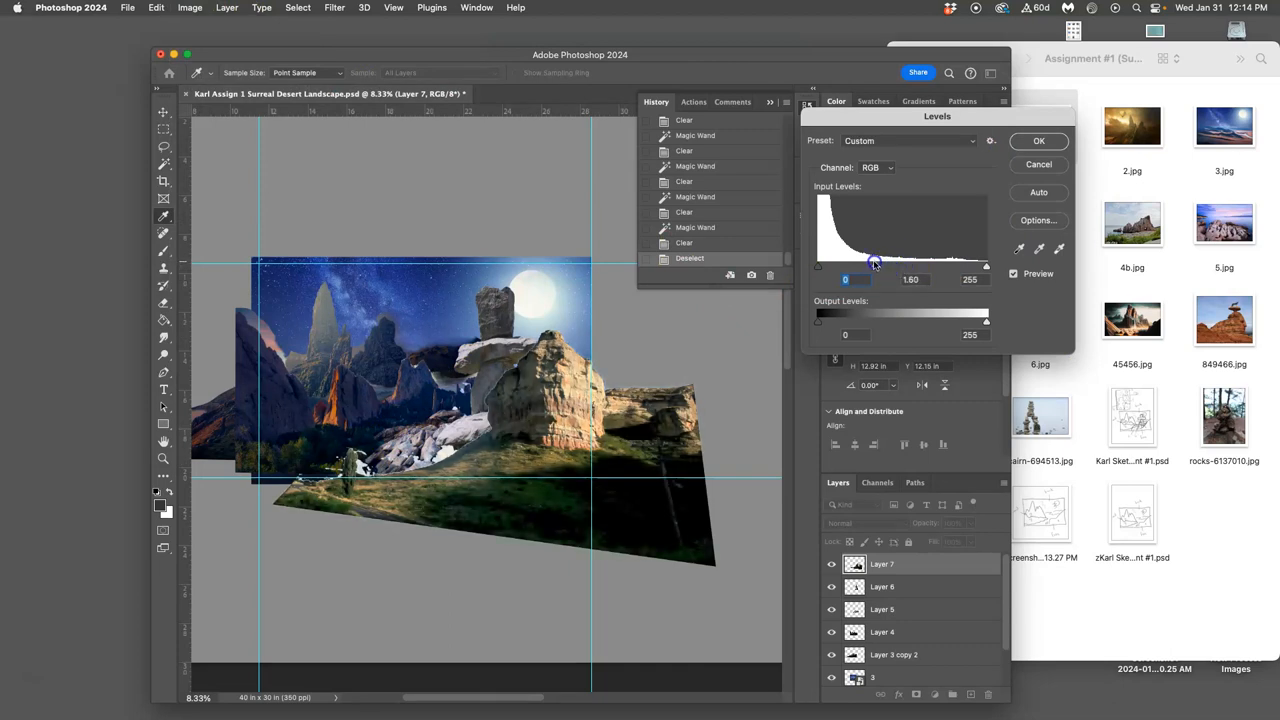
drag(986, 266, 980, 266)
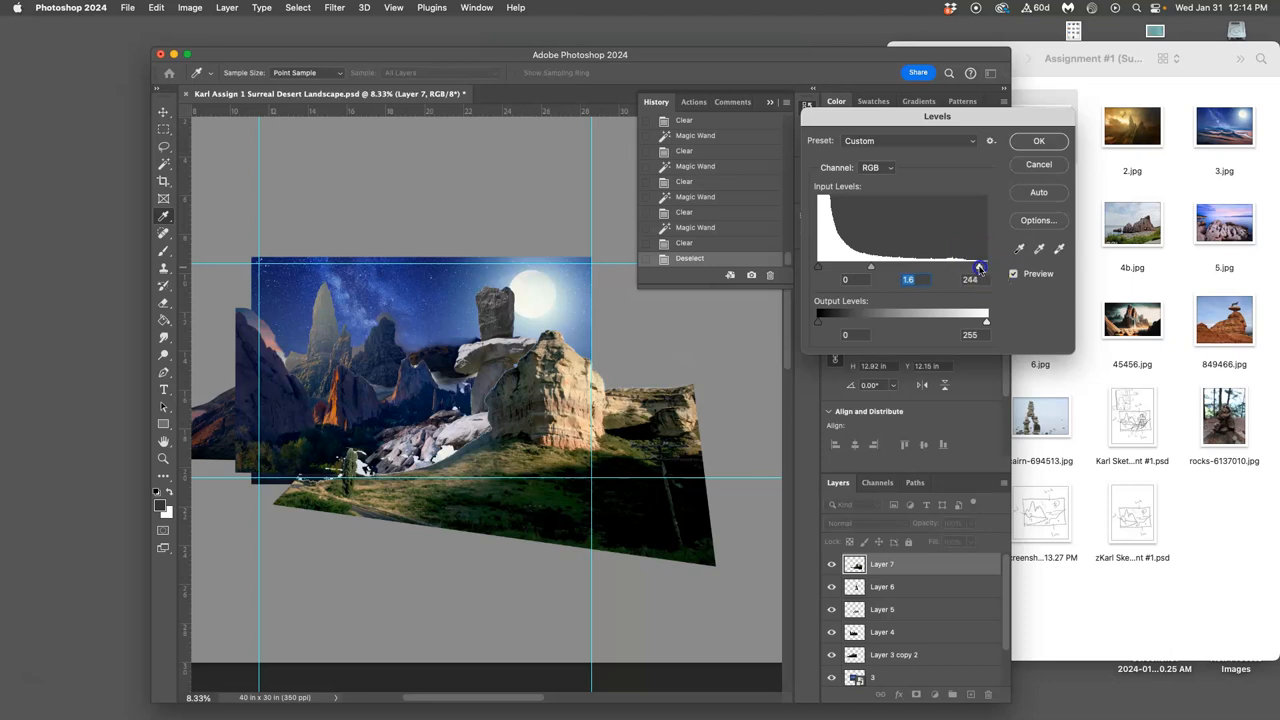
drag(980, 266, 958, 266)
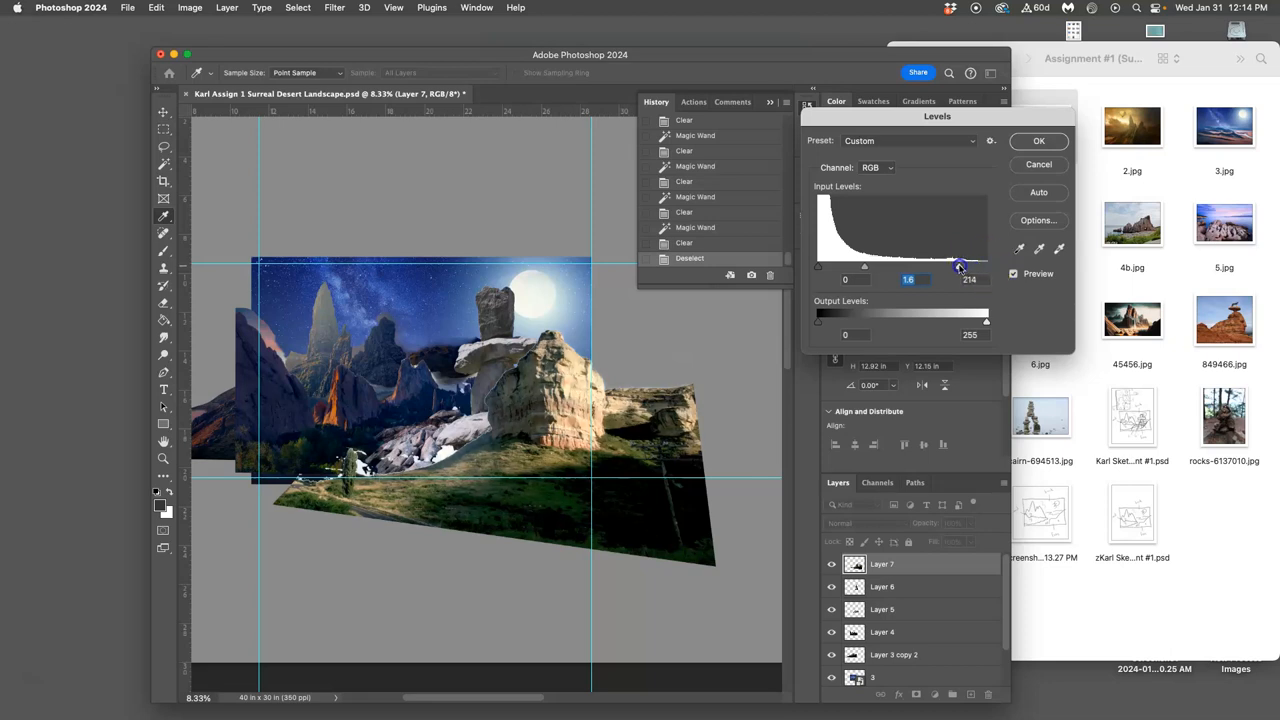
drag(960, 264, 957, 264)
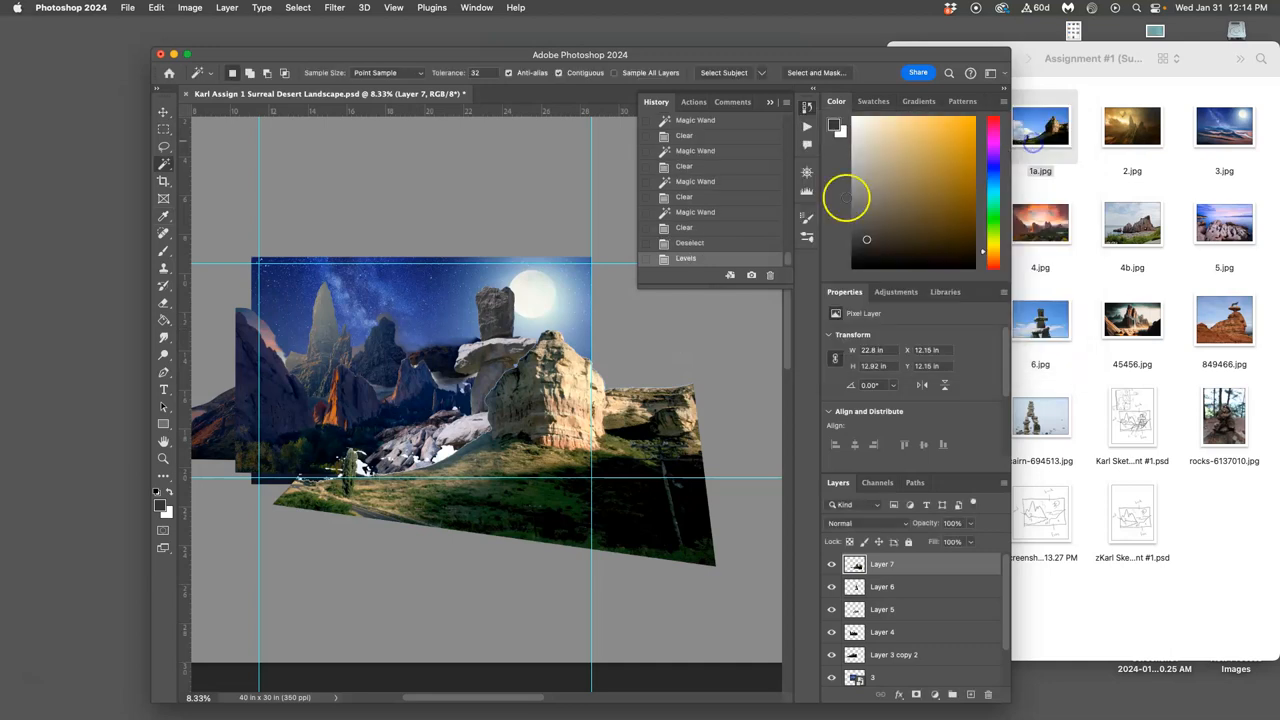
Step: Apply Color Balance to Layer 7, nudging its midtones toward blue, cyan and magenta
click(189, 7)
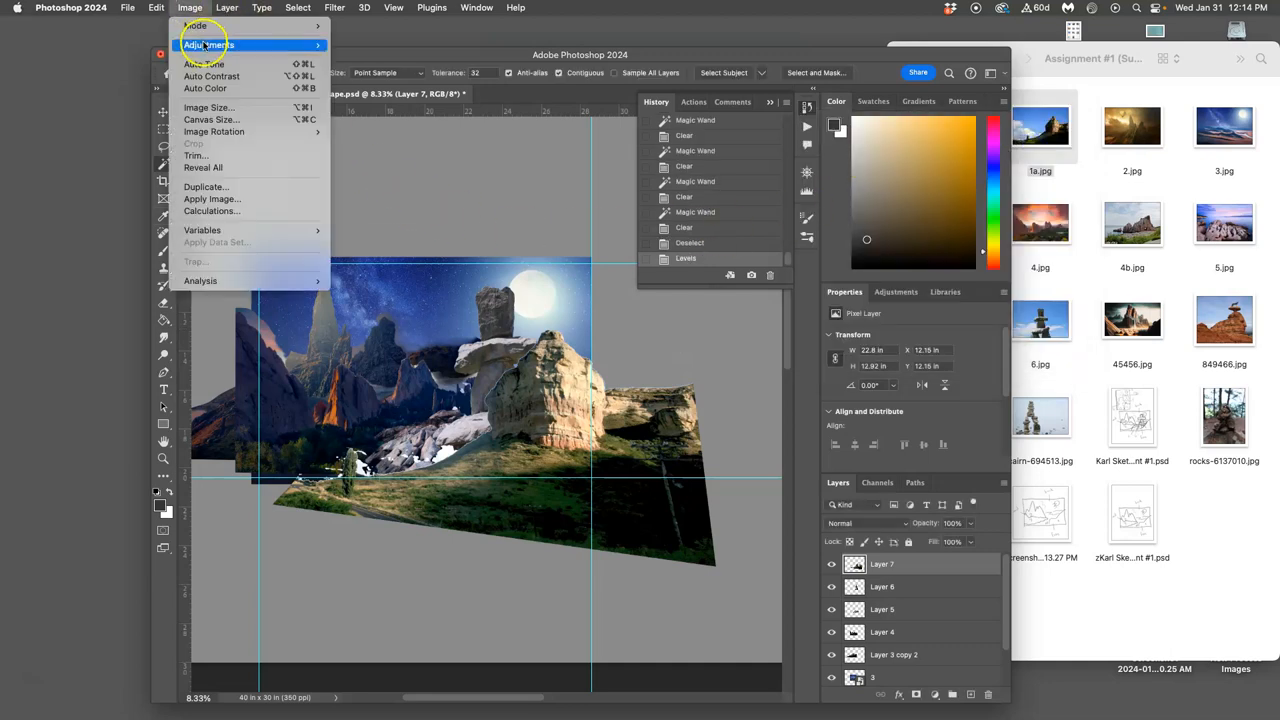
click(208, 44)
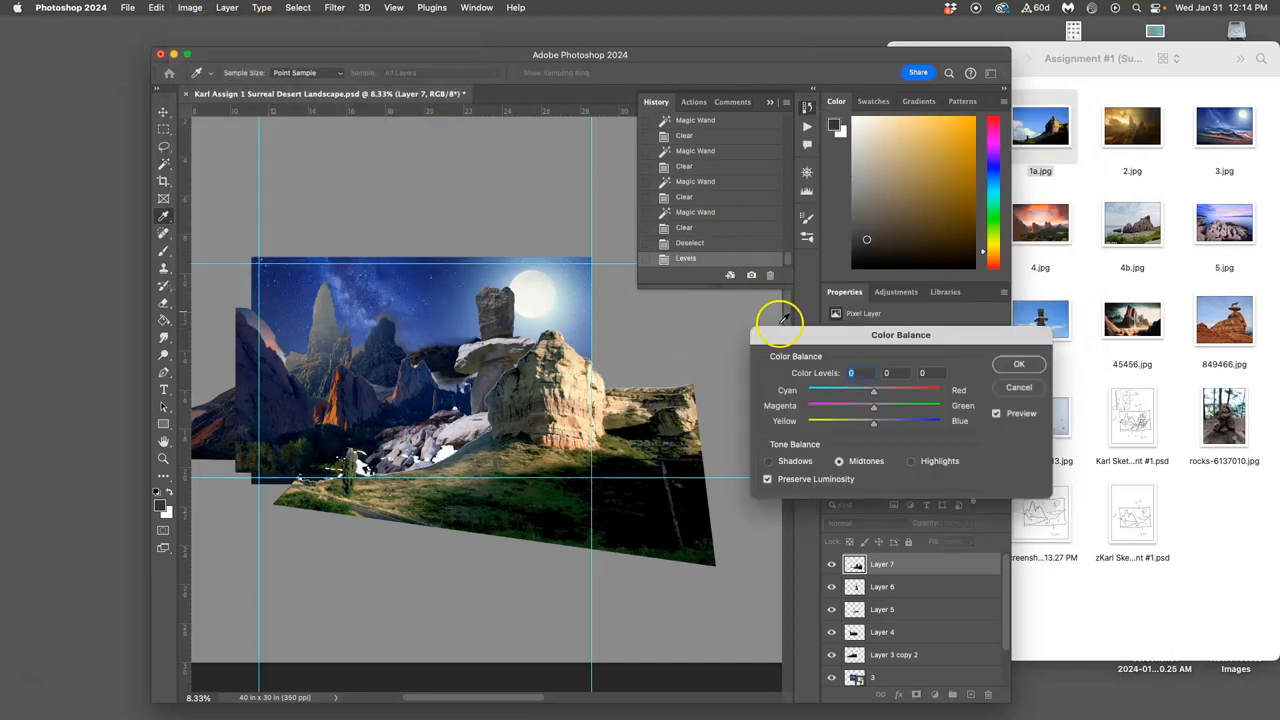
drag(873, 421, 895, 421)
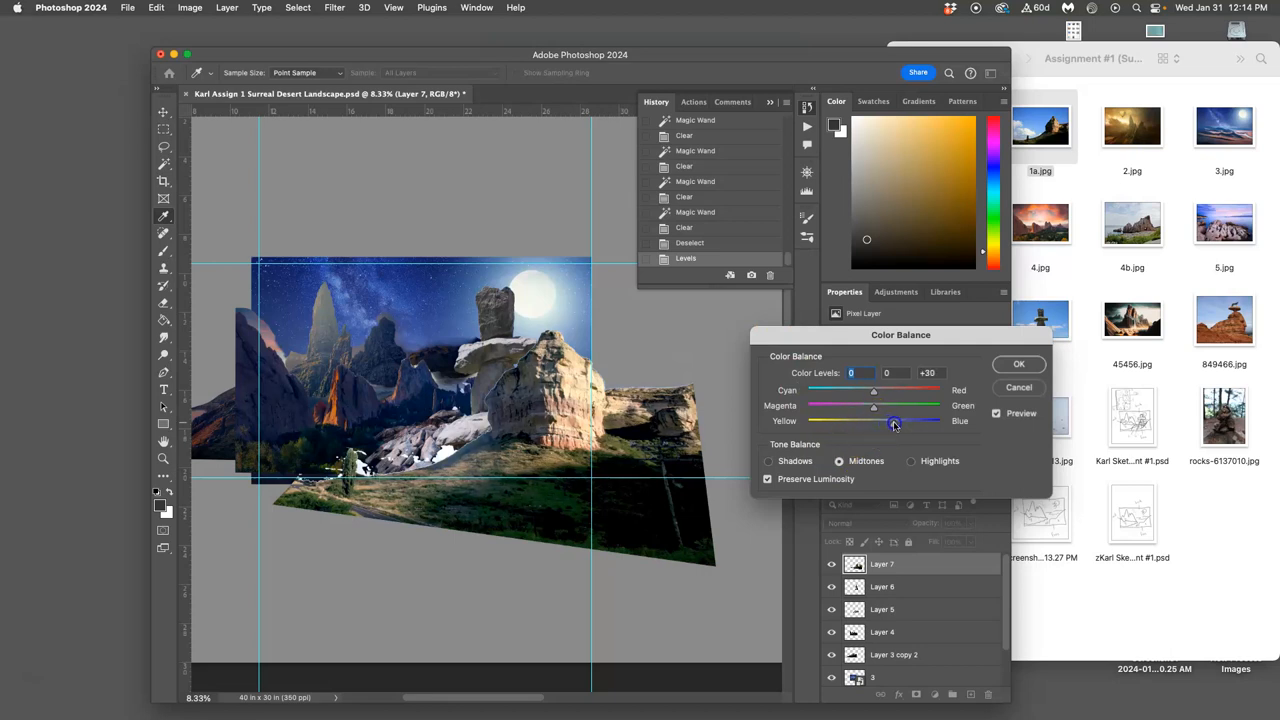
drag(893, 420, 905, 420)
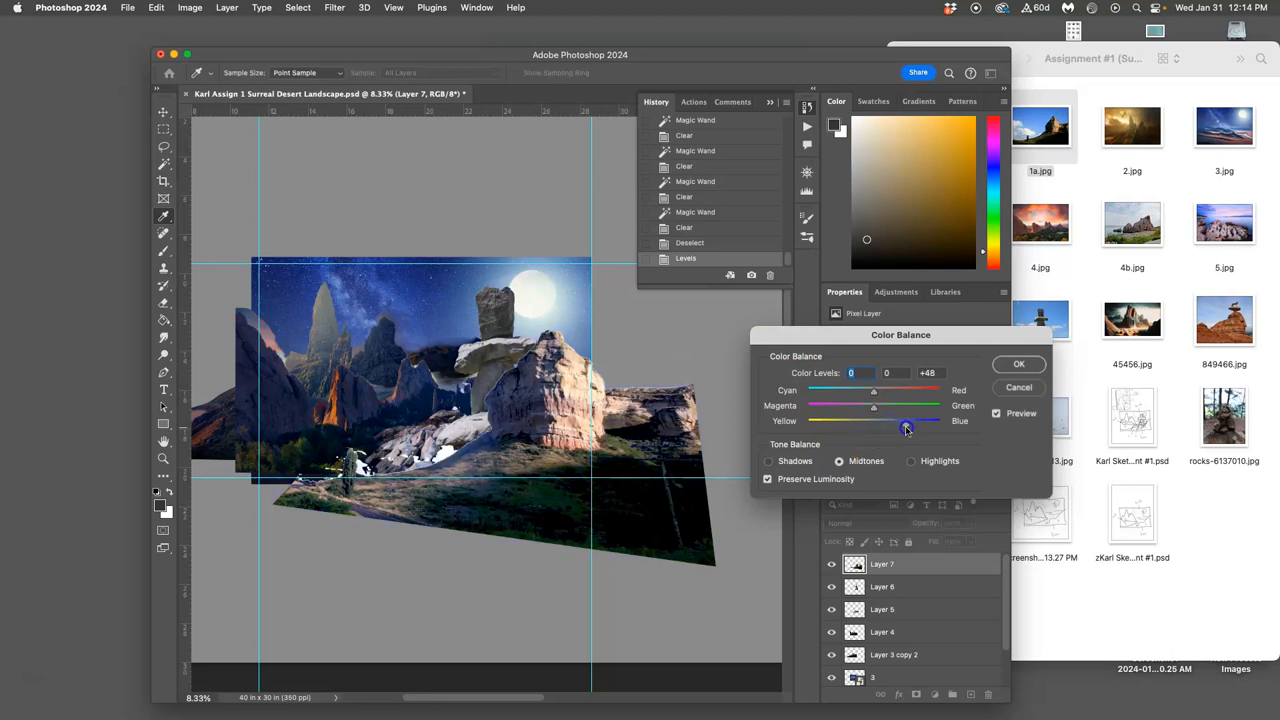
drag(907, 428, 884, 428)
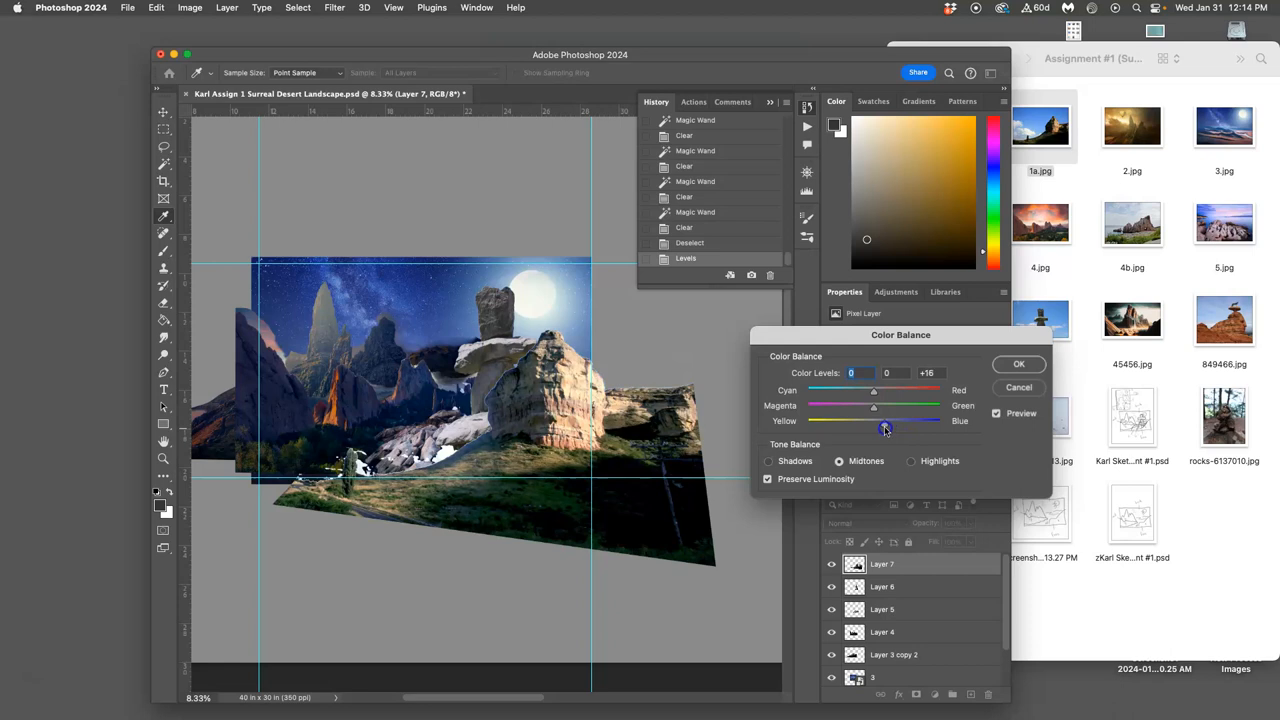
drag(884, 390, 868, 390)
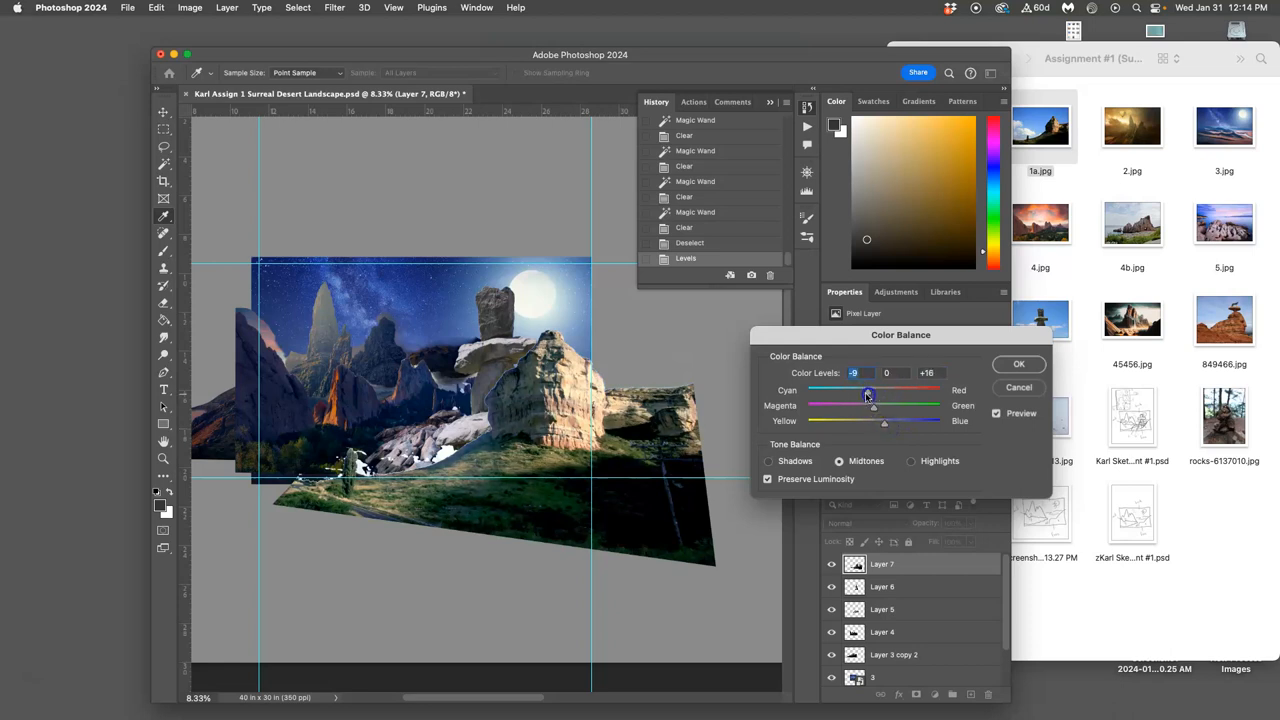
drag(873, 406, 880, 406)
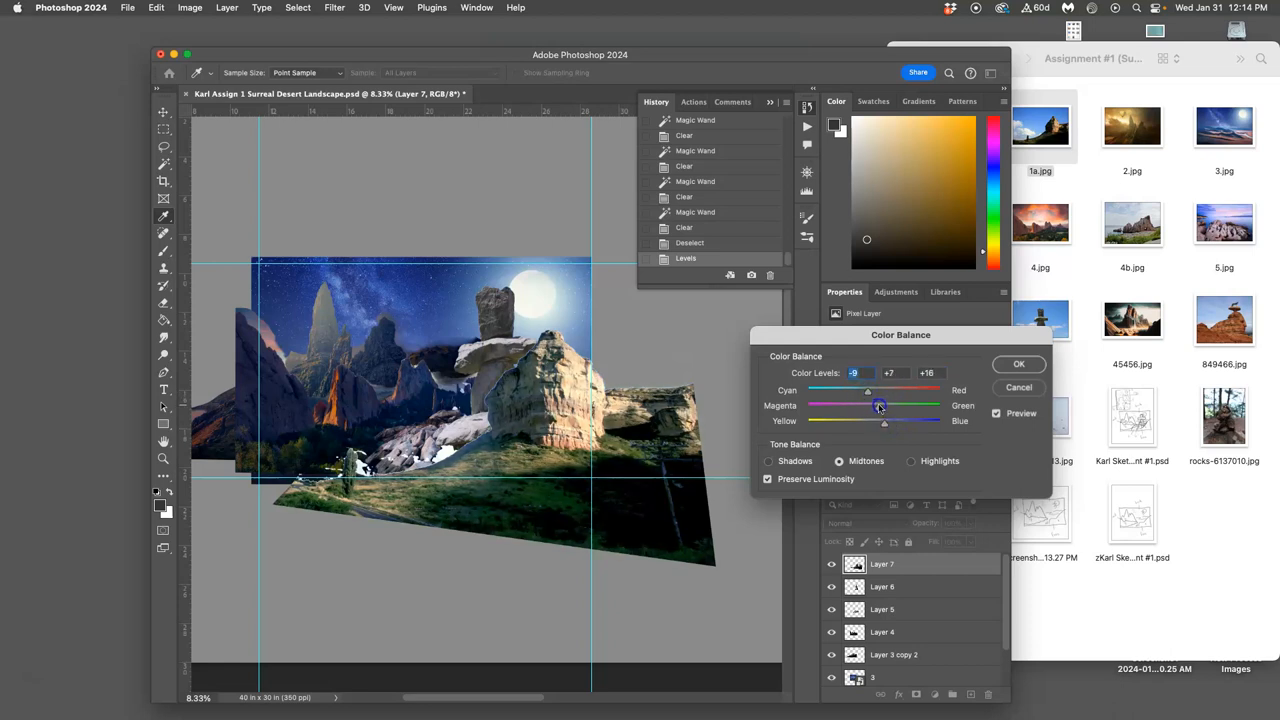
drag(878, 405, 878, 420)
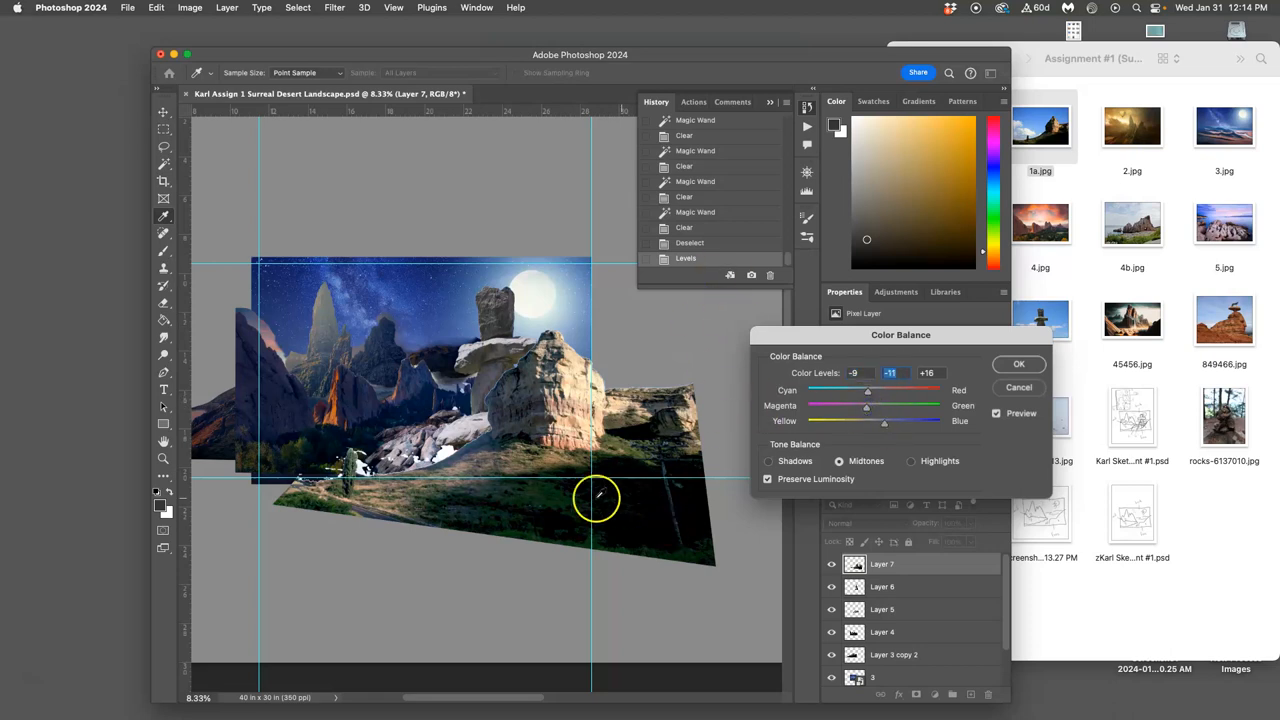
click(1019, 363)
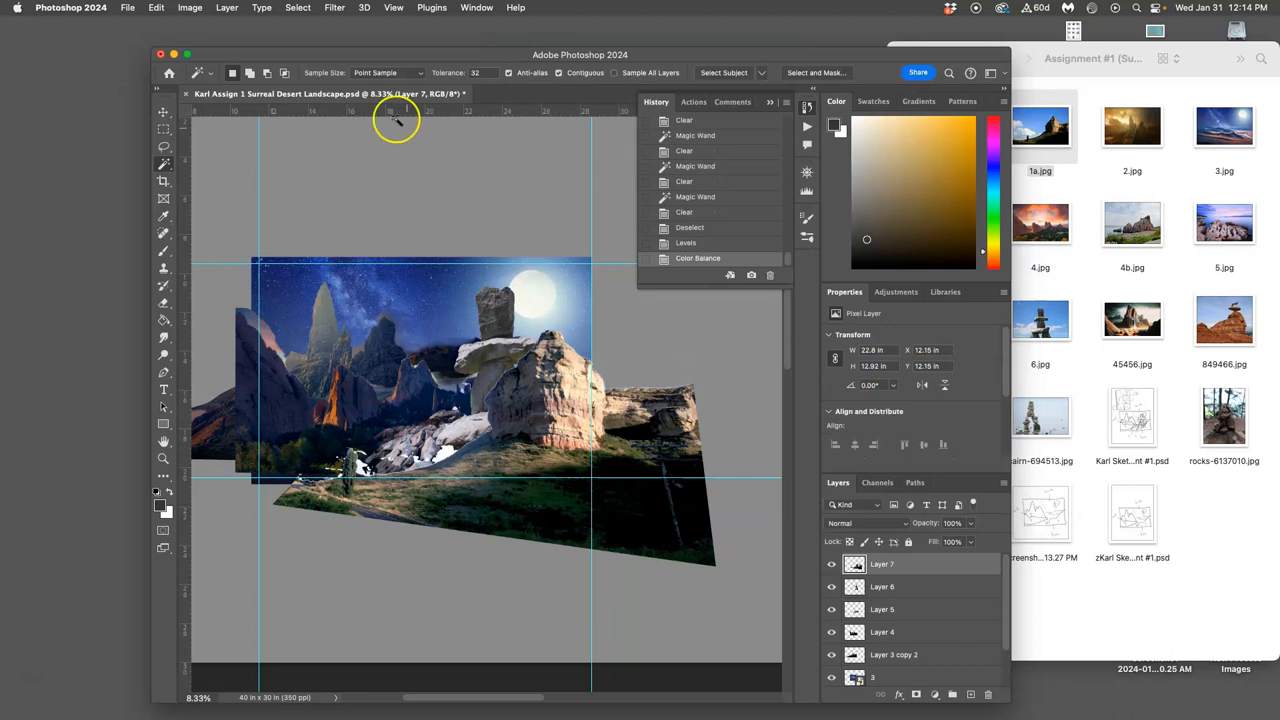
Step: Apply Hue/Saturation to the sandstone rock with Saturation +24 and Hue -12
click(190, 7)
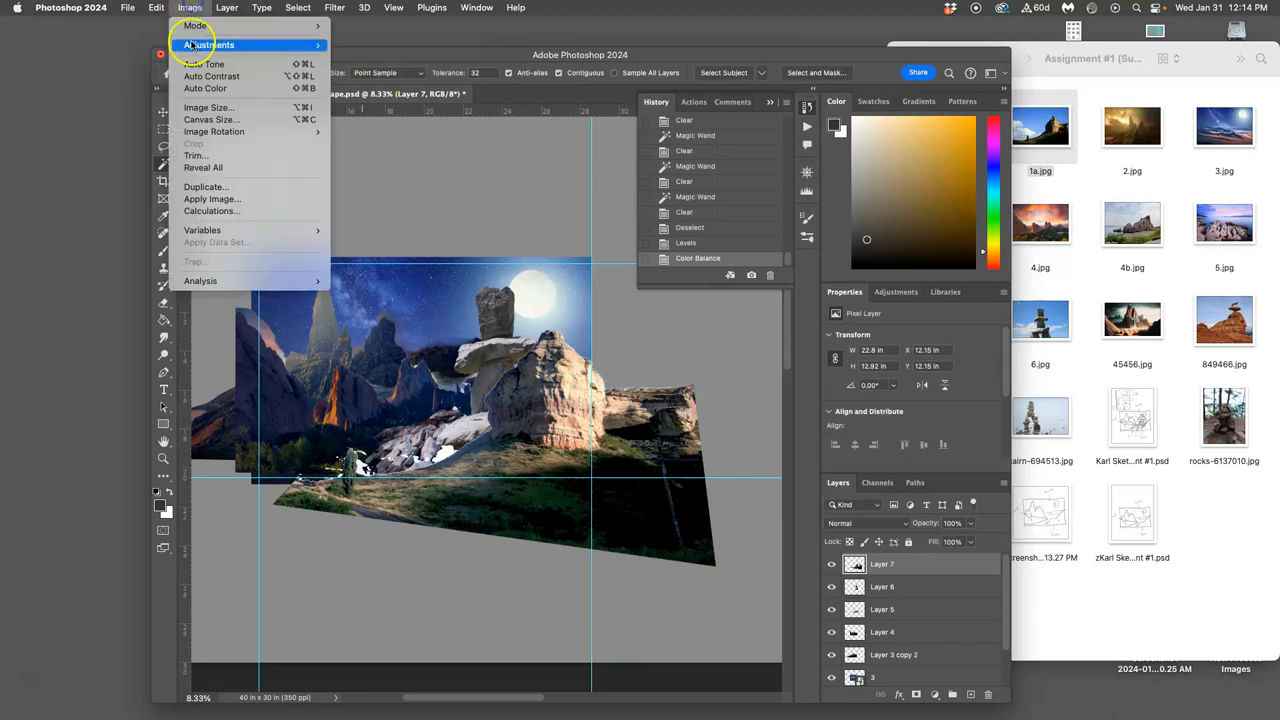
click(209, 44)
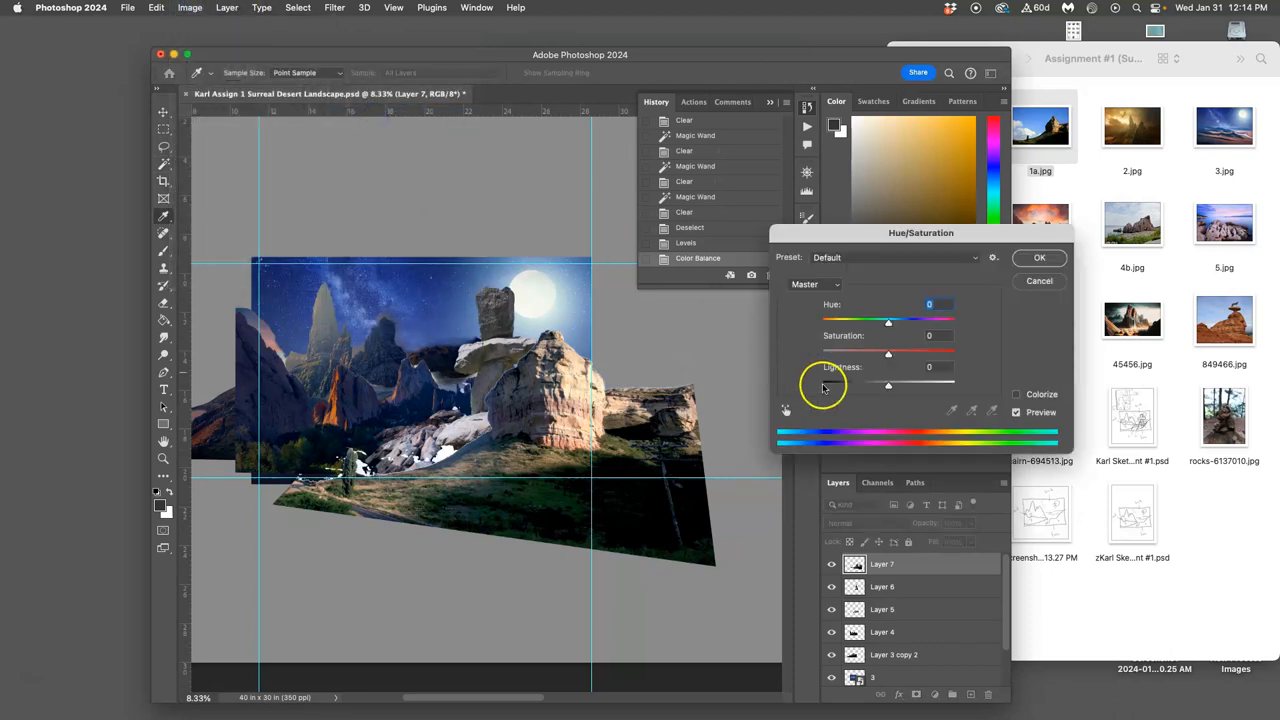
drag(888, 353, 912, 353)
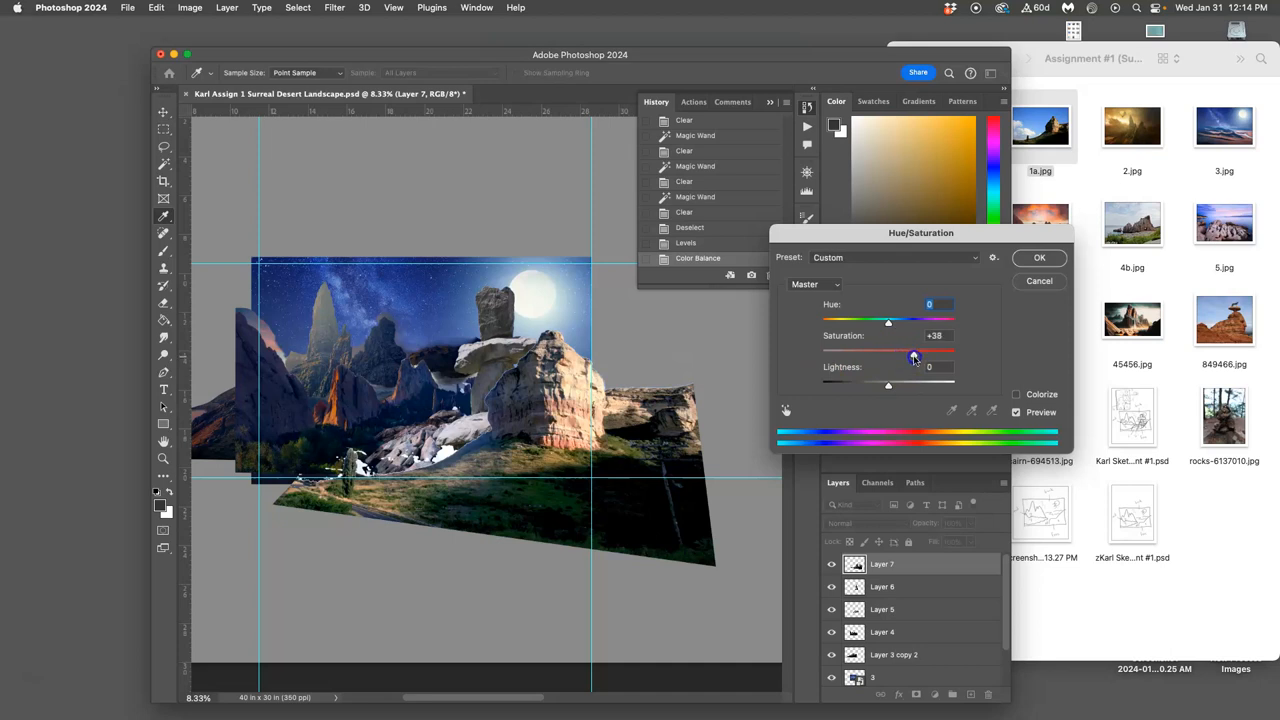
drag(913, 355, 888, 355)
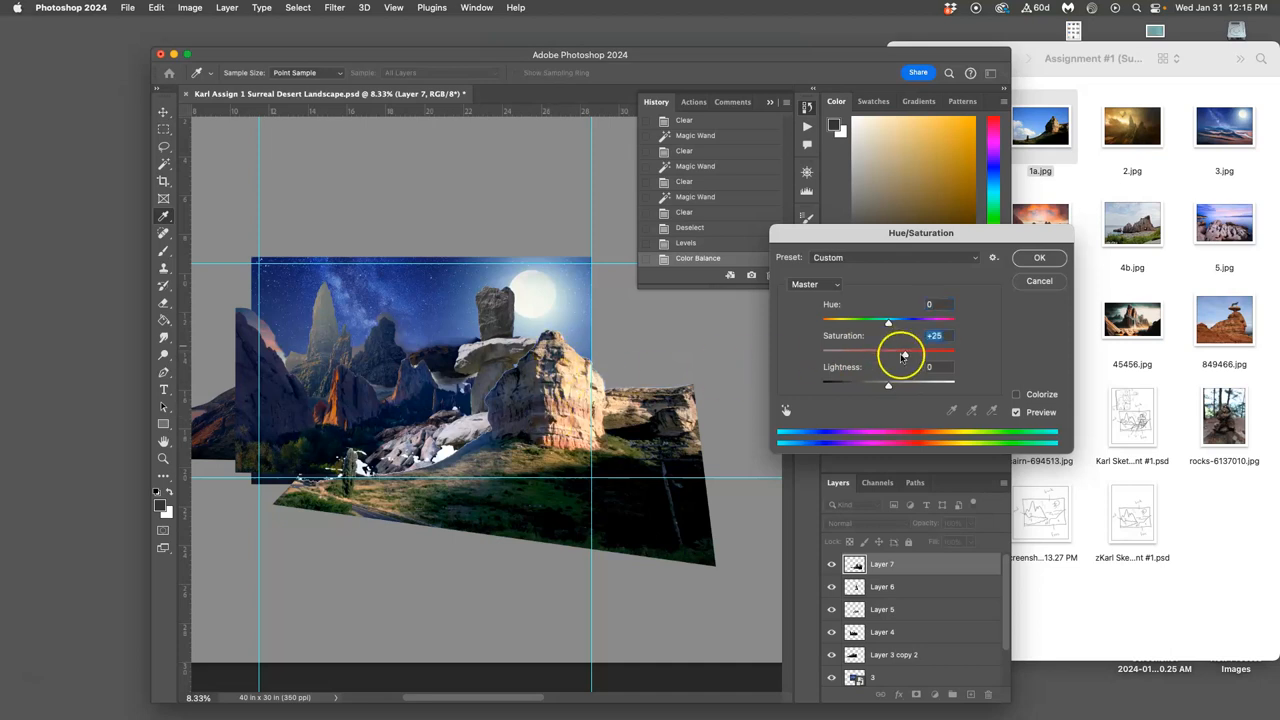
drag(888, 322, 885, 322)
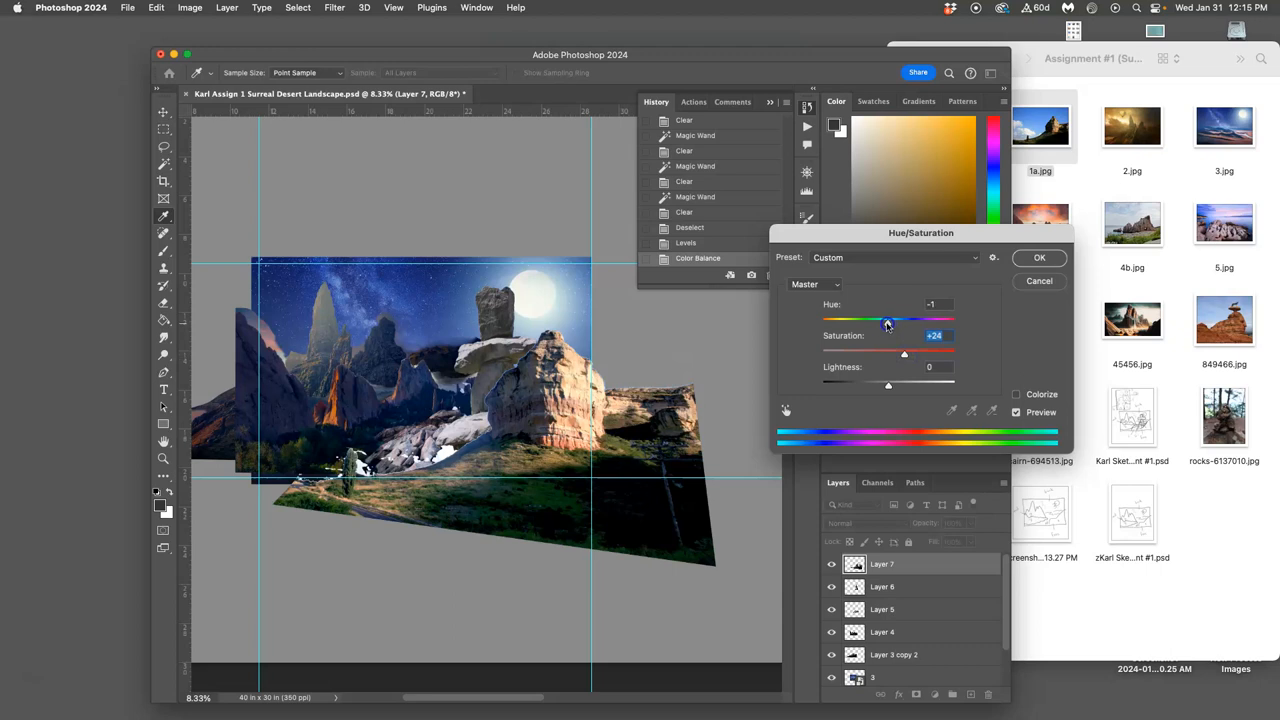
drag(886, 322, 905, 322)
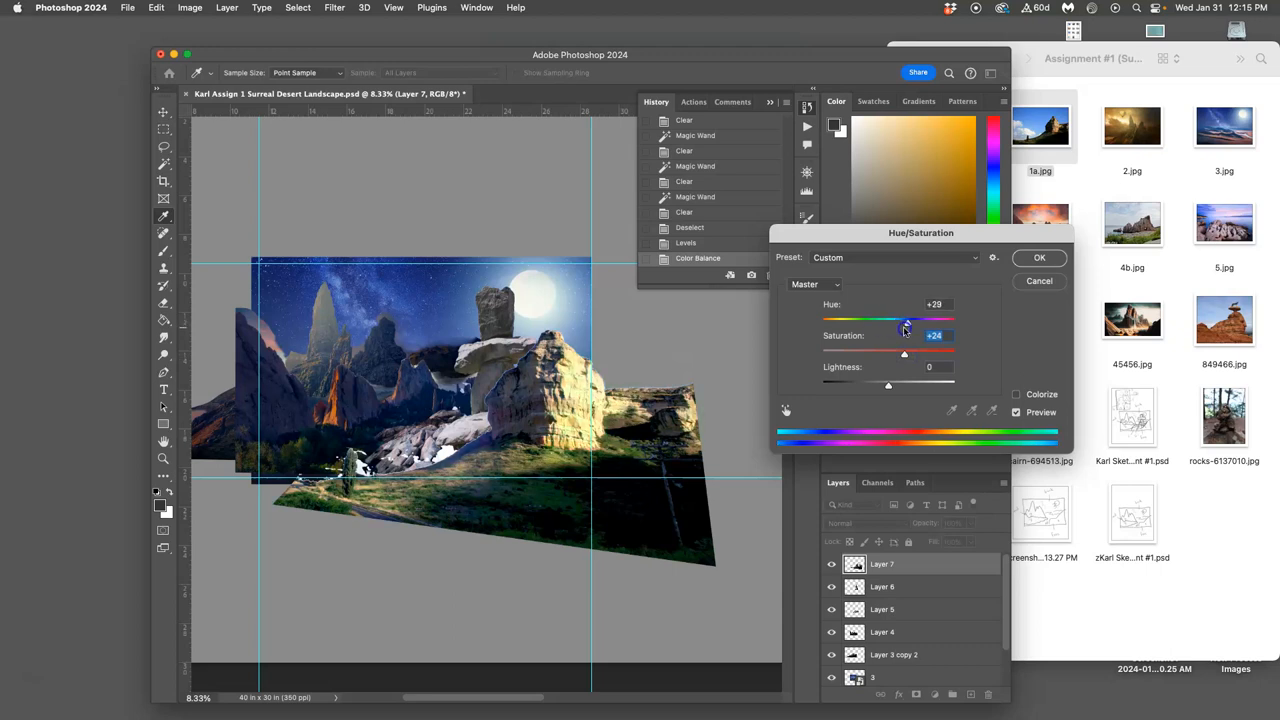
drag(905, 323, 880, 323)
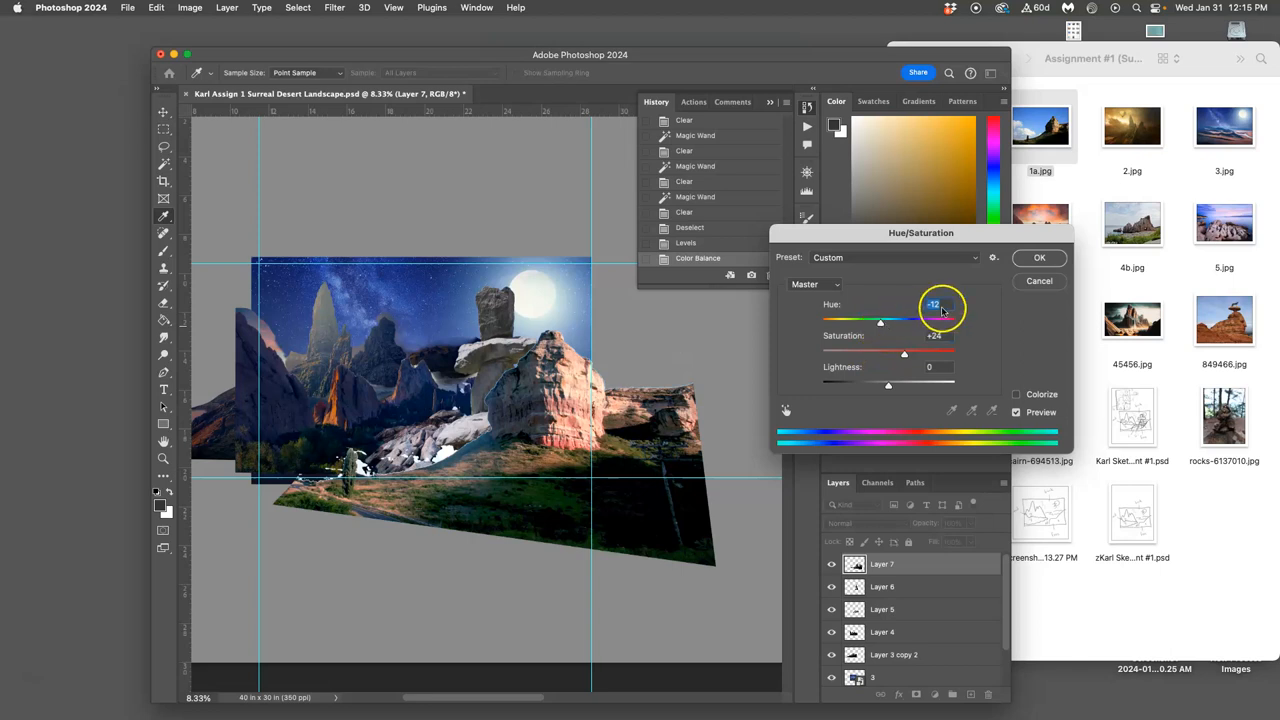
click(1039, 257)
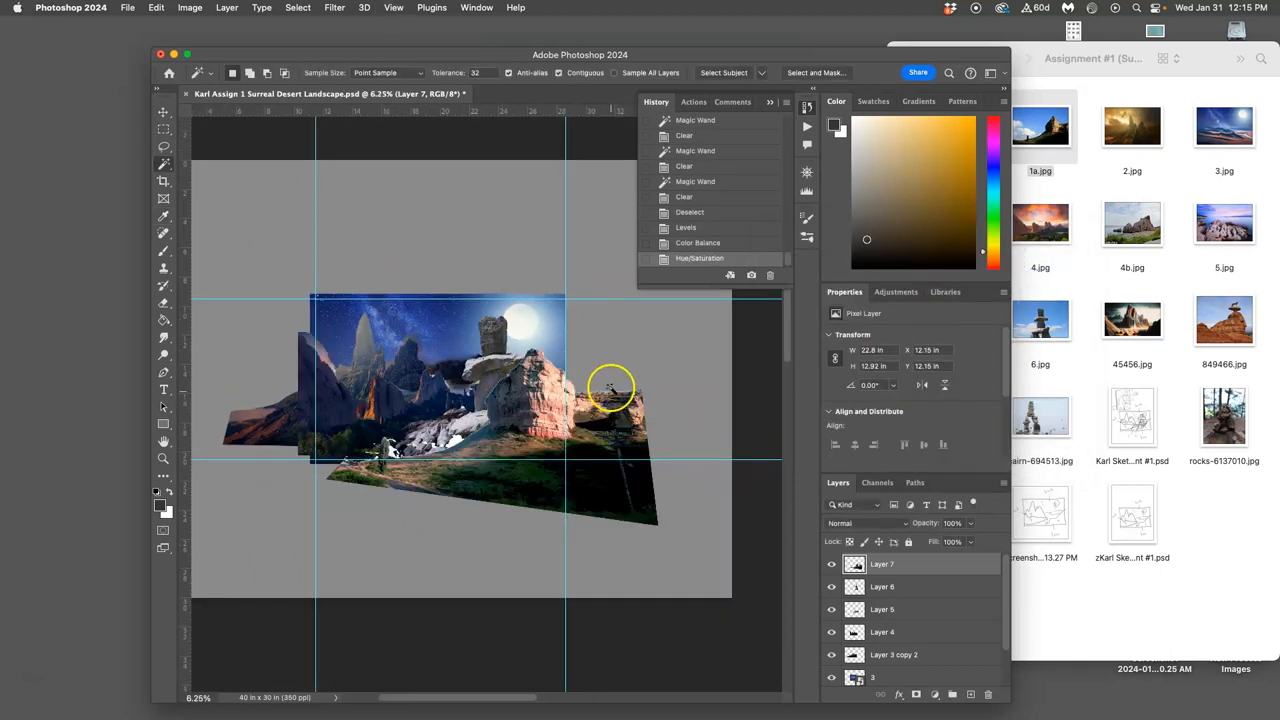
Step: Crop the canvas to roughly 20.7 by 14.8 inches around the central landscape
click(163, 181)
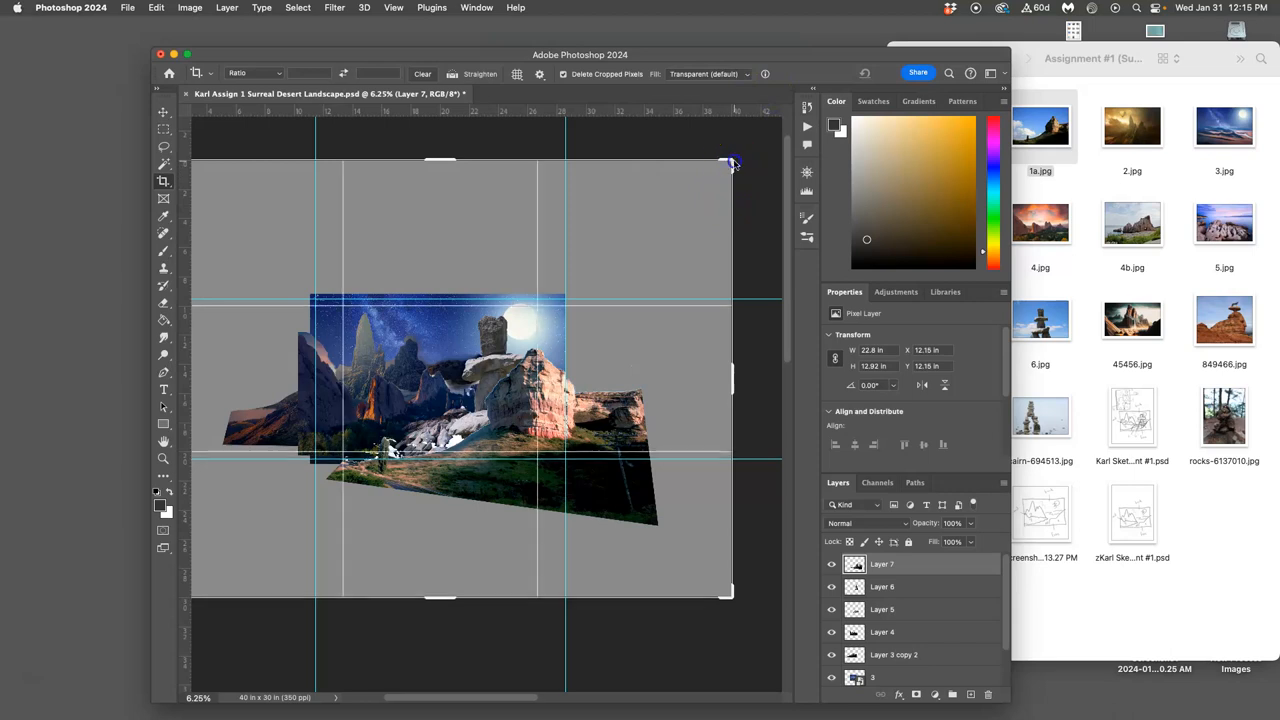
drag(730, 163, 650, 232)
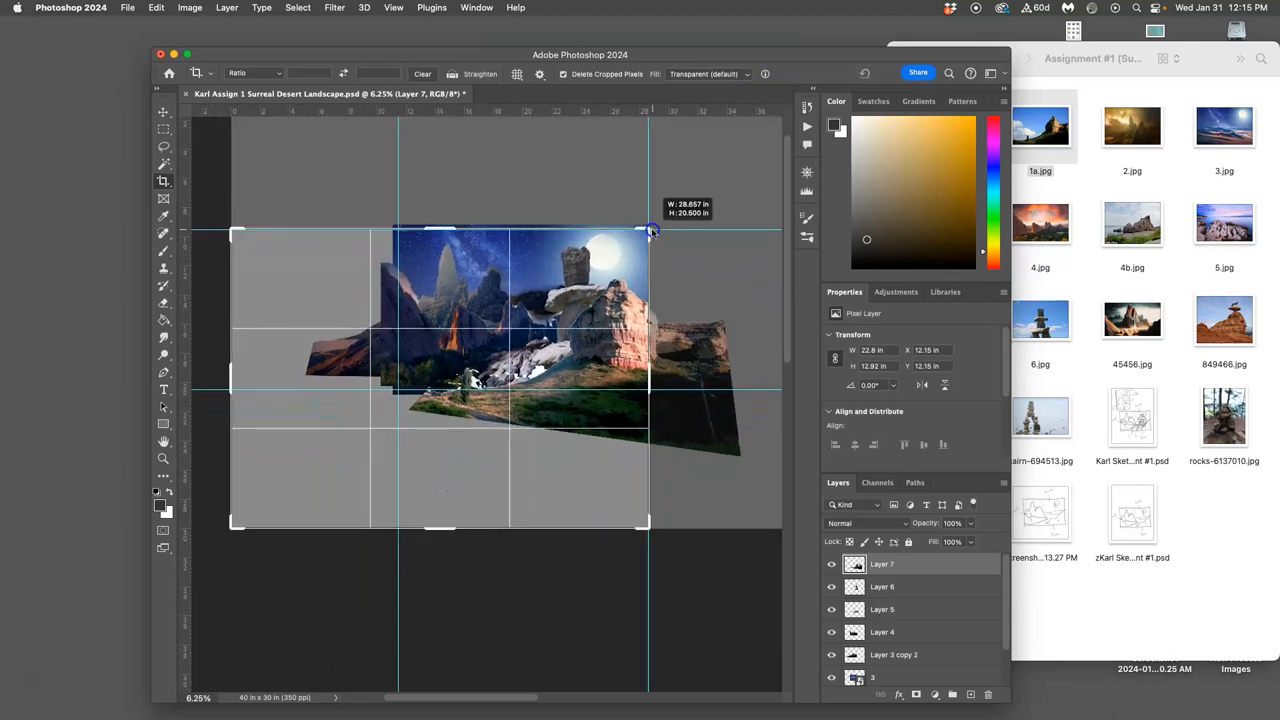
drag(648, 230, 660, 220)
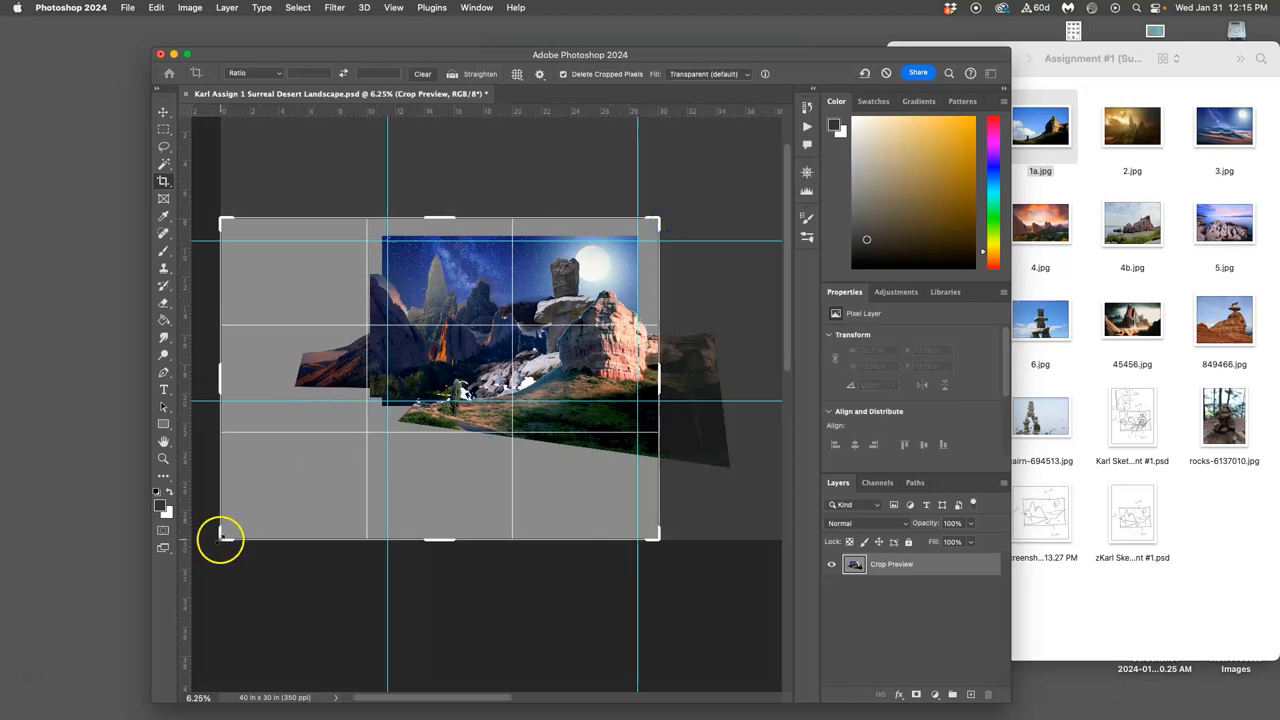
drag(222, 535, 285, 487)
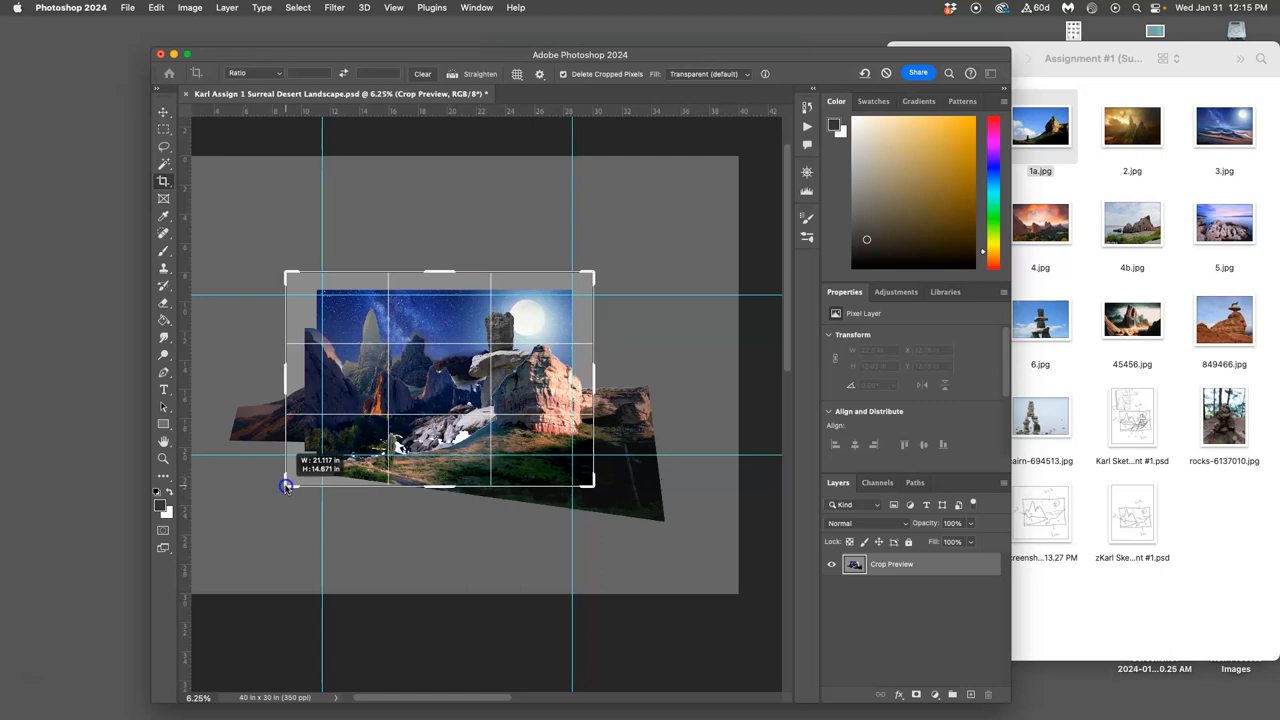
drag(287, 486, 290, 481)
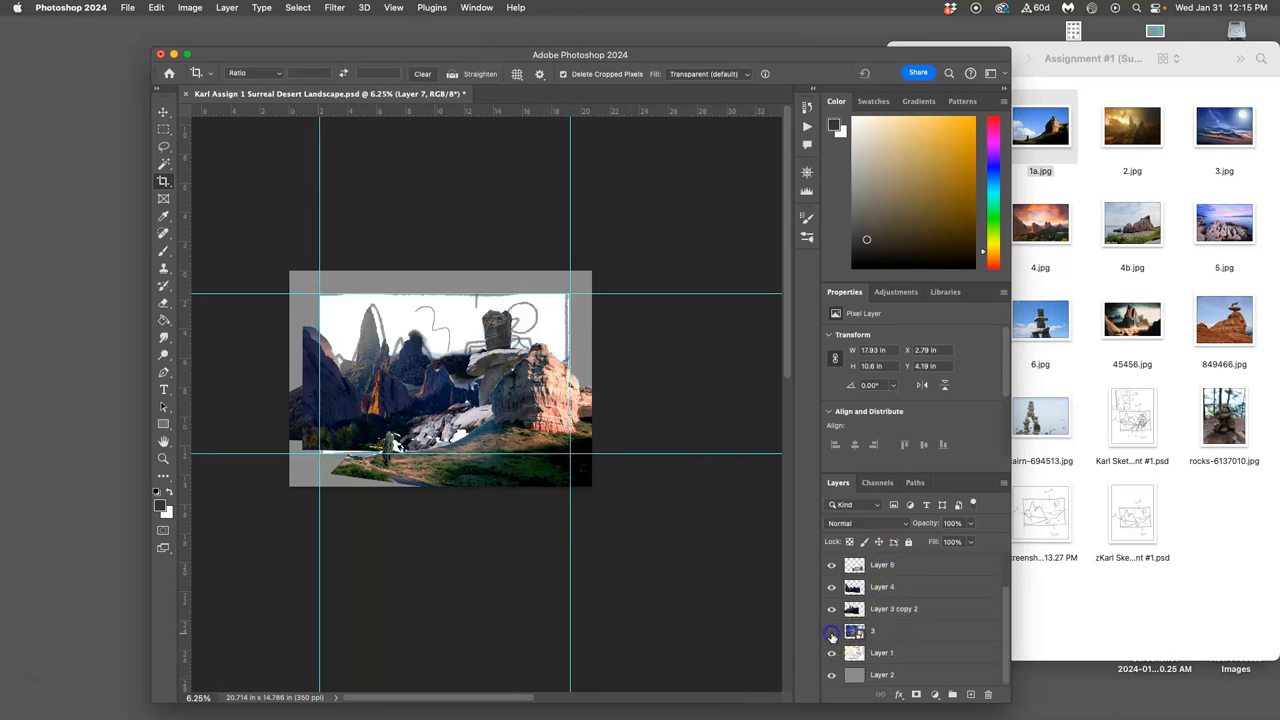
Step: Show the night sky Layer 3 again and save the composite as a cloud document
click(831, 630)
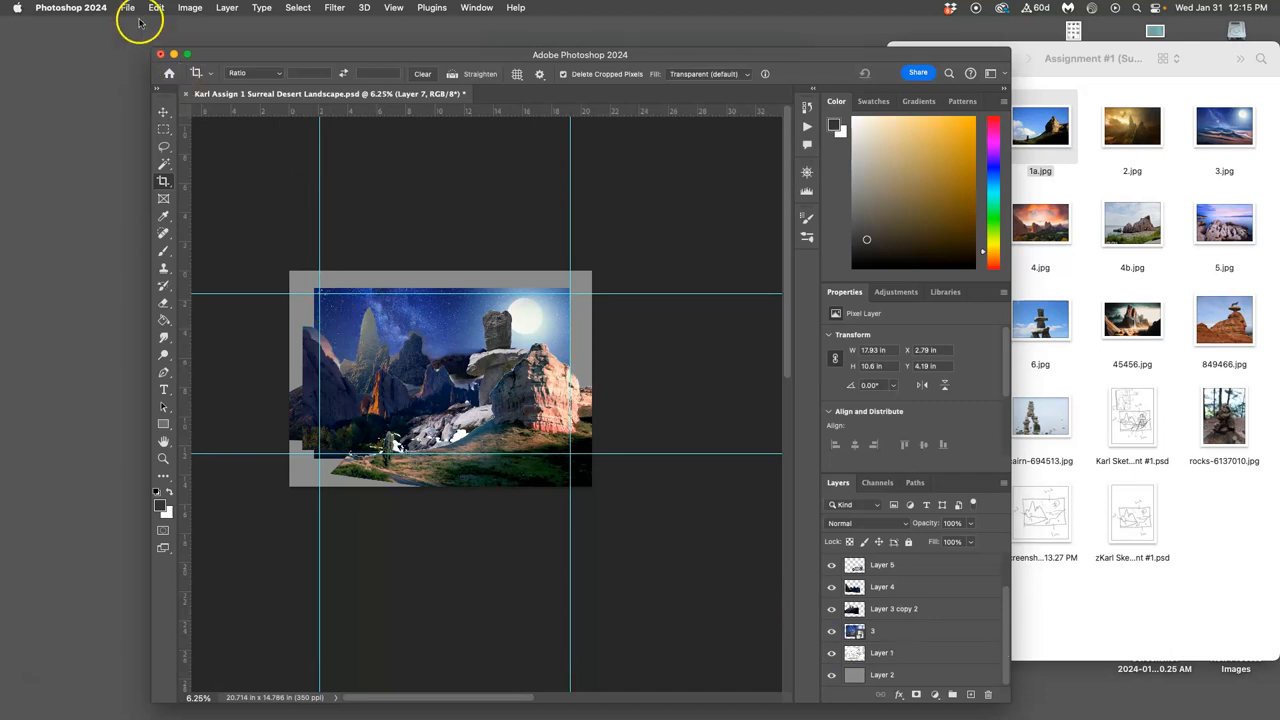
click(127, 7)
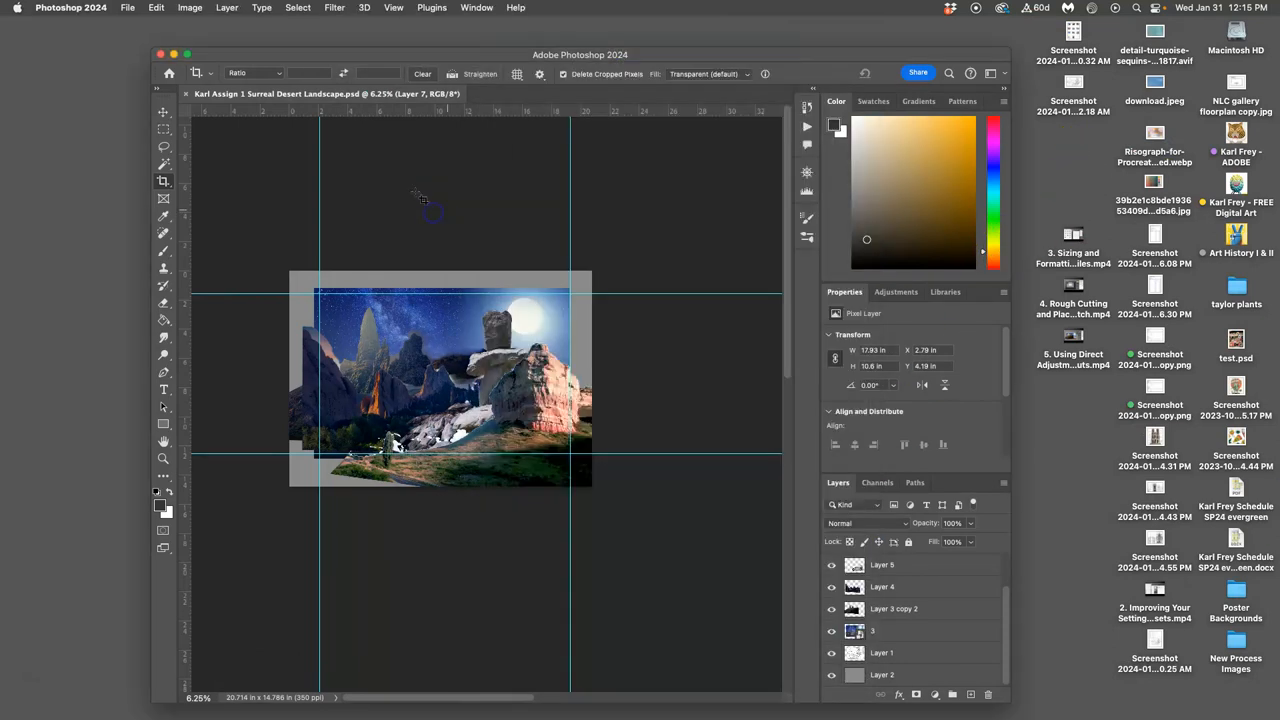
click(128, 8)
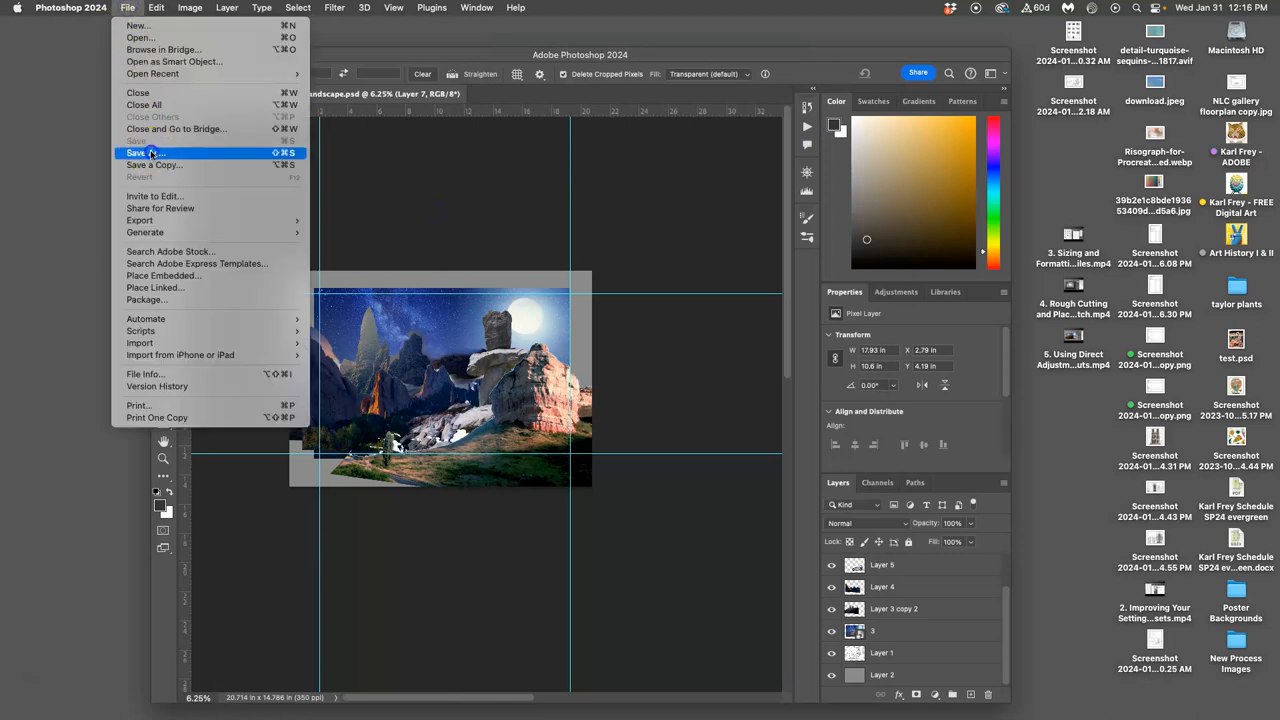
click(140, 152)
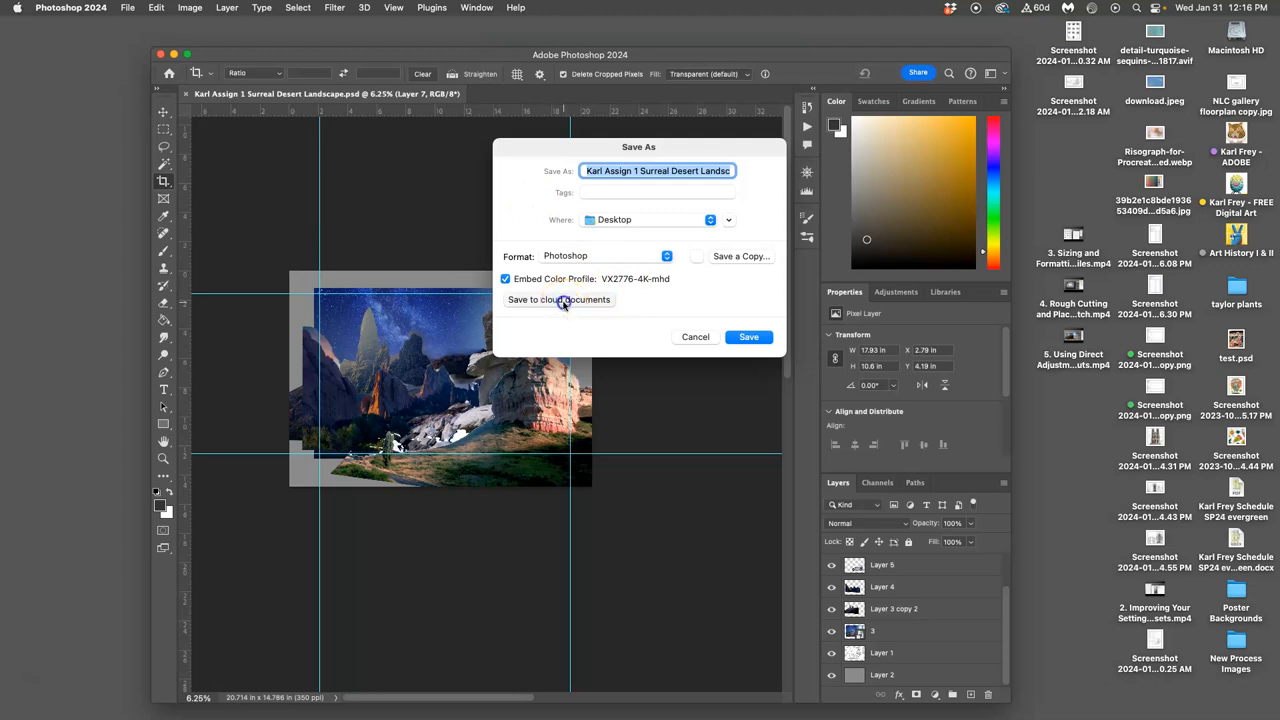
click(559, 300)
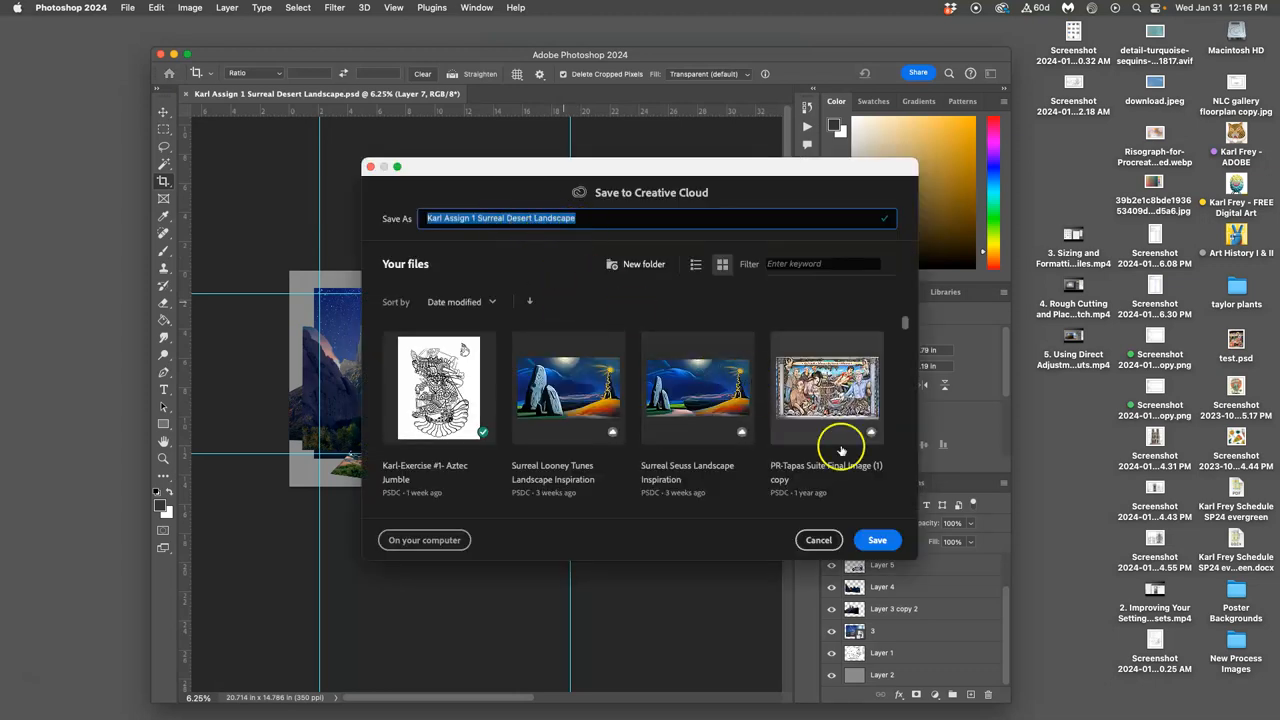
click(877, 540)
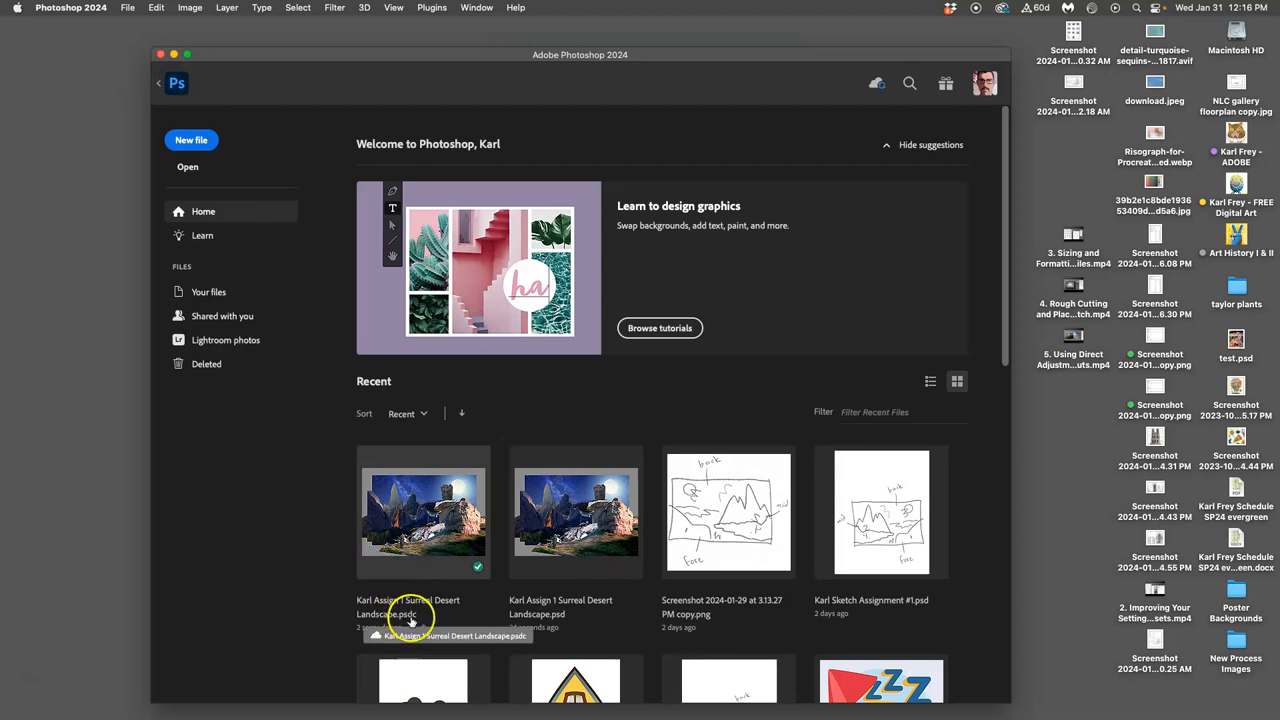
mouse_move(400, 610)
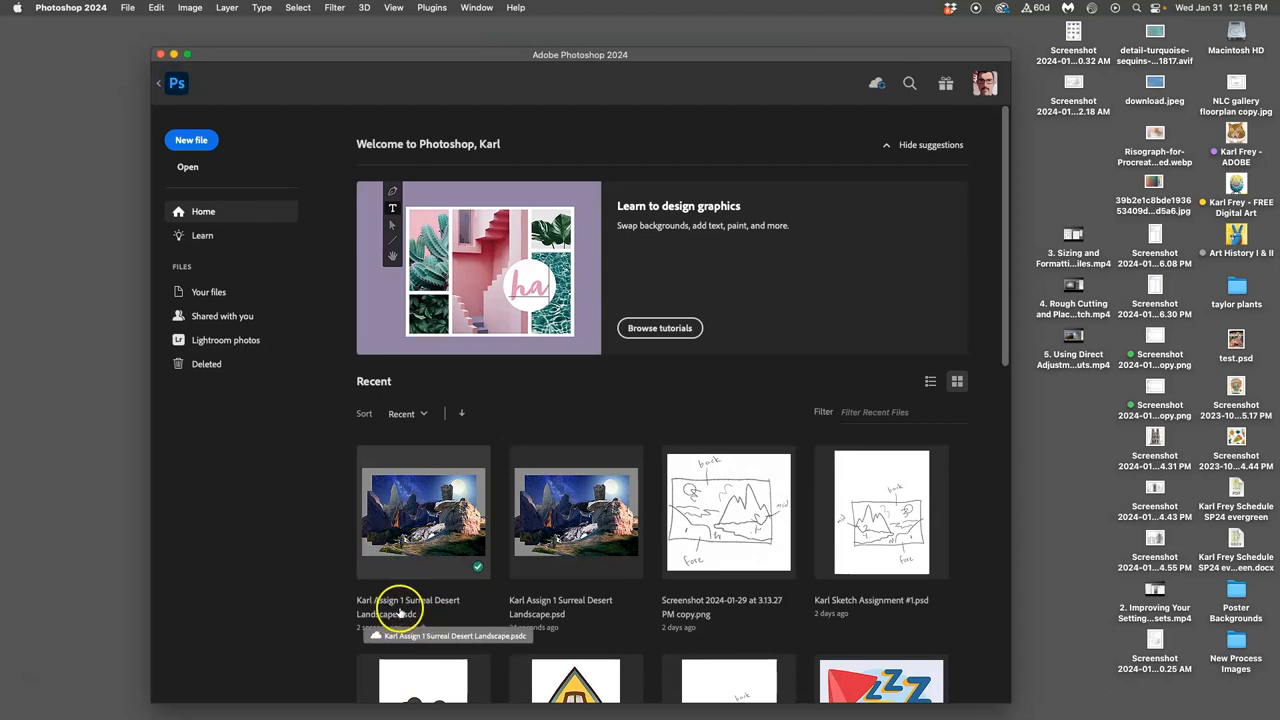
mouse_move(242, 66)
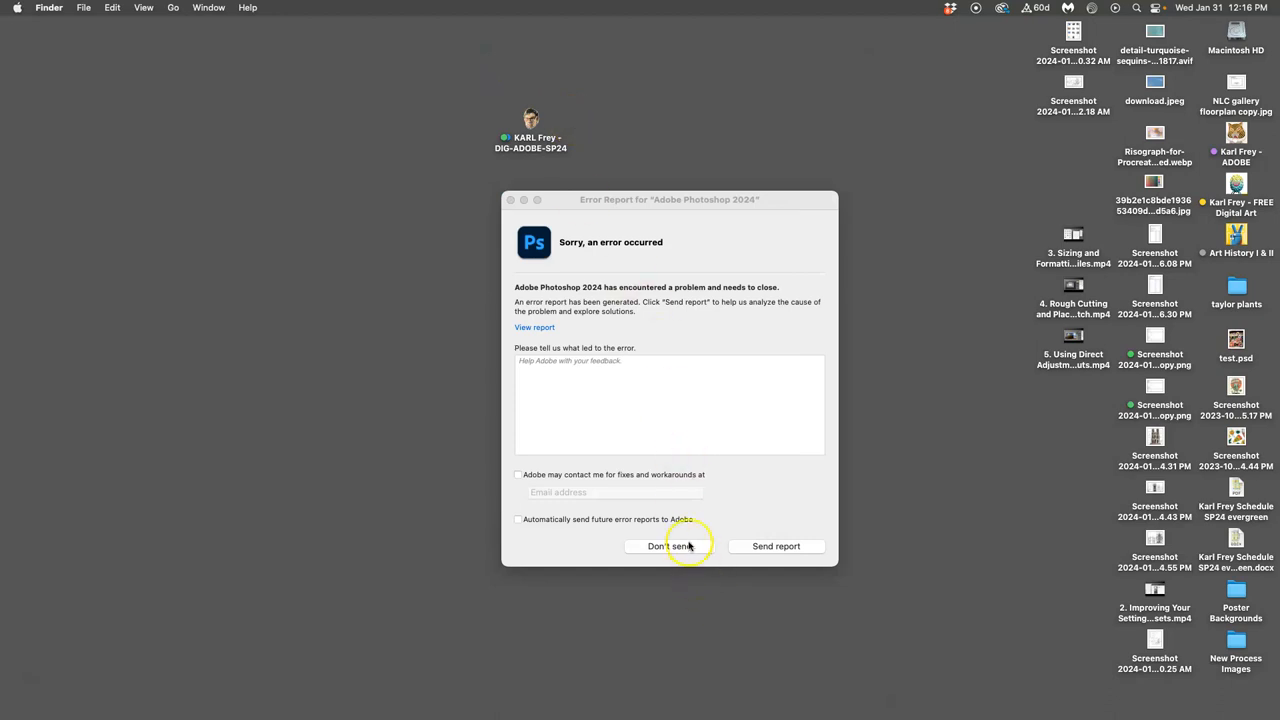
Step: Dismiss the Photoshop crash report without sending and open the Karl Frey drive window
click(670, 546)
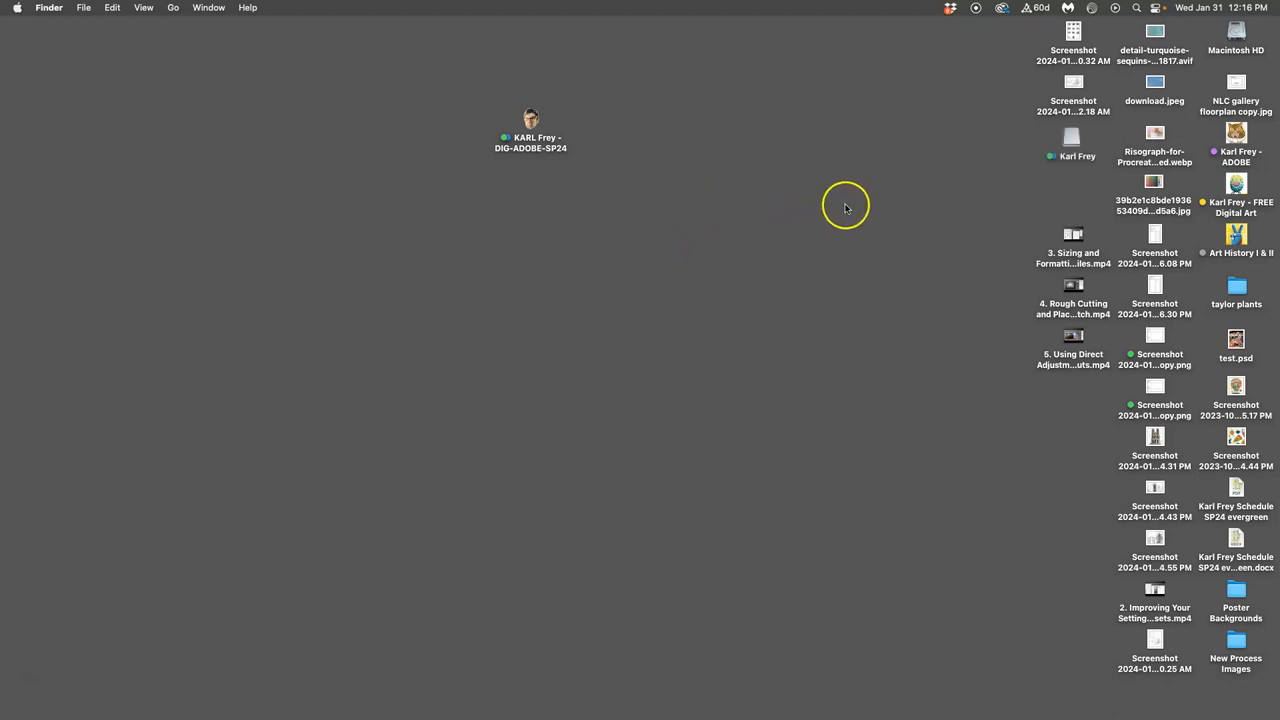
click(1236, 140)
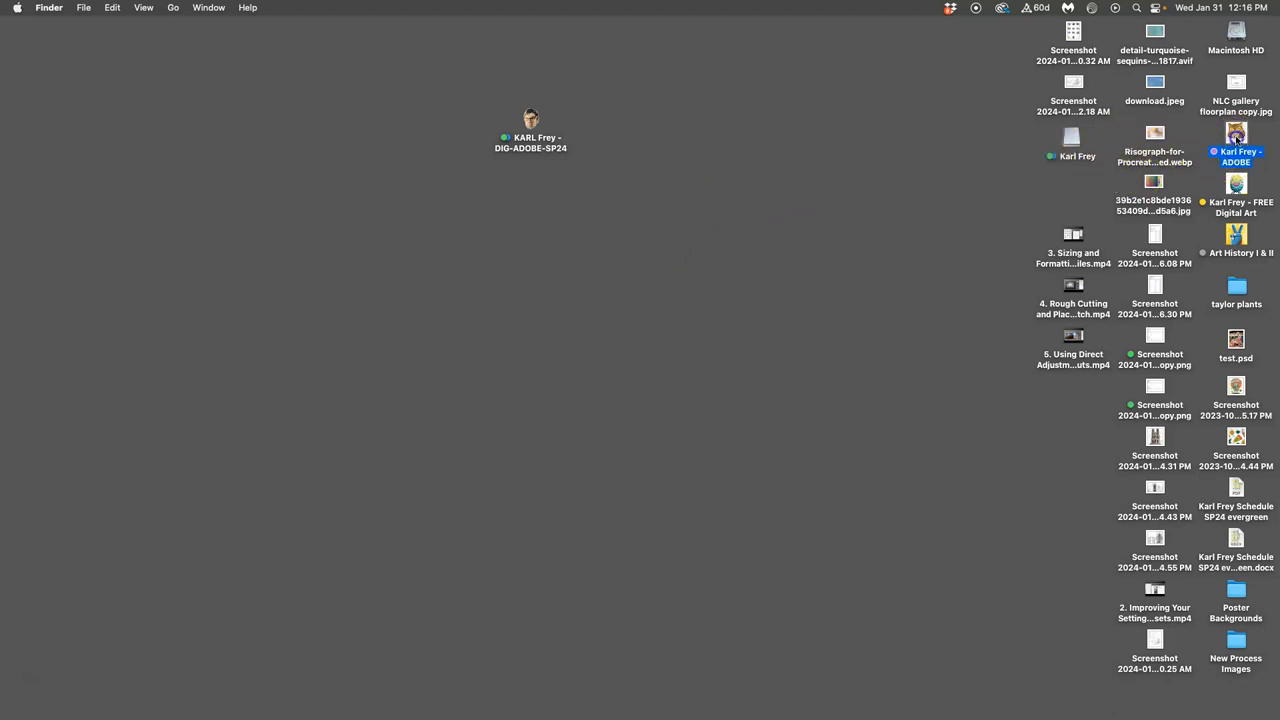
double_click(1236, 135)
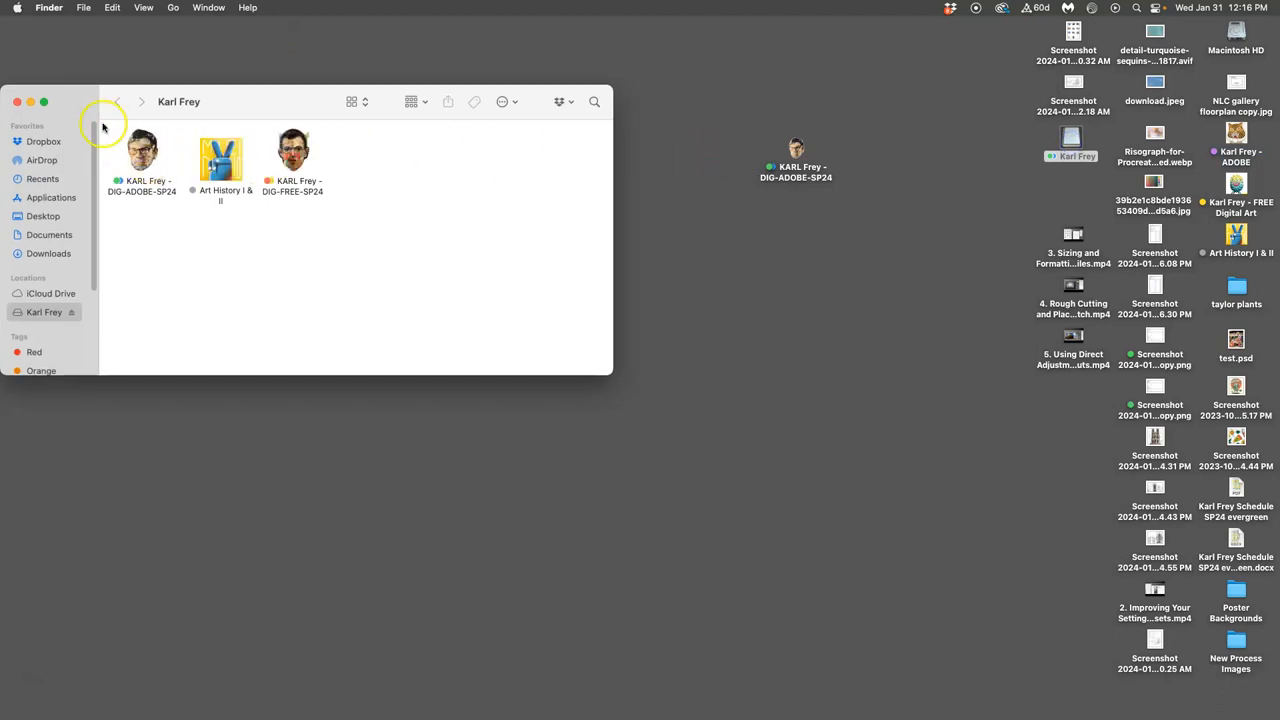
Step: Copy DIG-ADOBE-SP24 onto the Karl Frey drive, replacing the older folder
drag(796, 160, 725, 180)
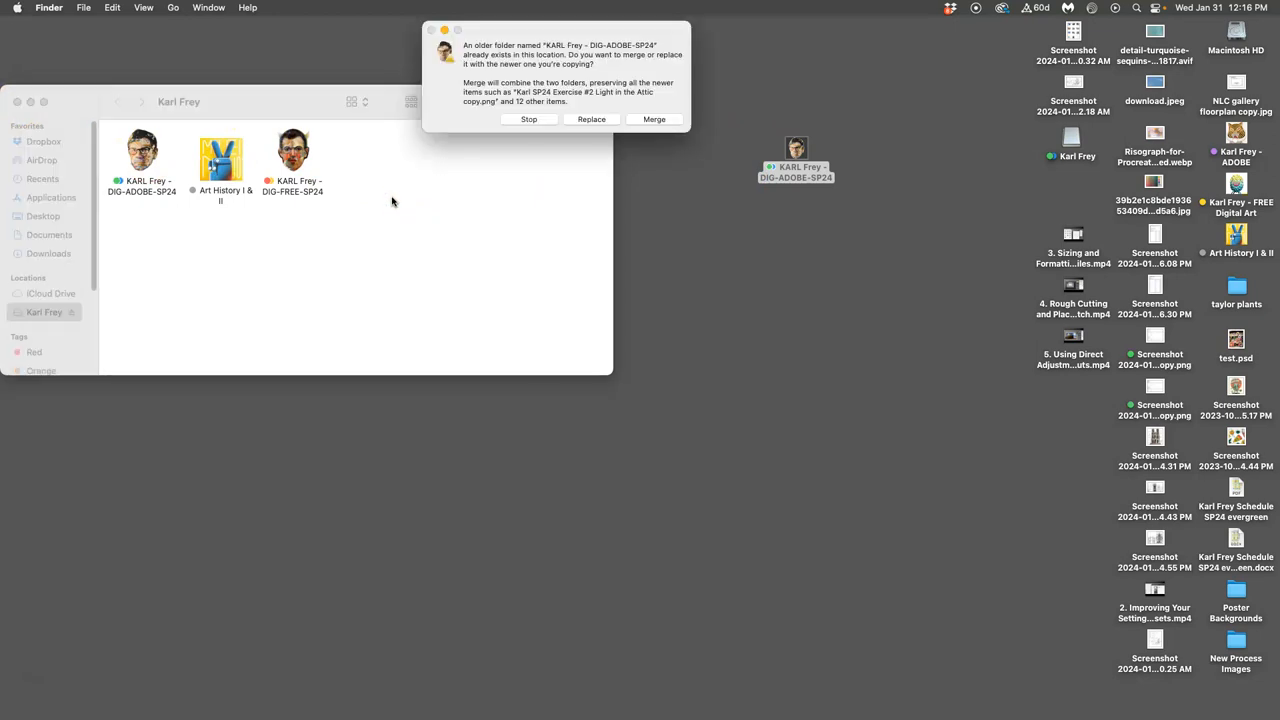
click(654, 119)
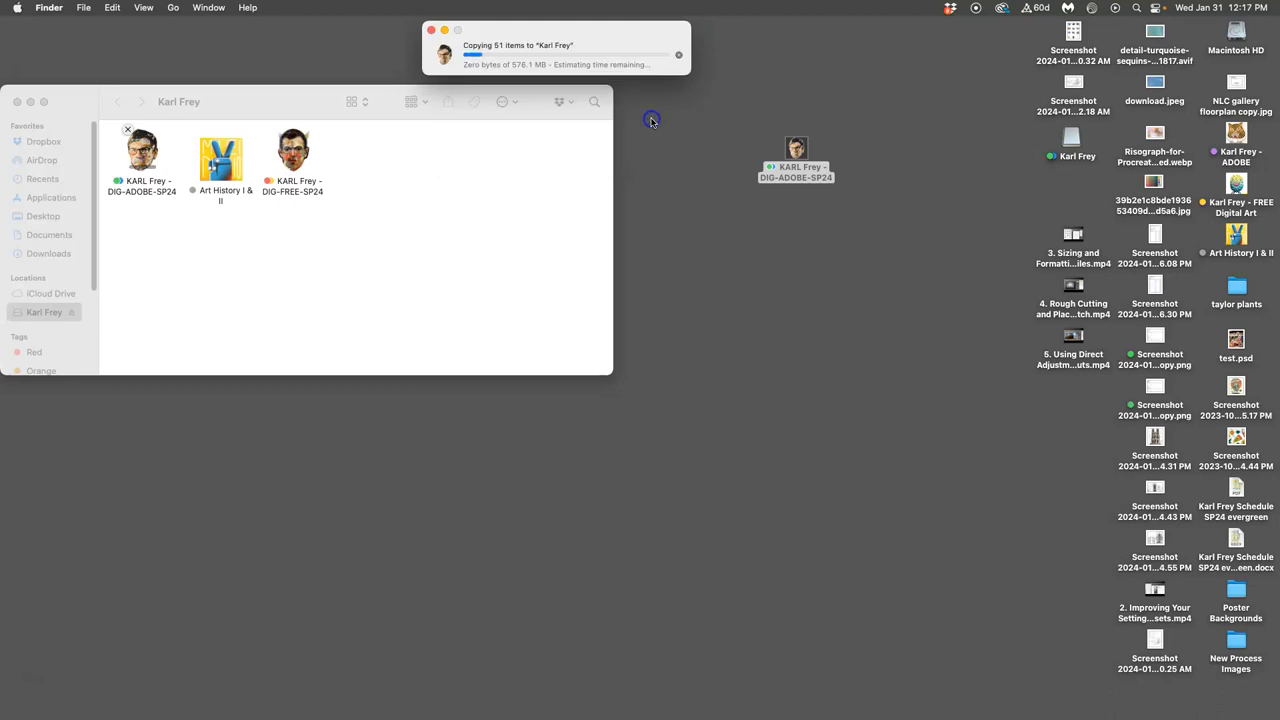
mouse_move(603, 82)
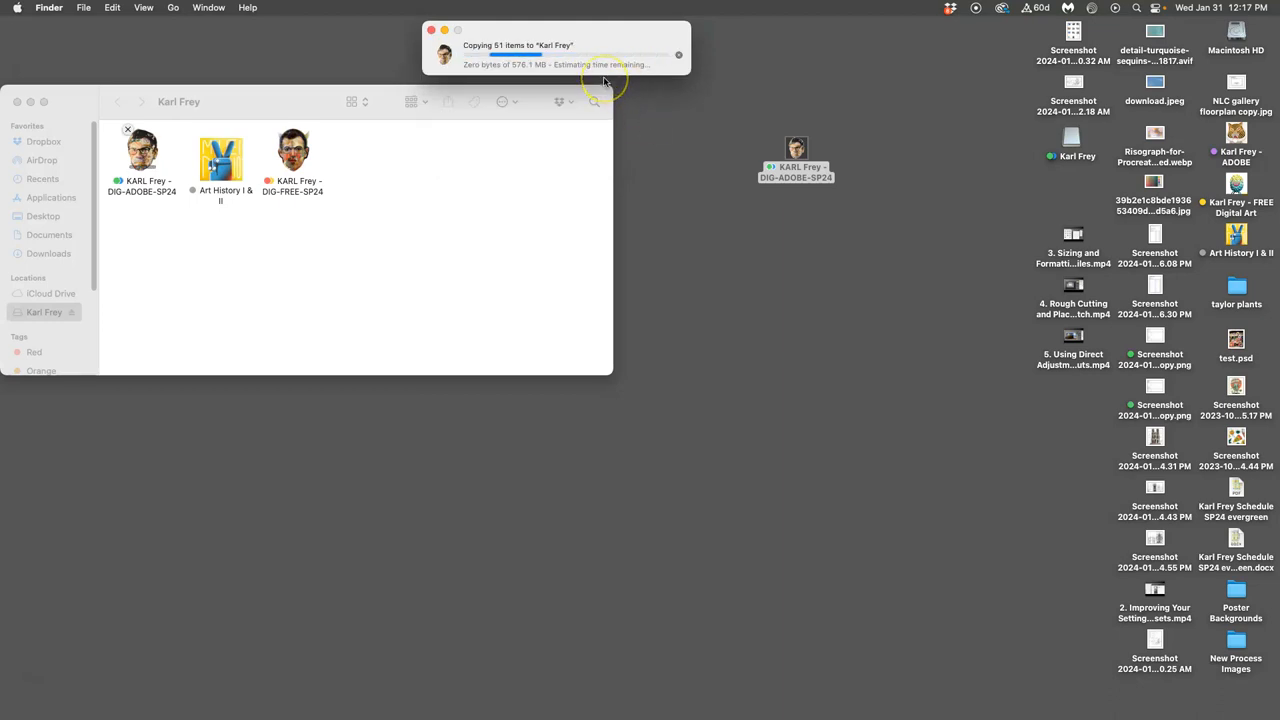